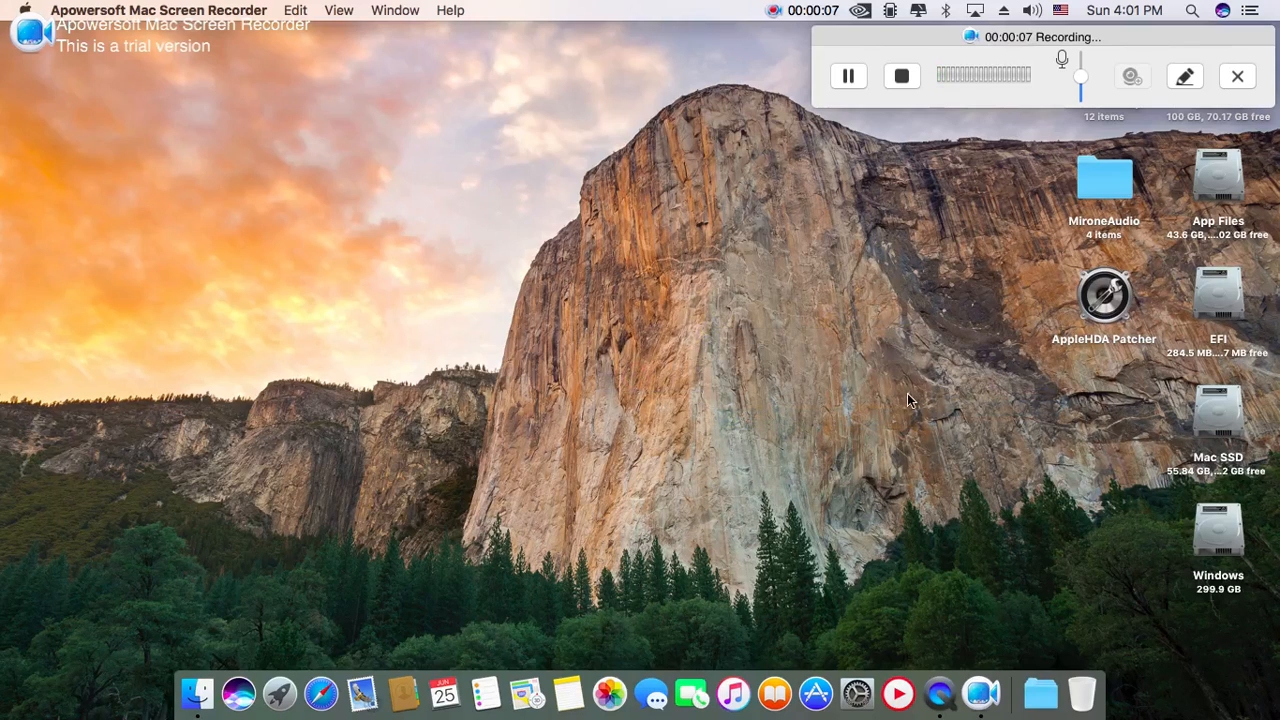
mouse_move(997, 383)
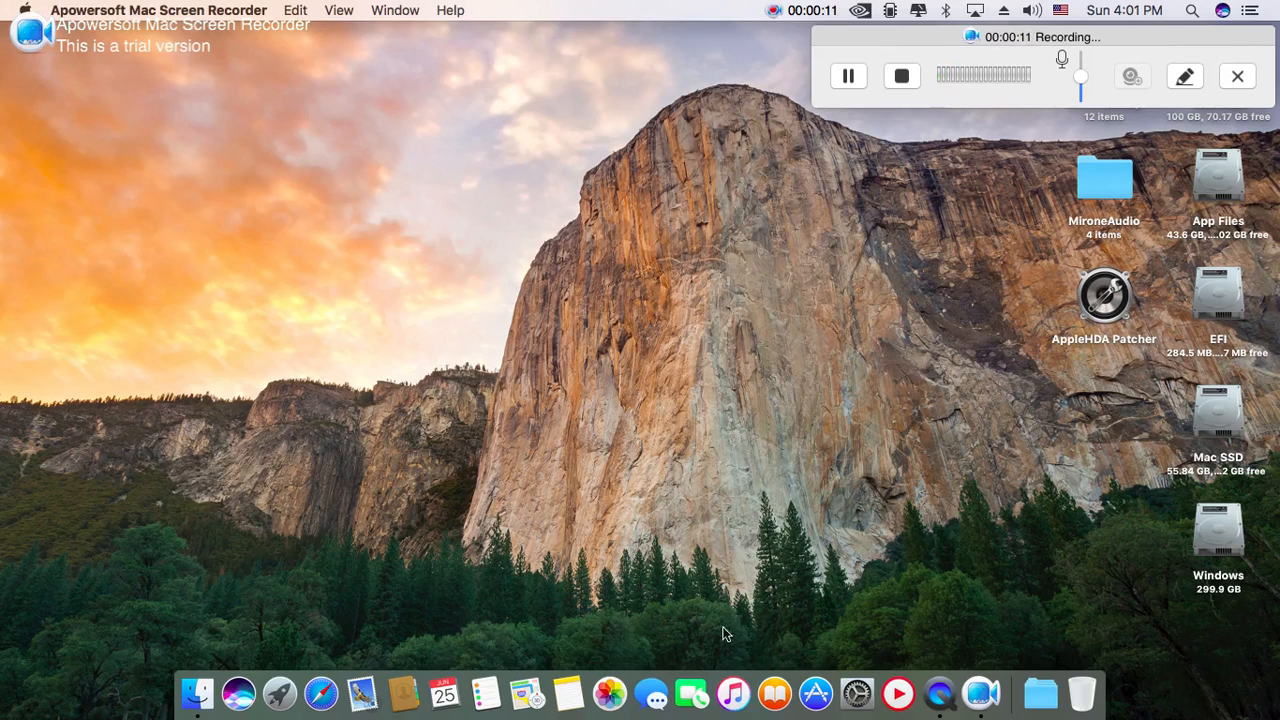
mouse_move(965, 418)
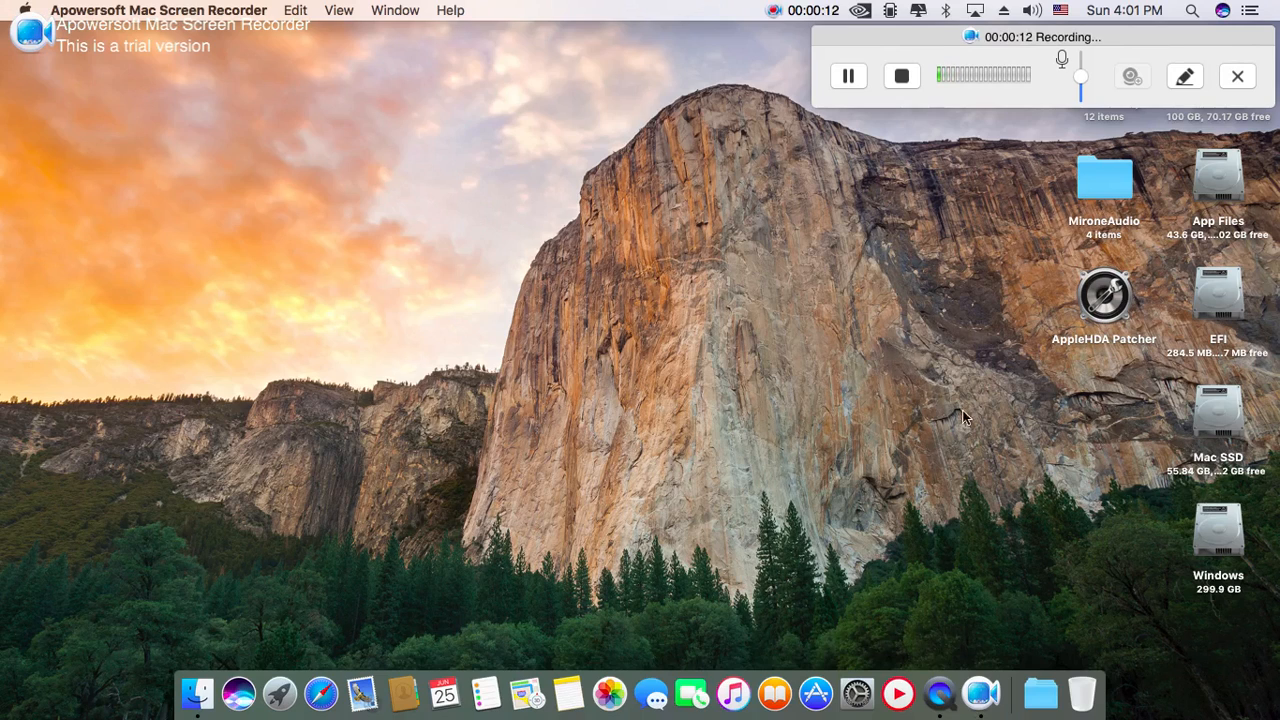
mouse_move(910, 449)
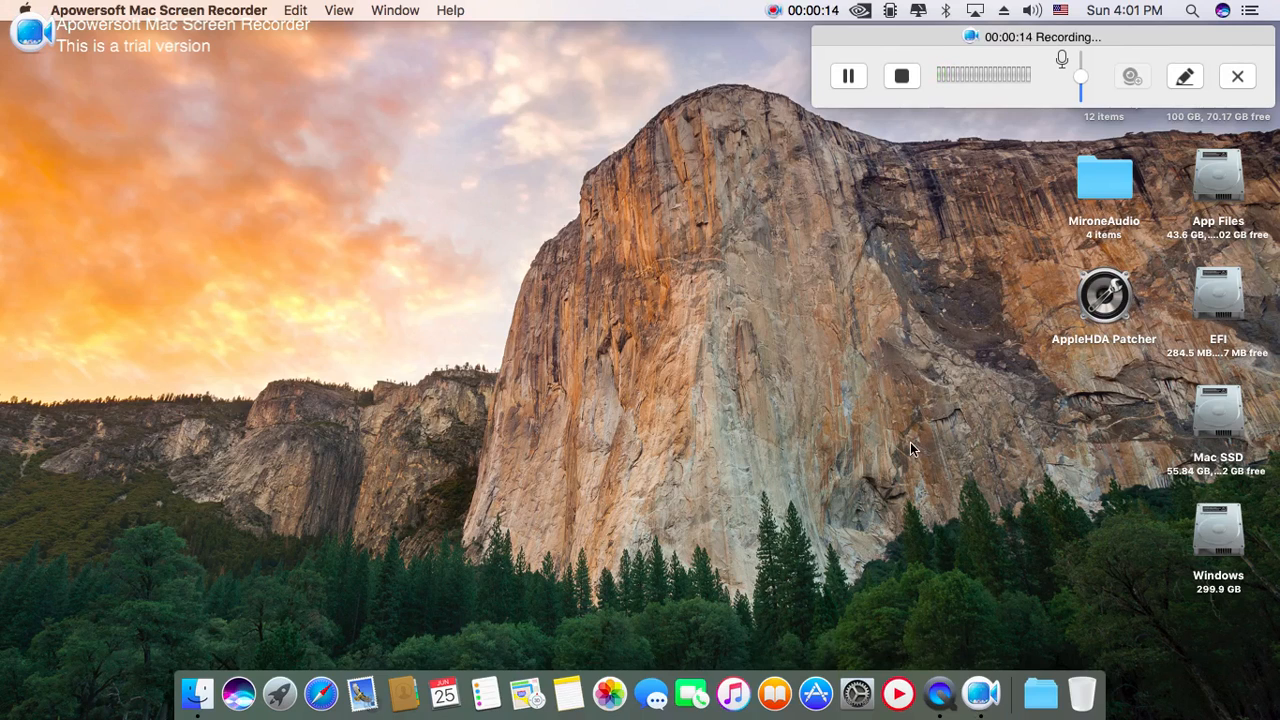
mouse_move(890, 462)
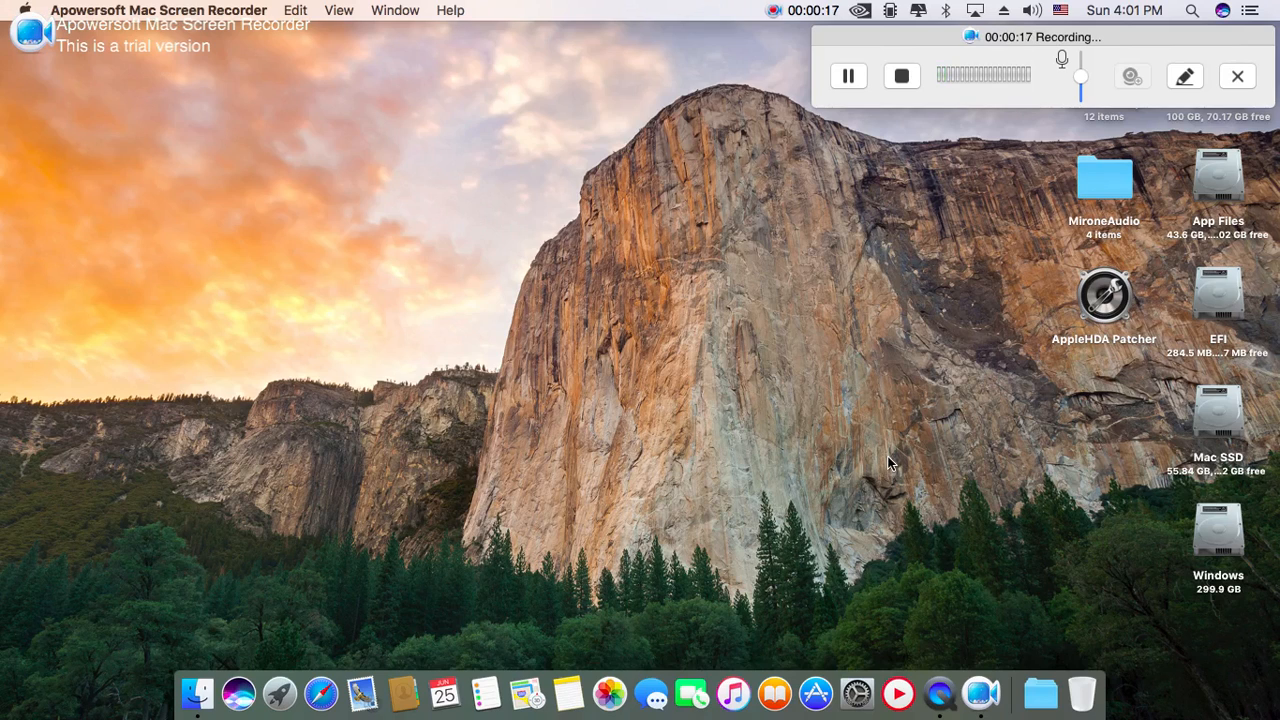
mouse_move(836, 438)
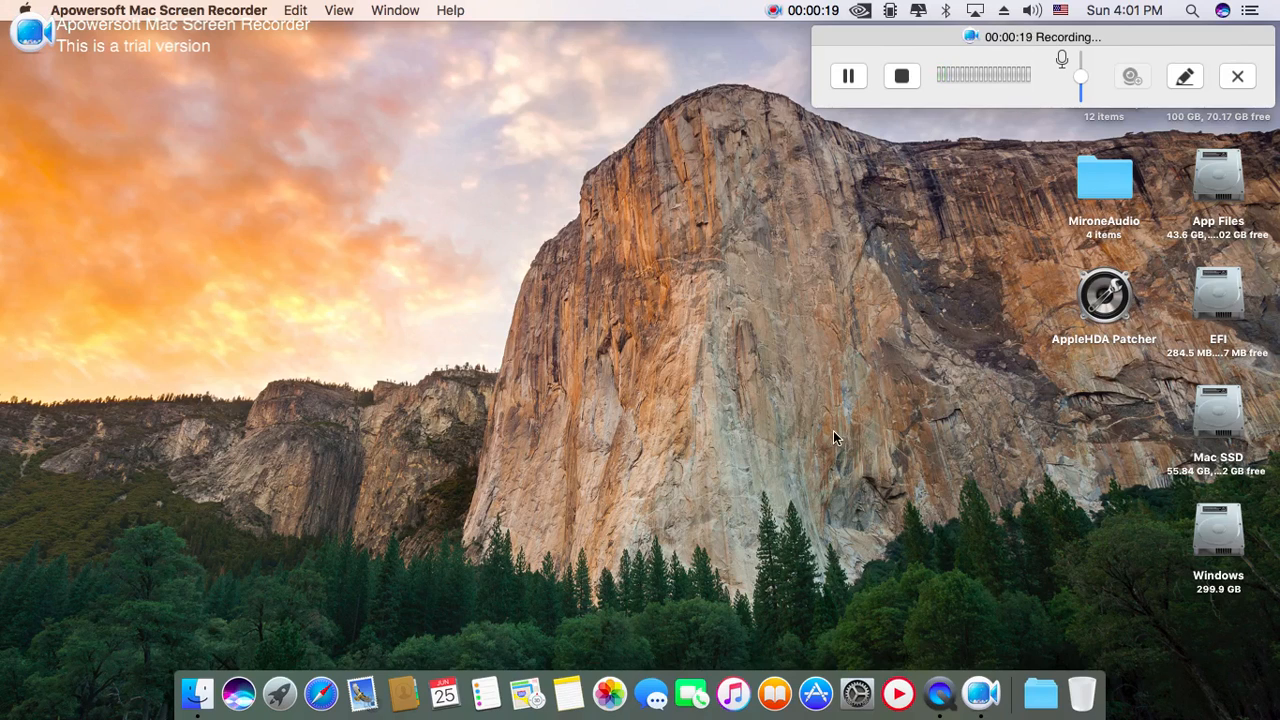
mouse_move(790, 423)
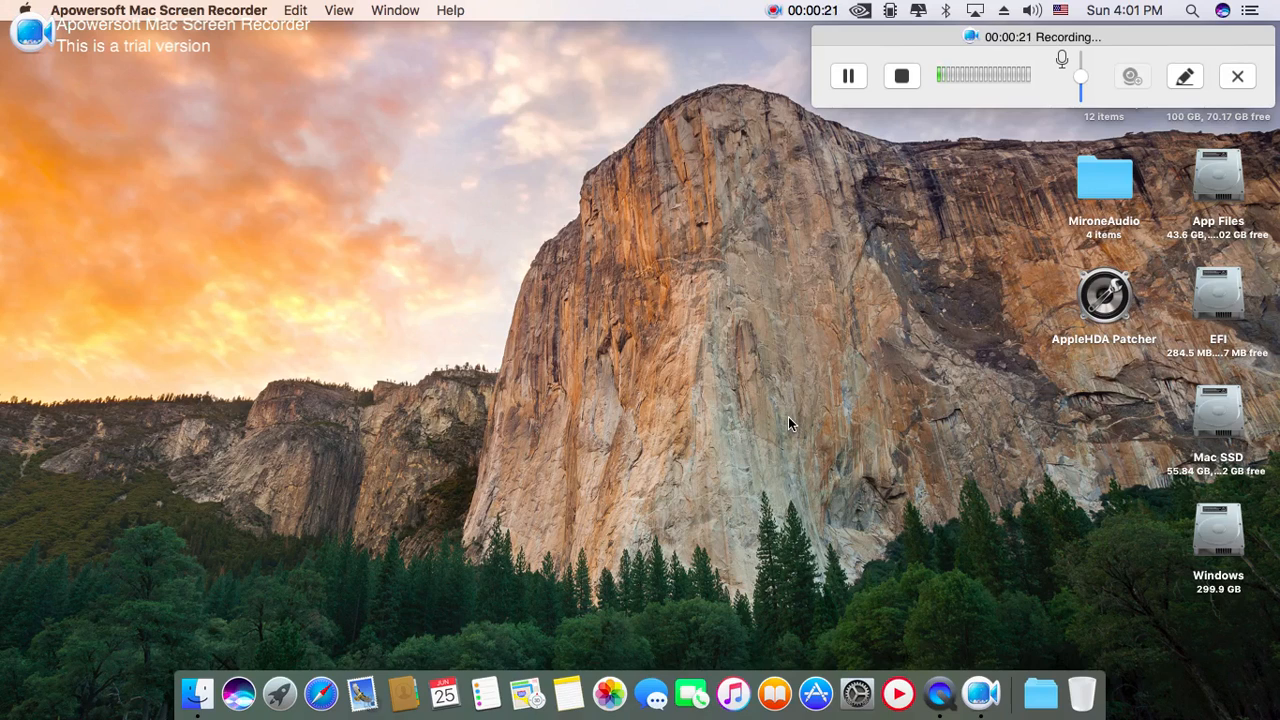
mouse_move(794, 410)
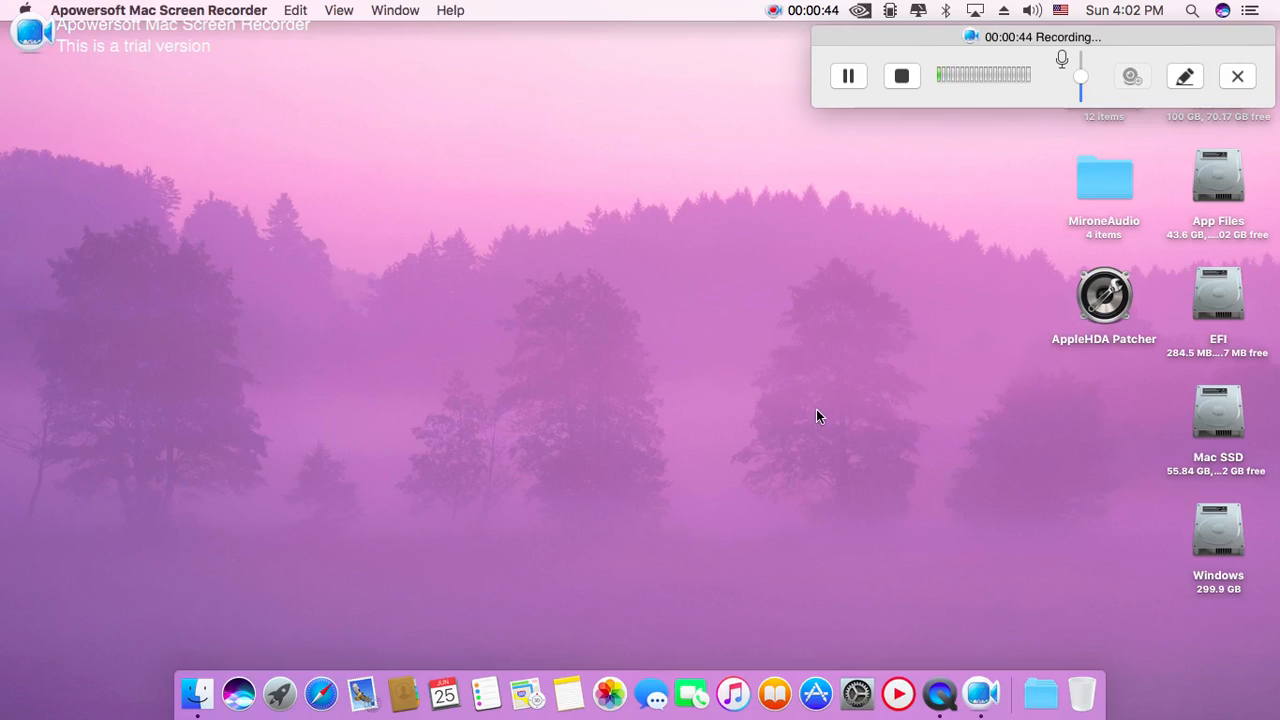
mouse_move(493, 343)
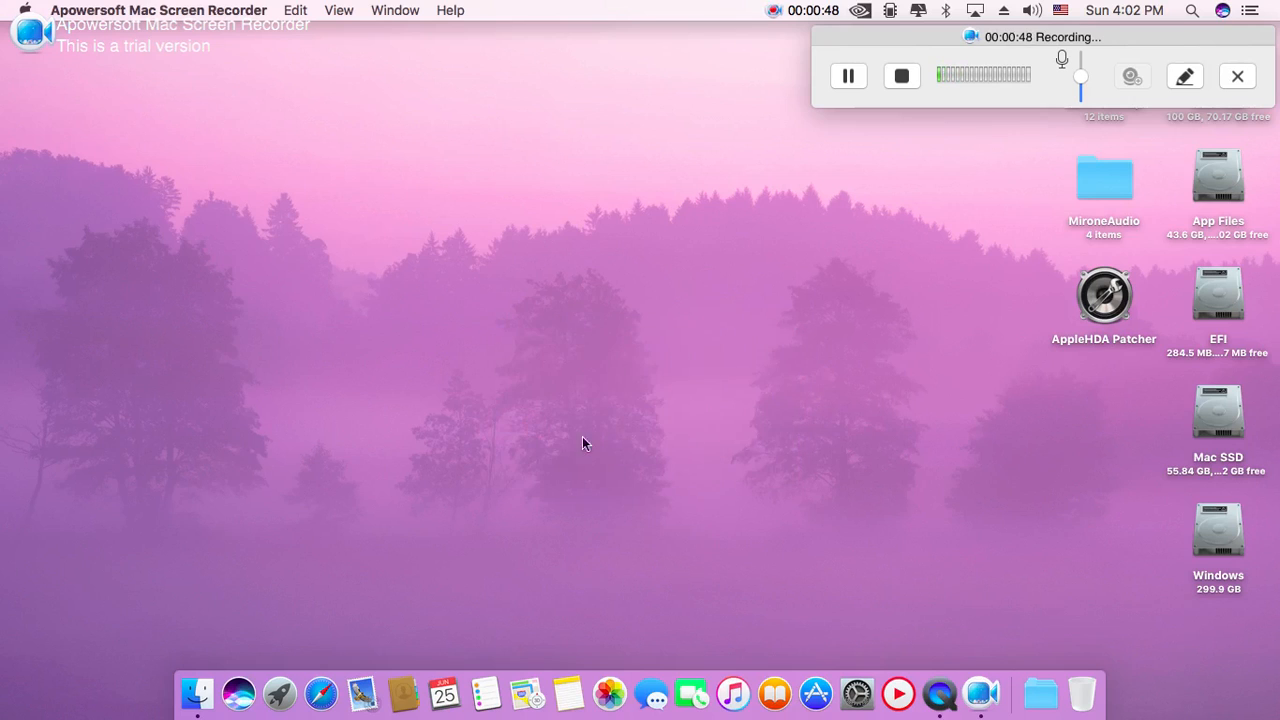
mouse_move(951, 409)
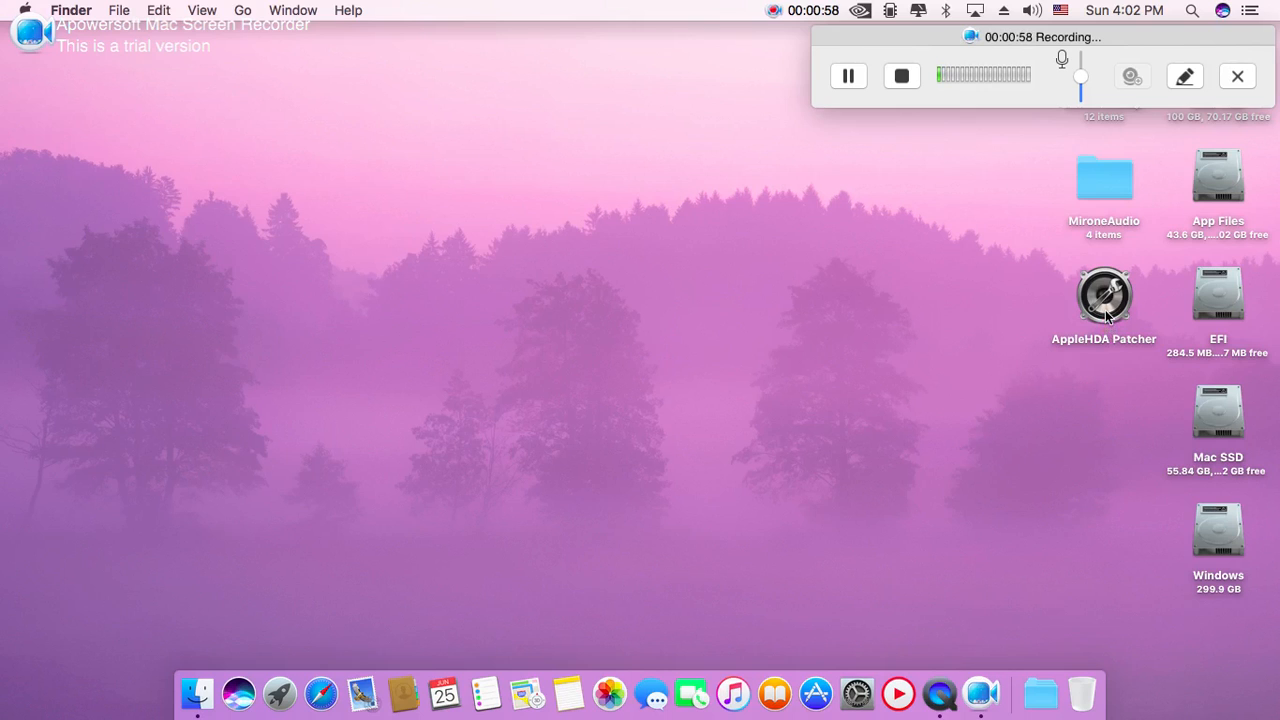
- Launch AppleHDA Patcher and browse the desktop codec patch list (ADI, Realtek) without choosing
click(1104, 295)
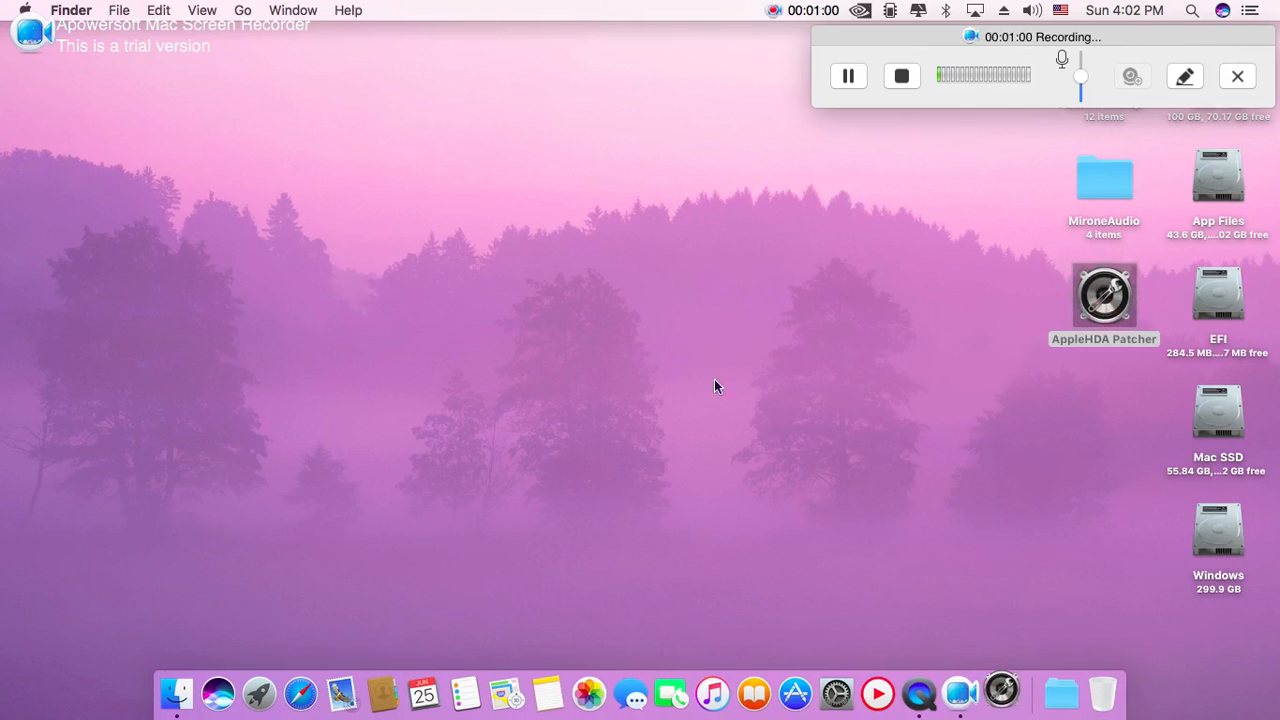
double_click(1103, 294)
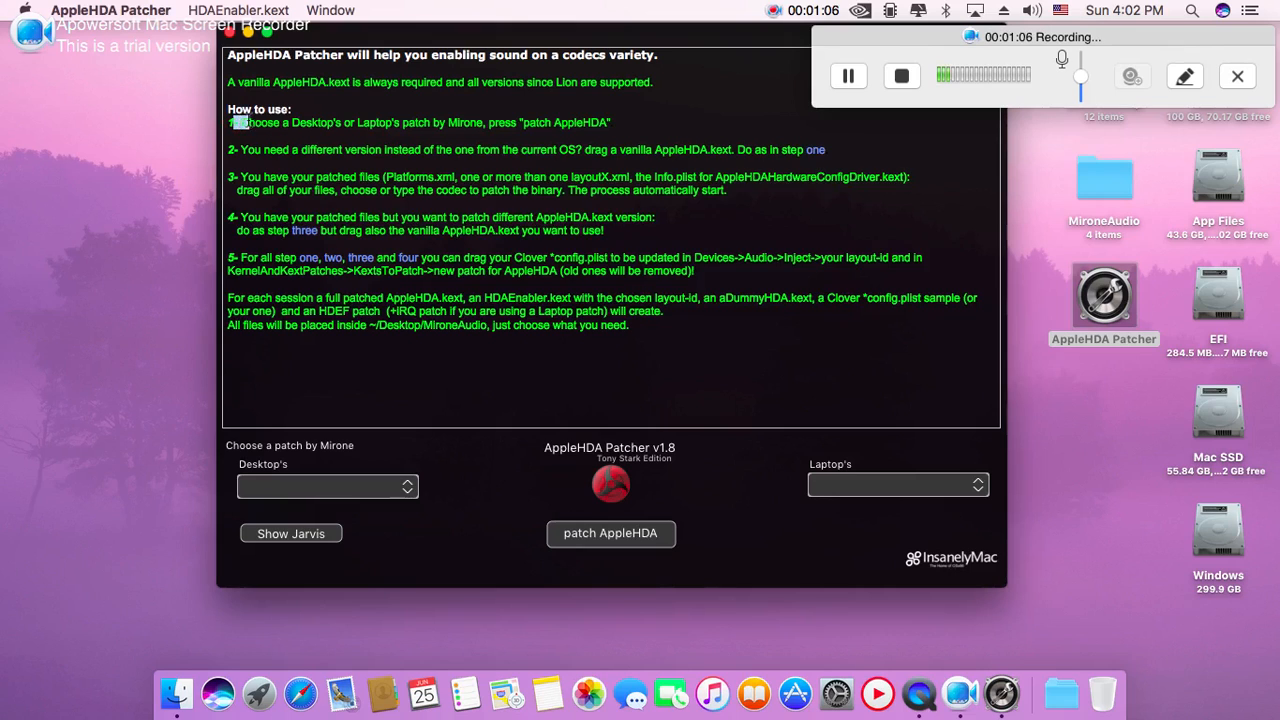
drag(233, 122, 488, 298)
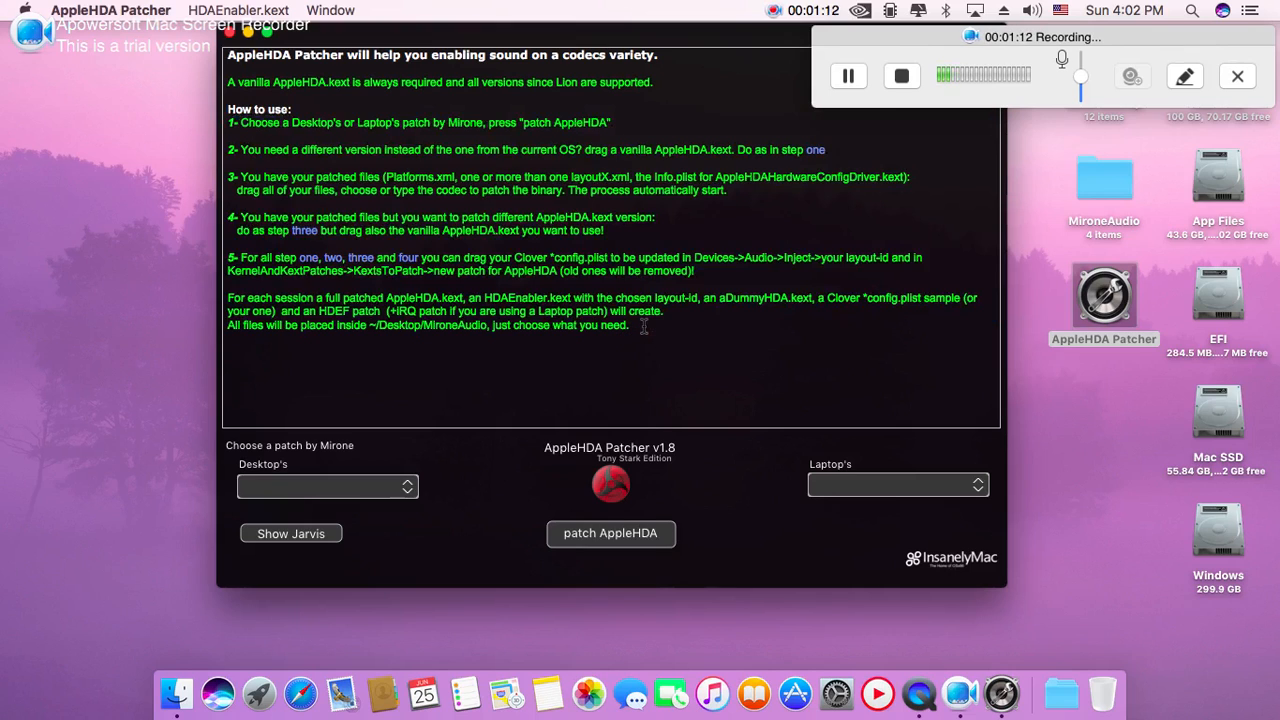
mouse_move(437, 476)
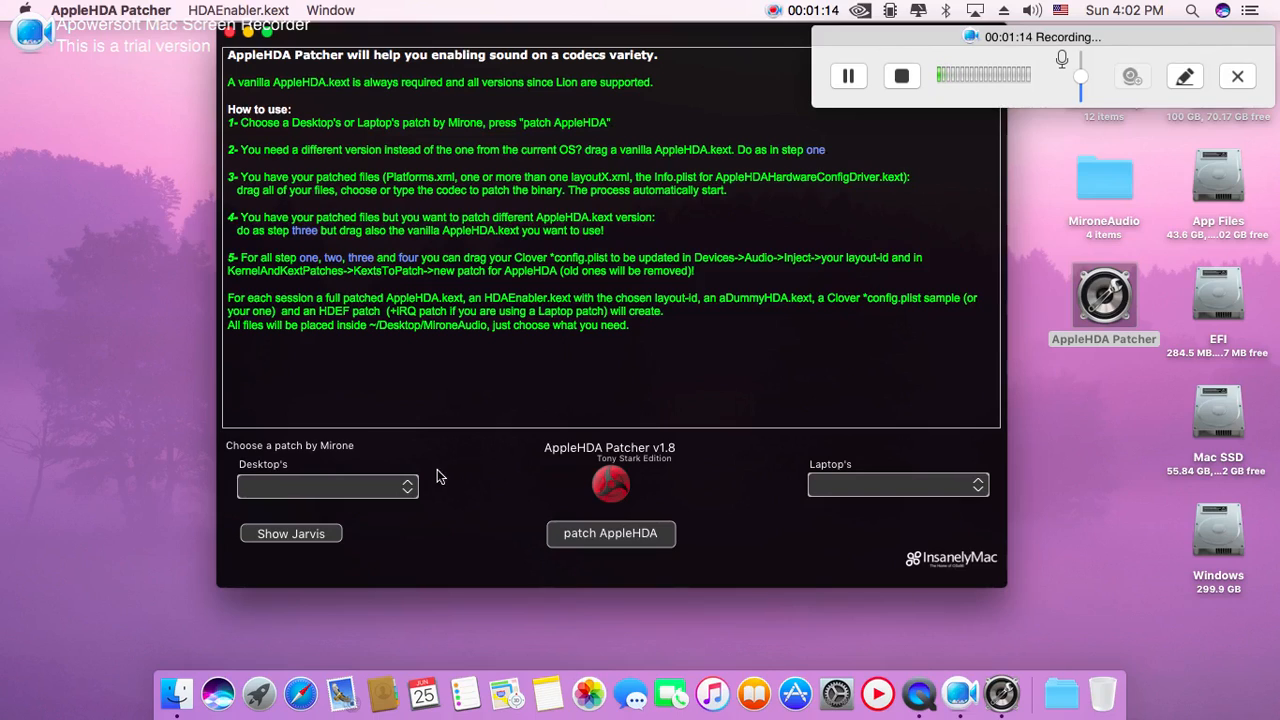
mouse_move(430, 490)
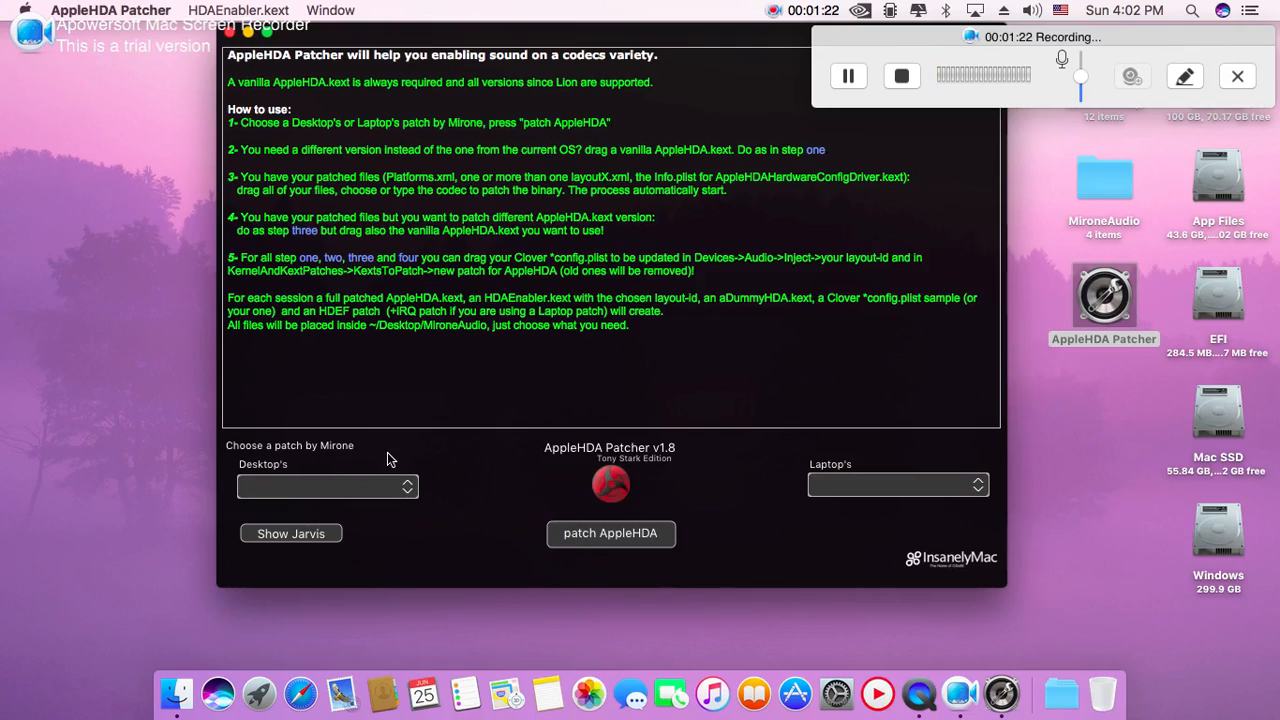
mouse_move(350, 496)
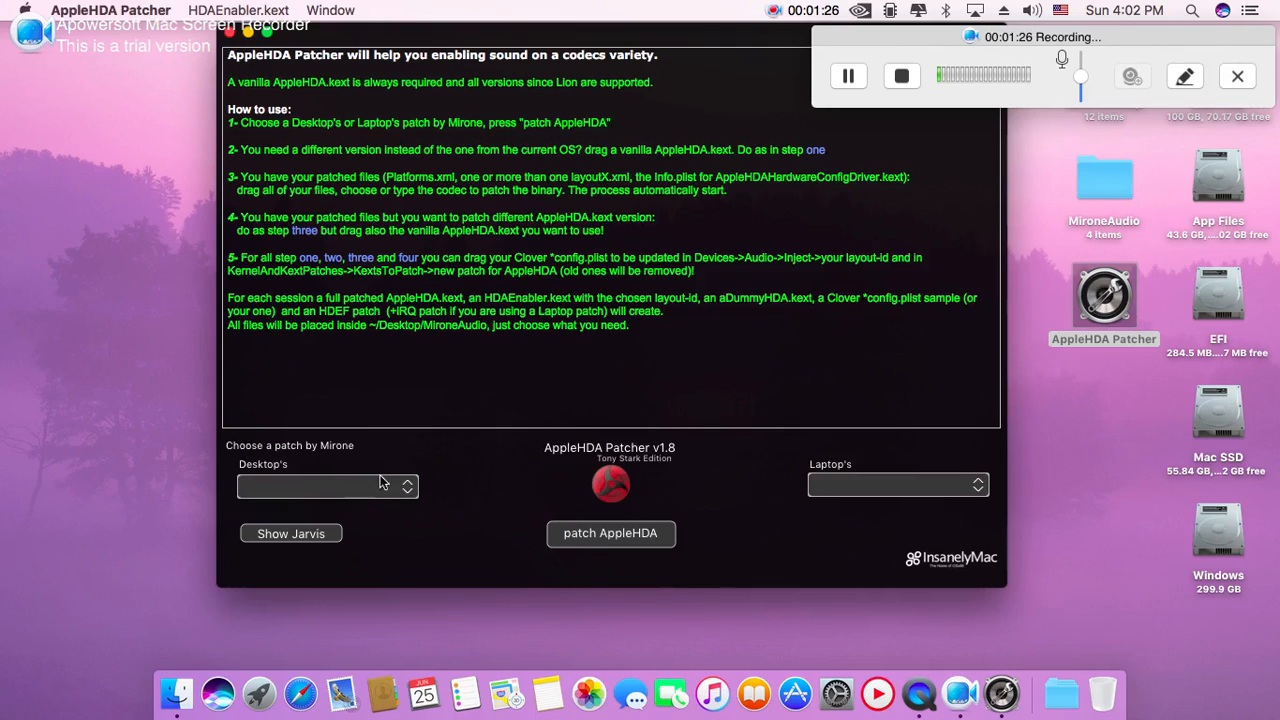
mouse_move(410, 509)
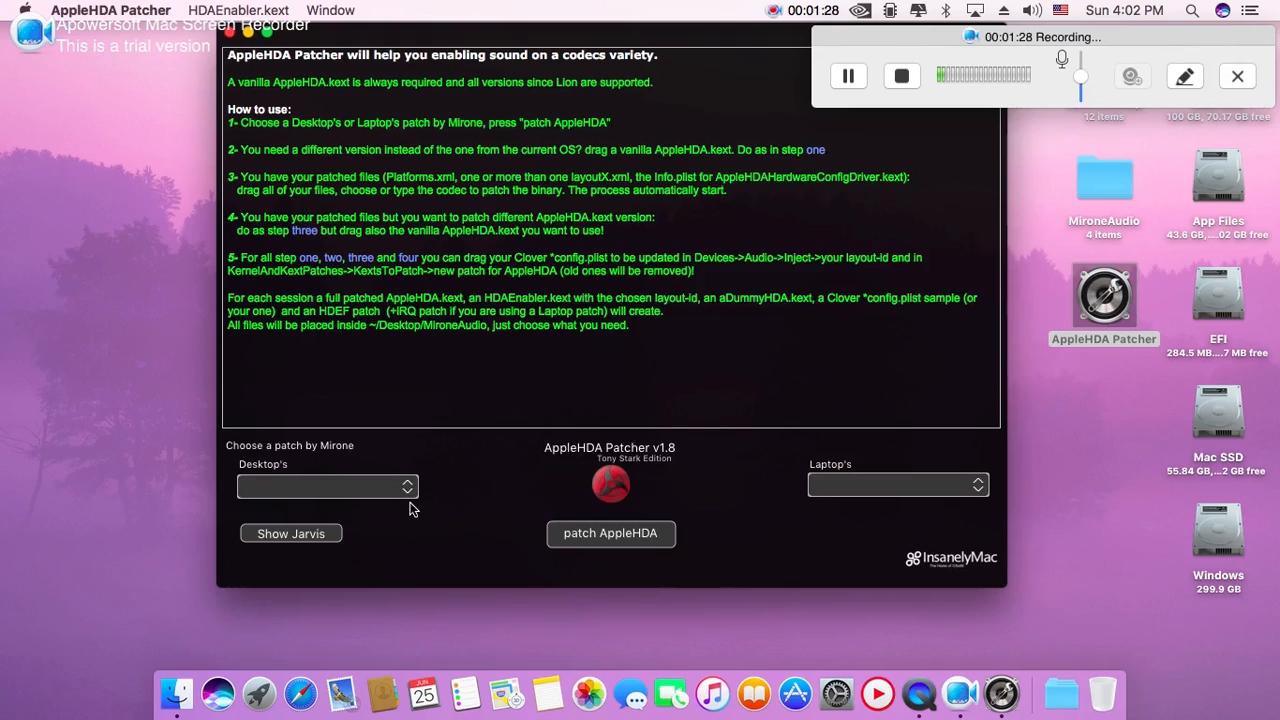
click(327, 486)
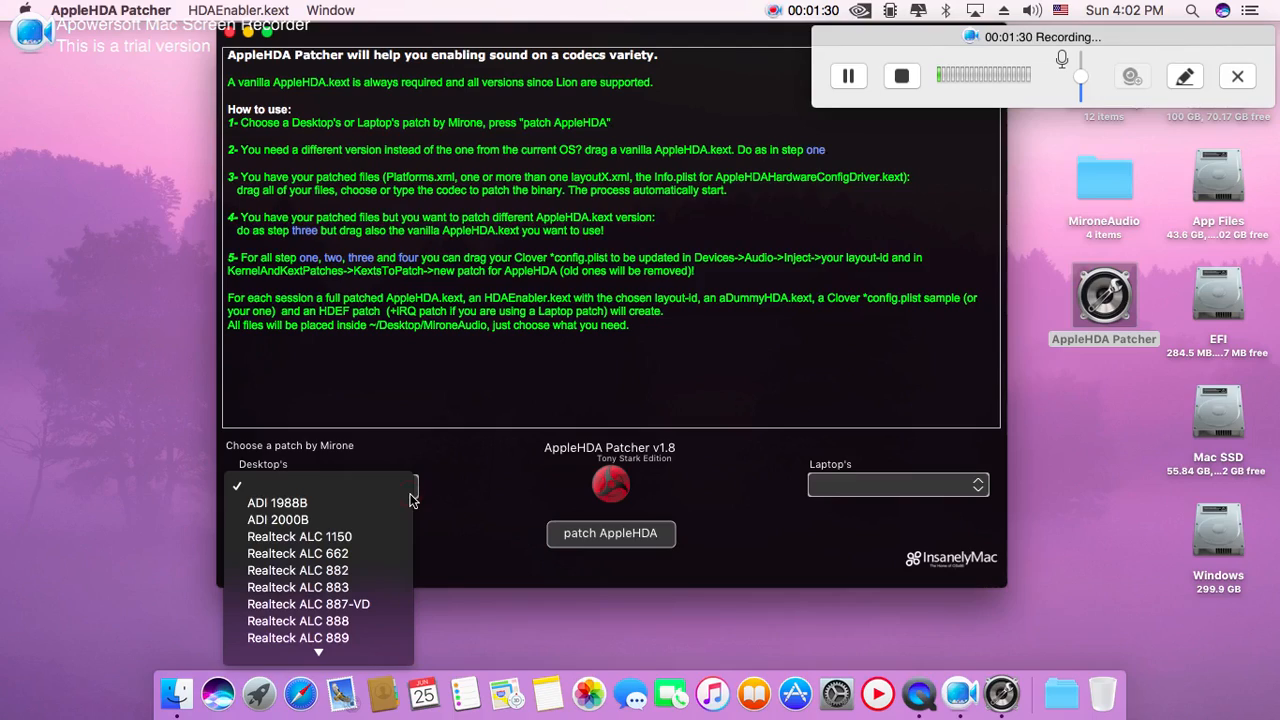
mouse_move(445, 500)
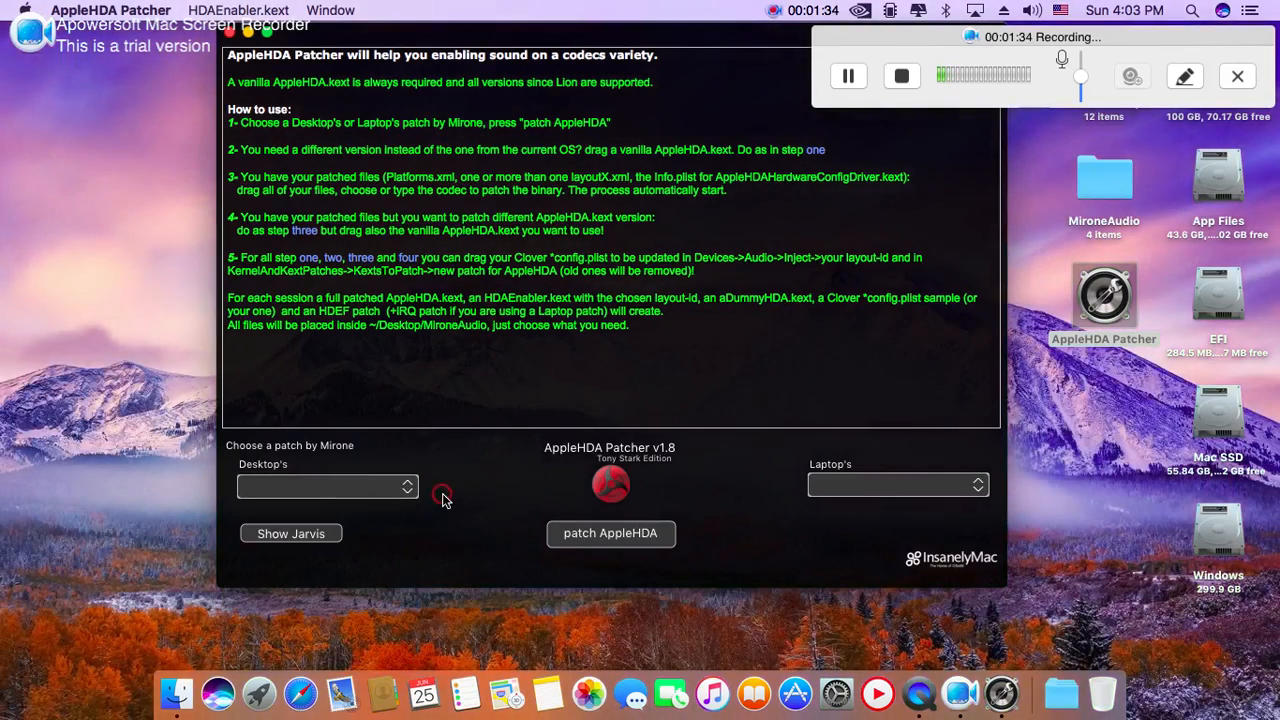
click(897, 484)
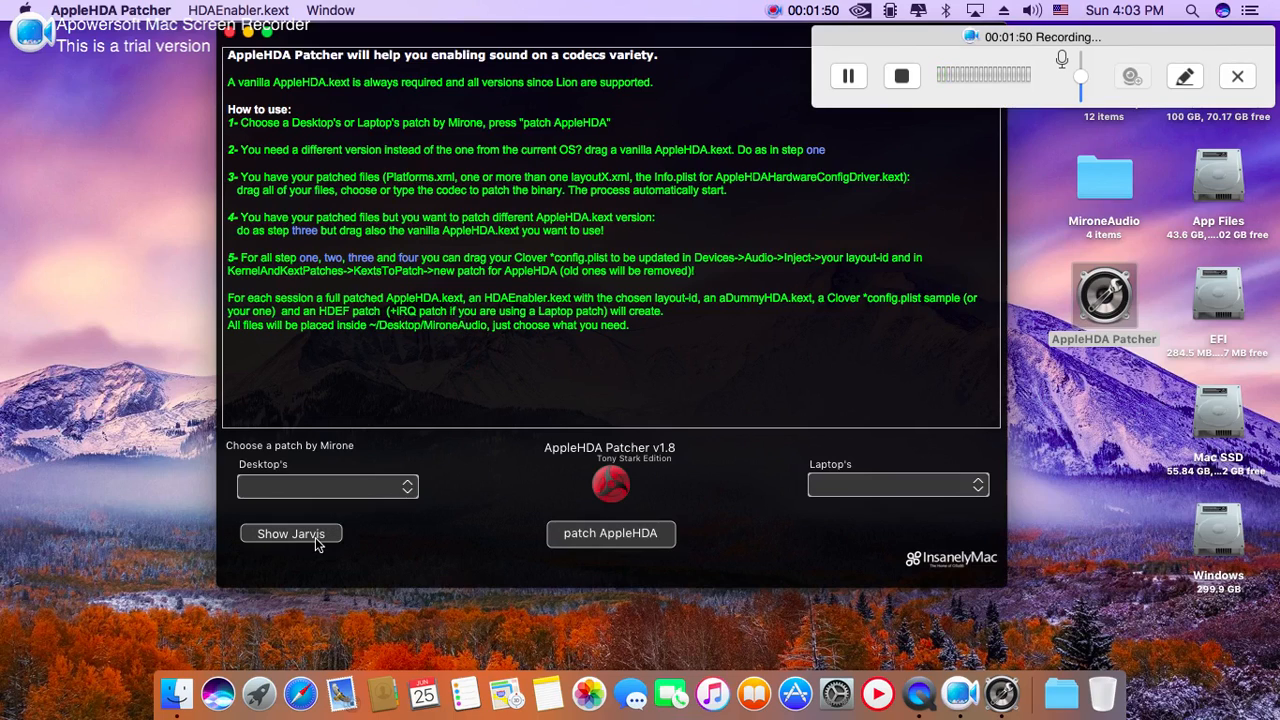
- Show the Jarvis report listing Realtek ALC255 hardware, extracted SSDT/DSDT tables and layout-ids
click(290, 533)
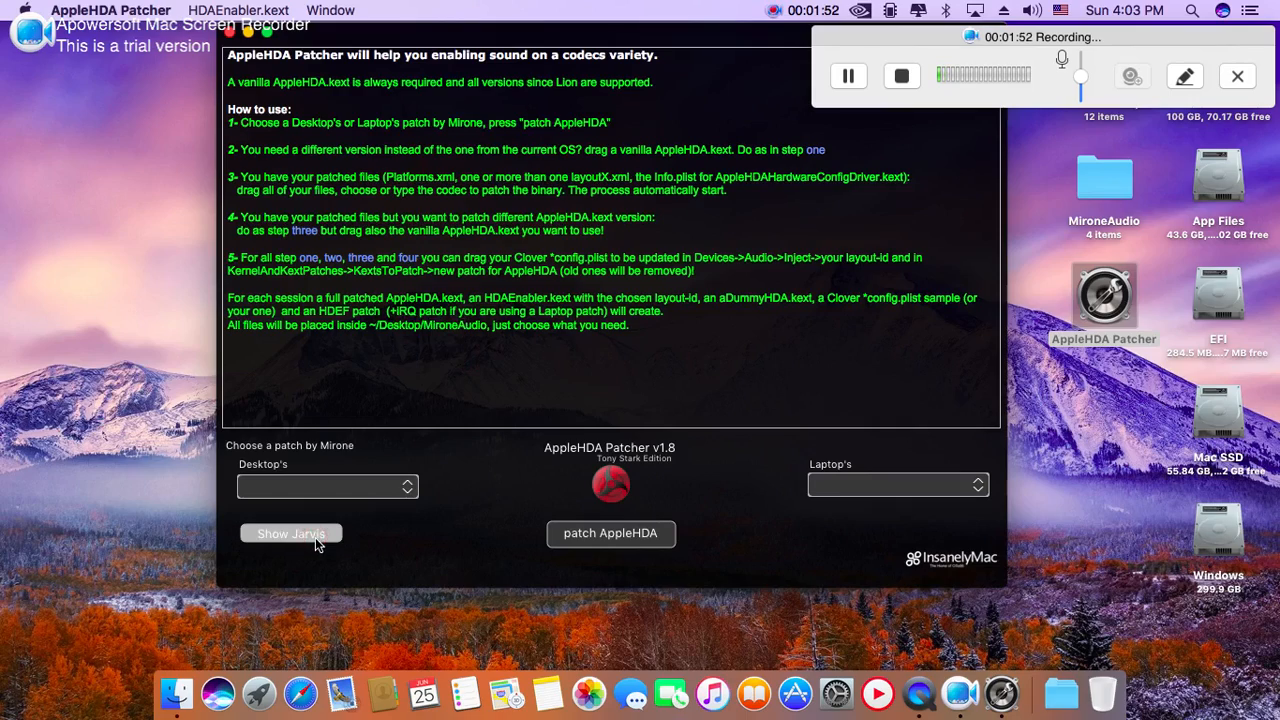
click(290, 533)
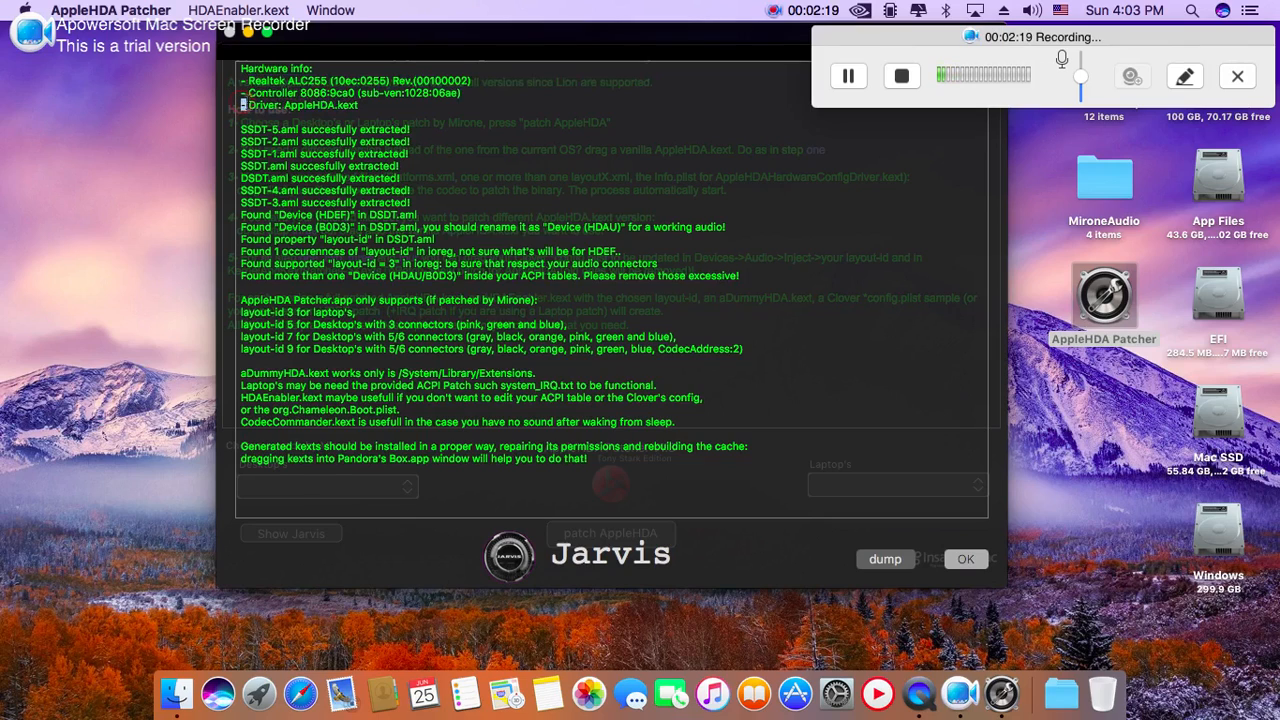
double_click(300, 105)
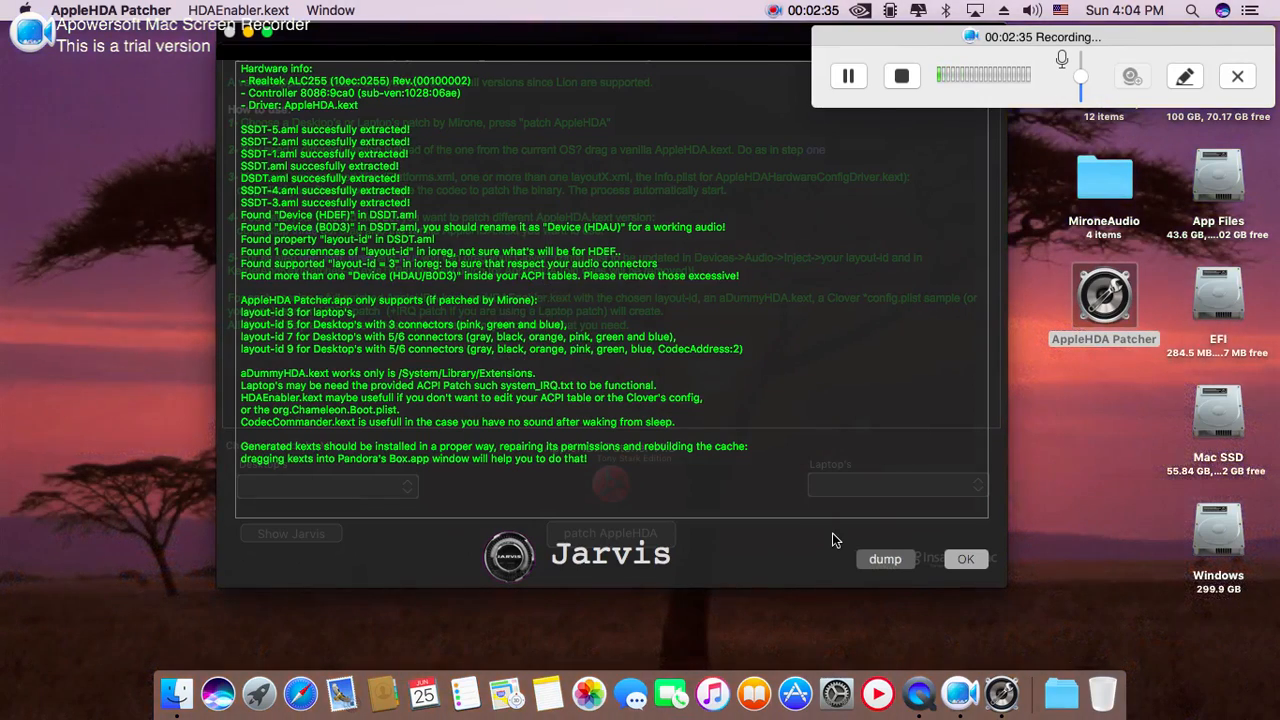
mouse_move(733, 470)
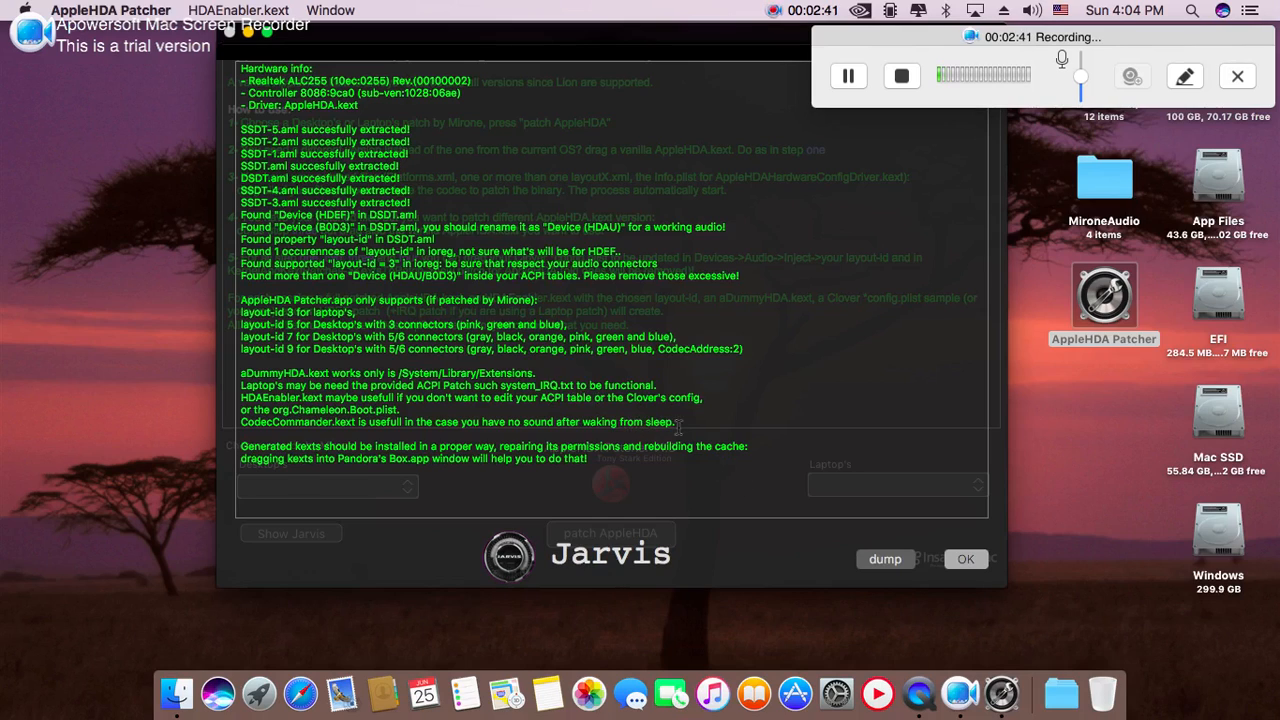
mouse_move(948, 548)
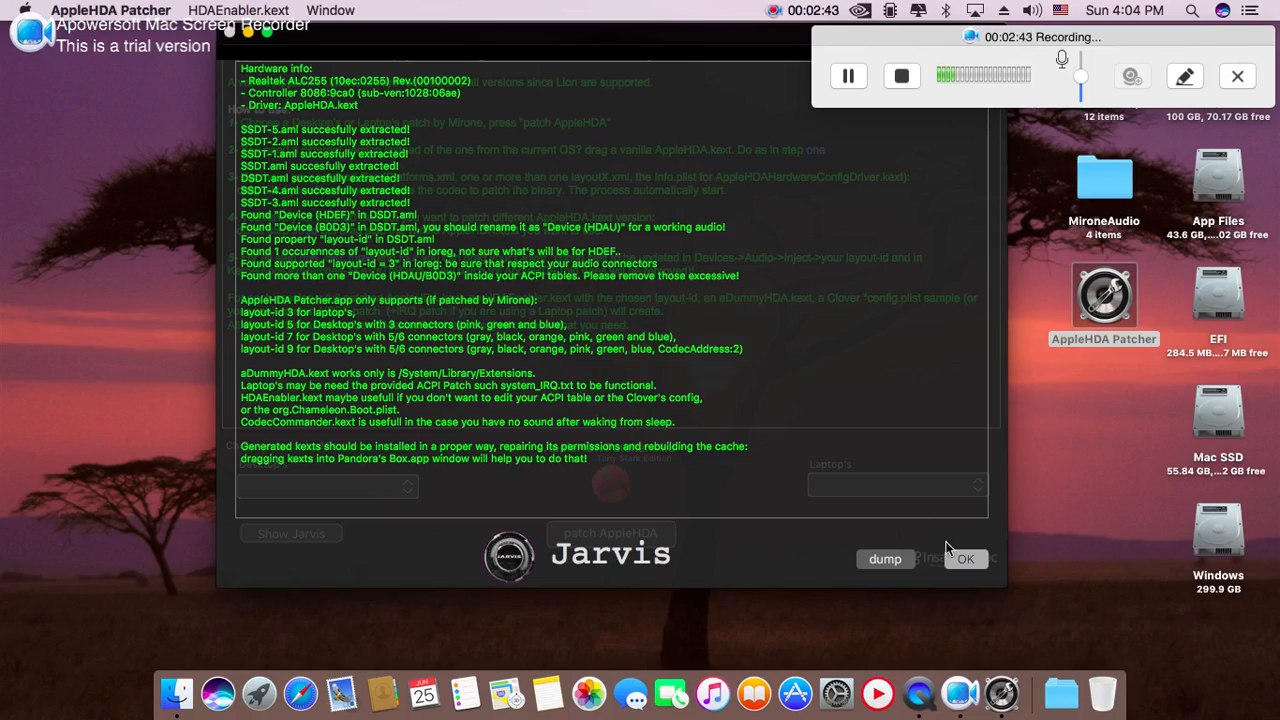
mouse_move(751, 495)
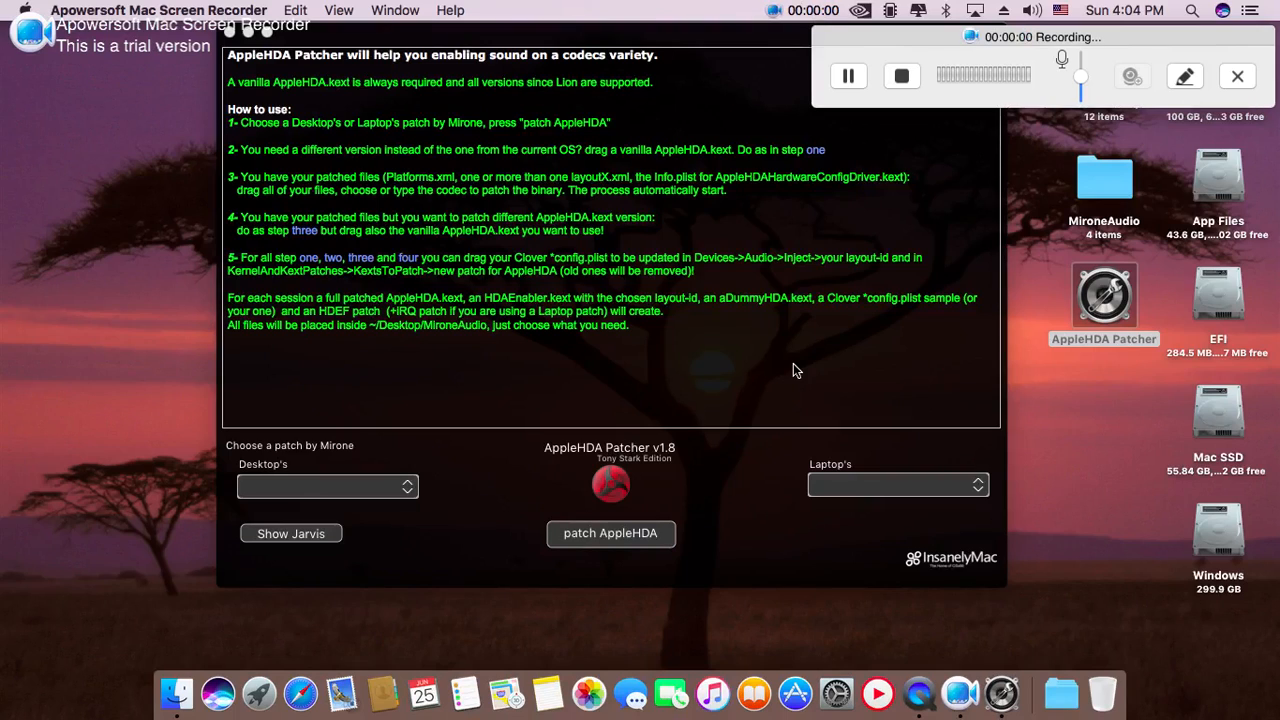
mouse_move(680, 510)
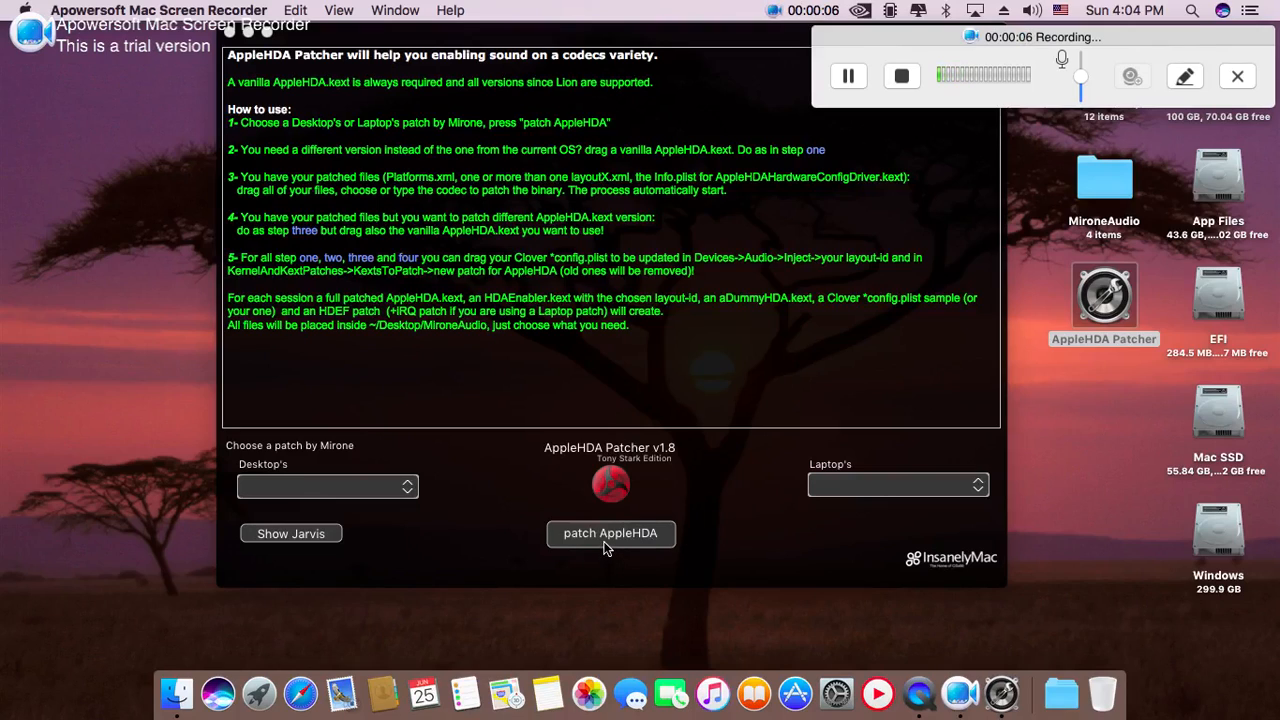
mouse_move(962, 363)
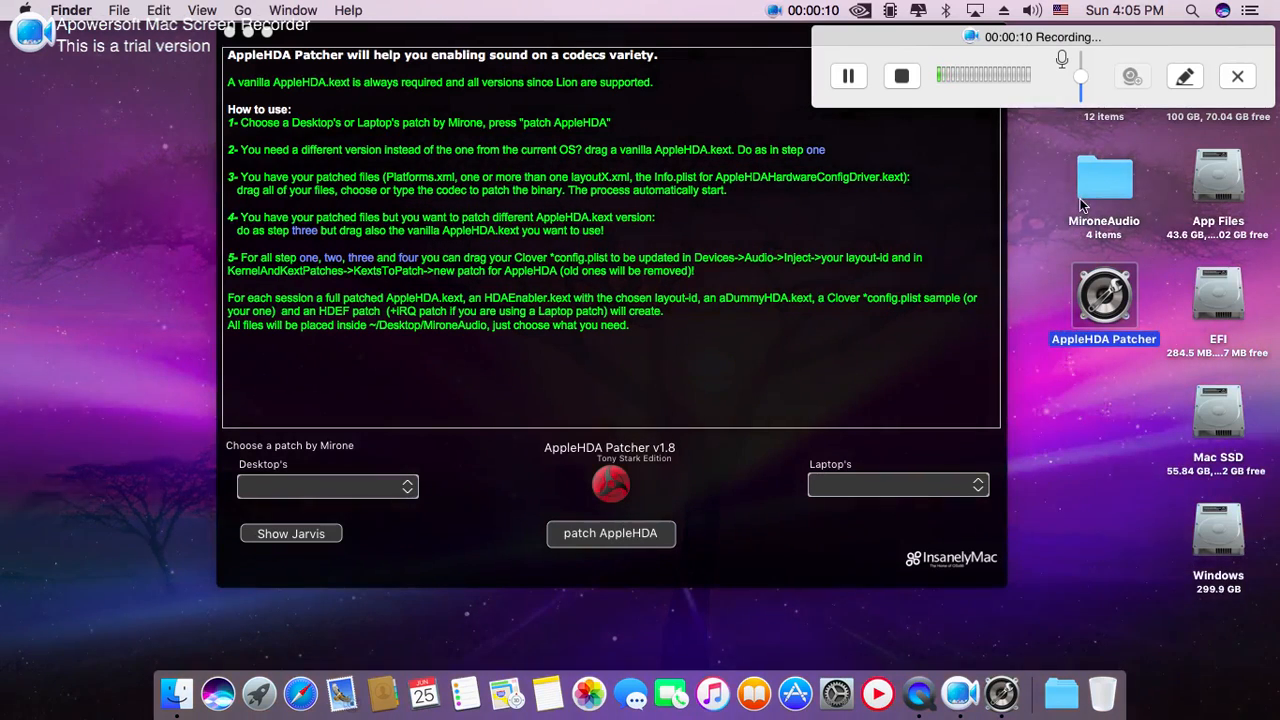
- Open MironeAudio, peek into CodecCommander and HDAEnabler3 (HDAEnabler.kext), then return to MironeAudio
click(1104, 180)
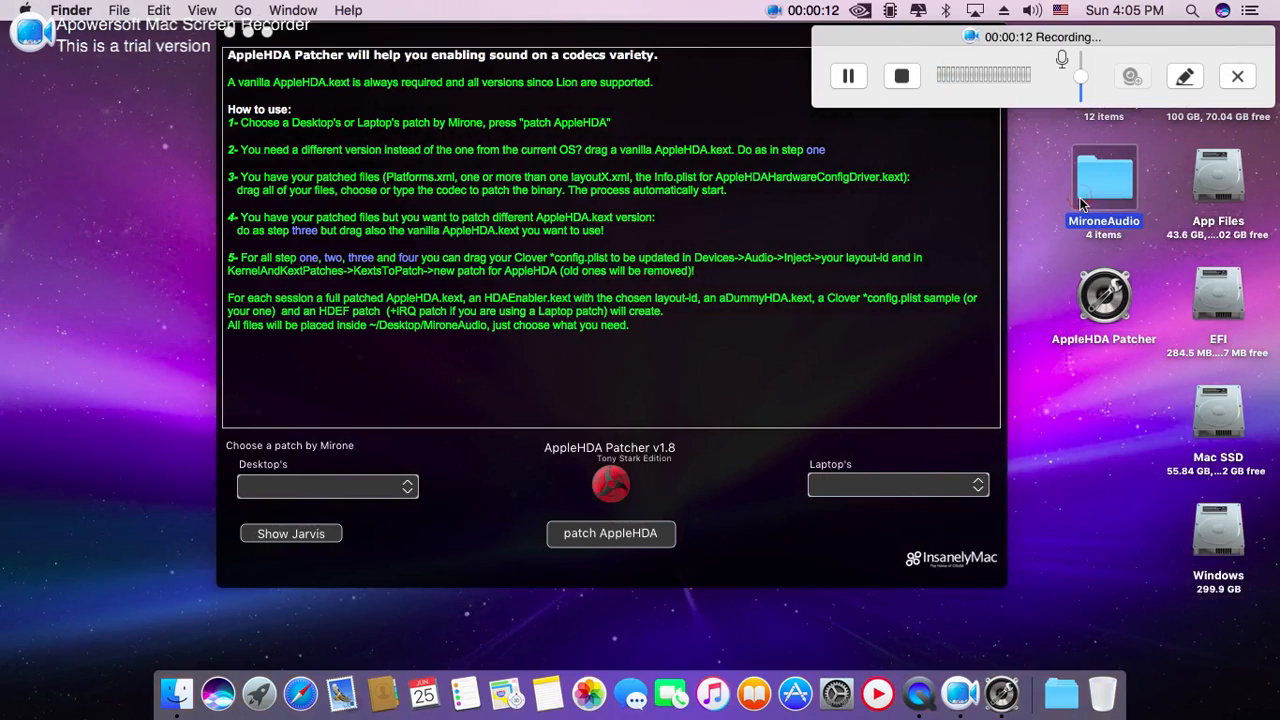
double_click(1104, 180)
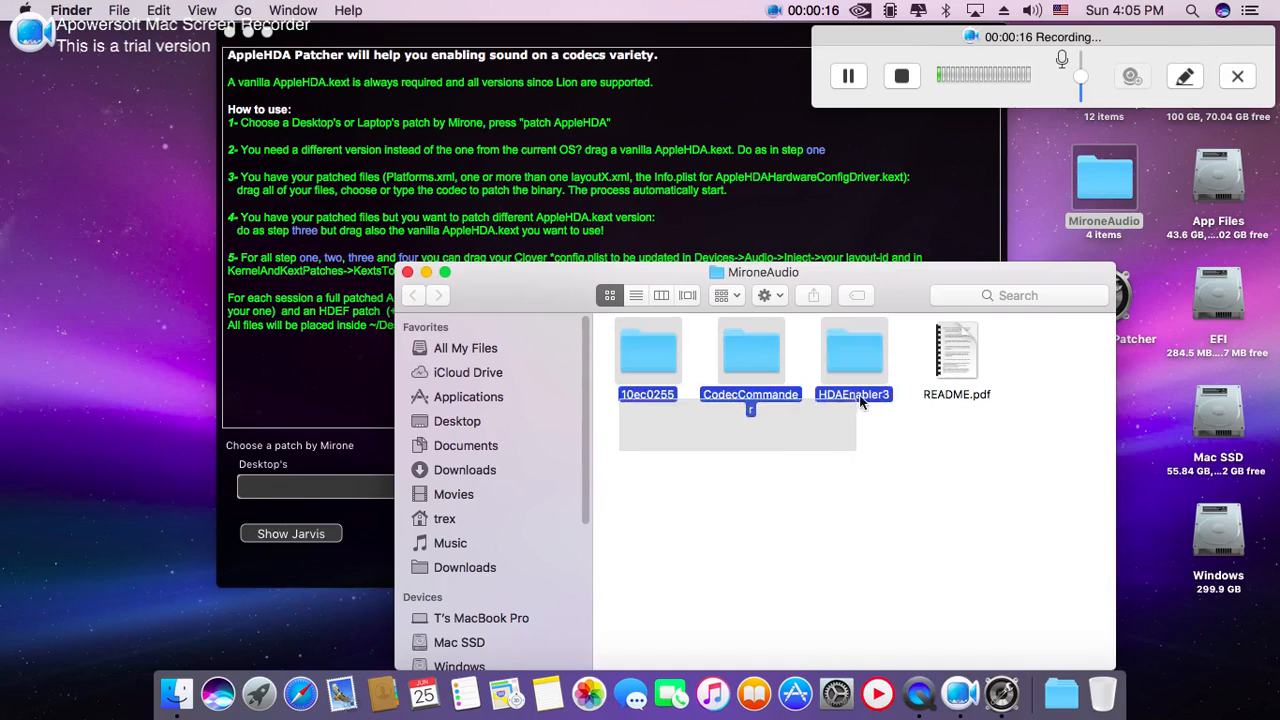
click(790, 490)
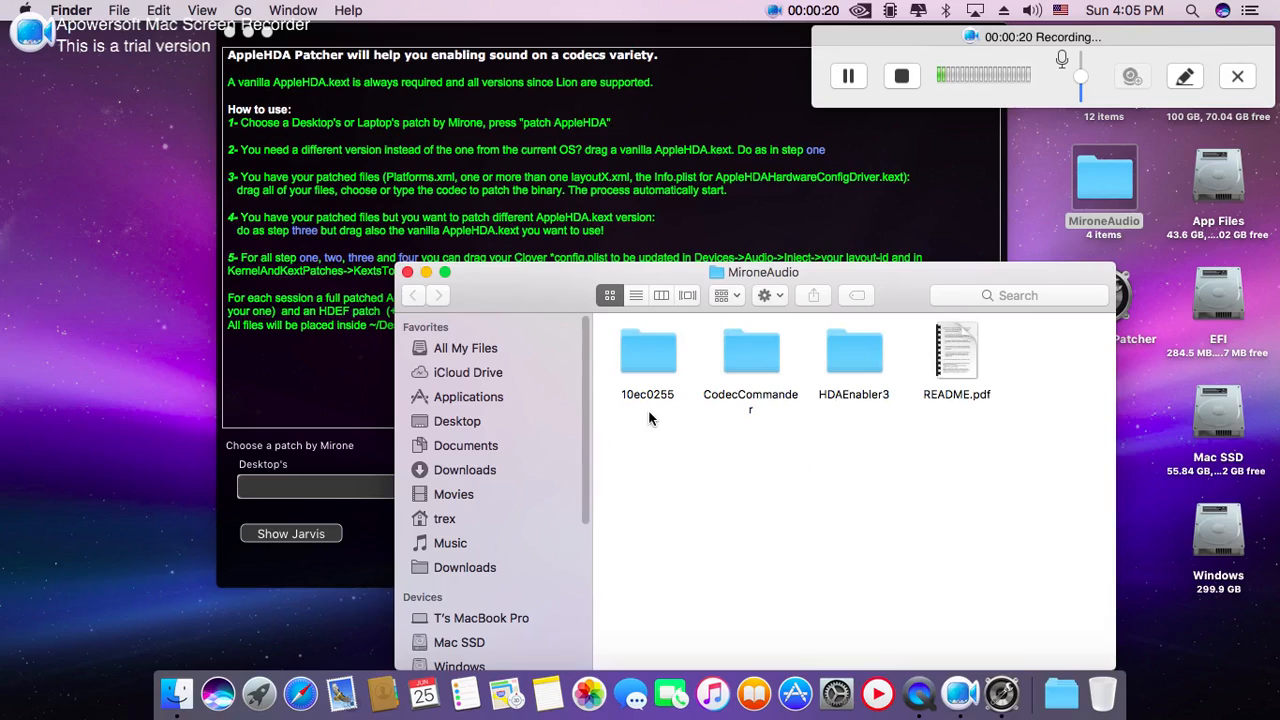
mouse_move(666, 410)
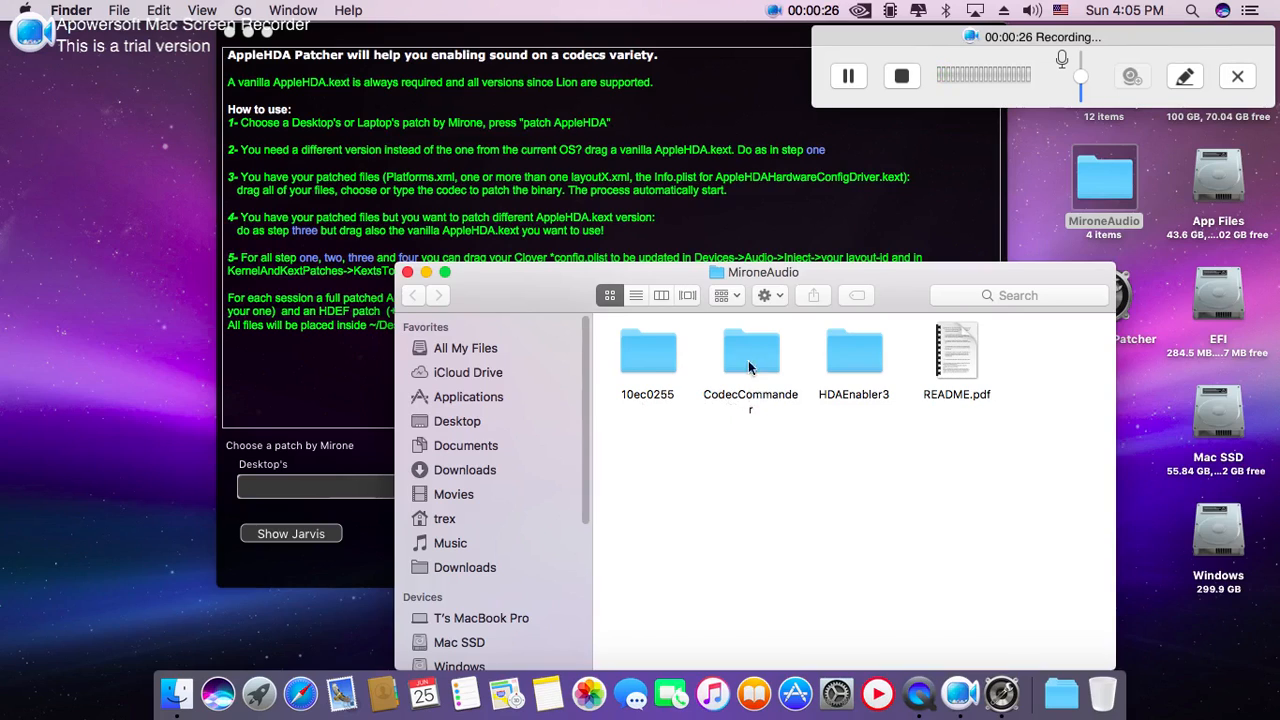
double_click(750, 352)
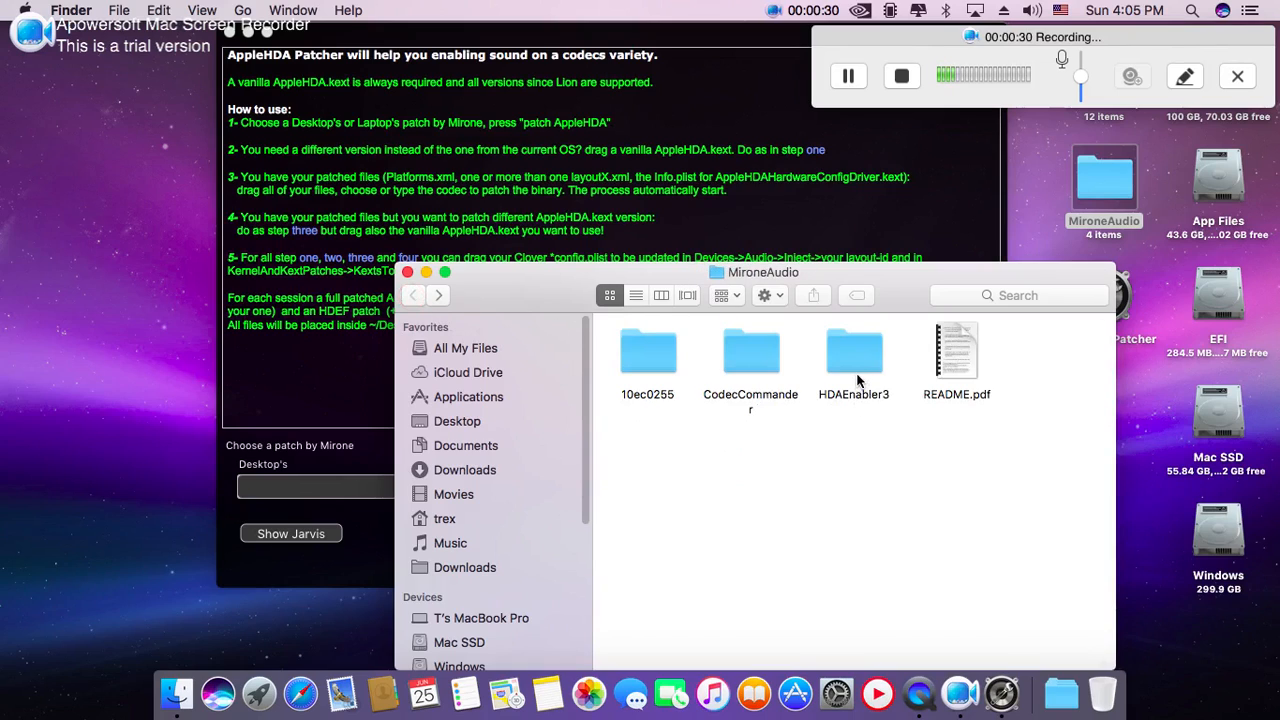
double_click(853, 351)
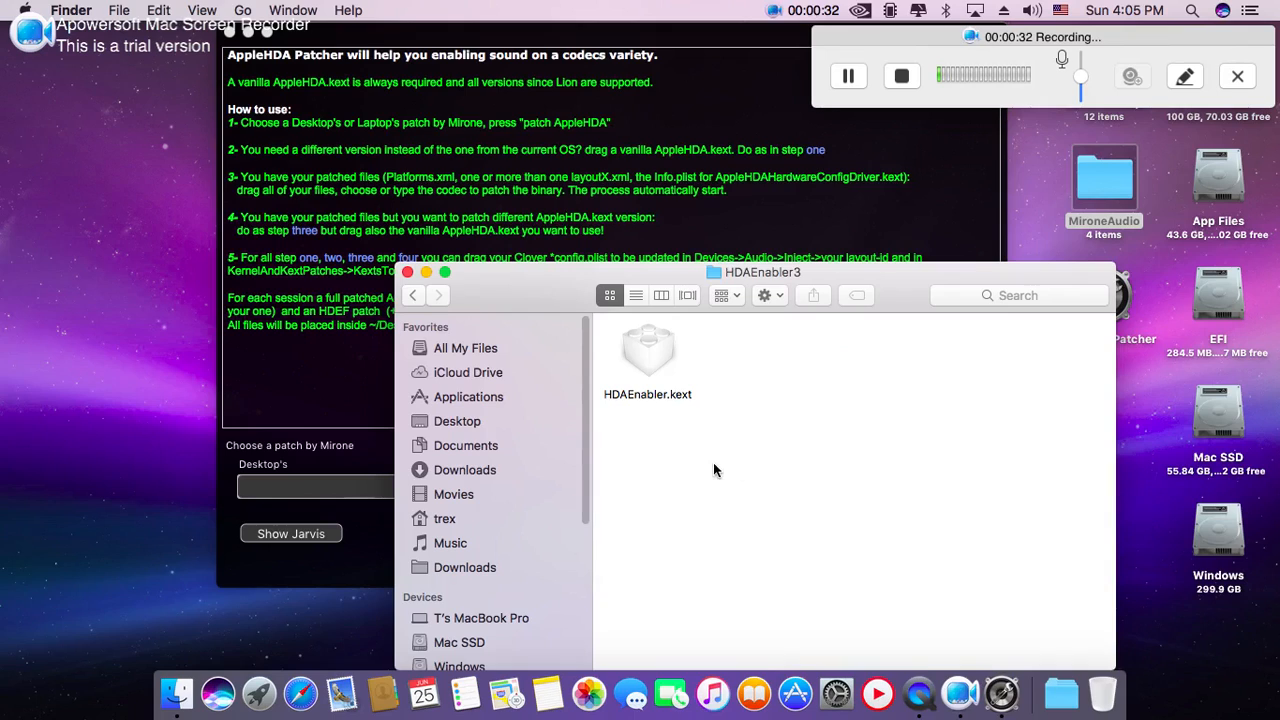
click(412, 295)
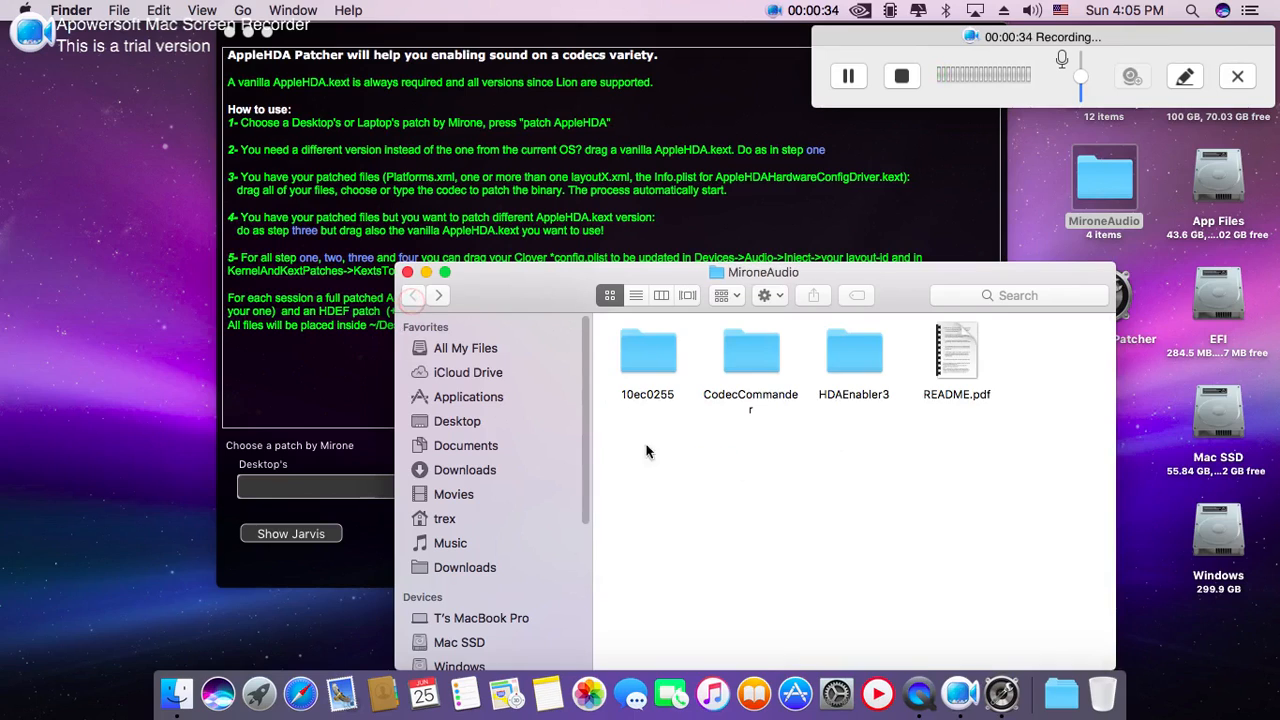
mouse_move(351, 417)
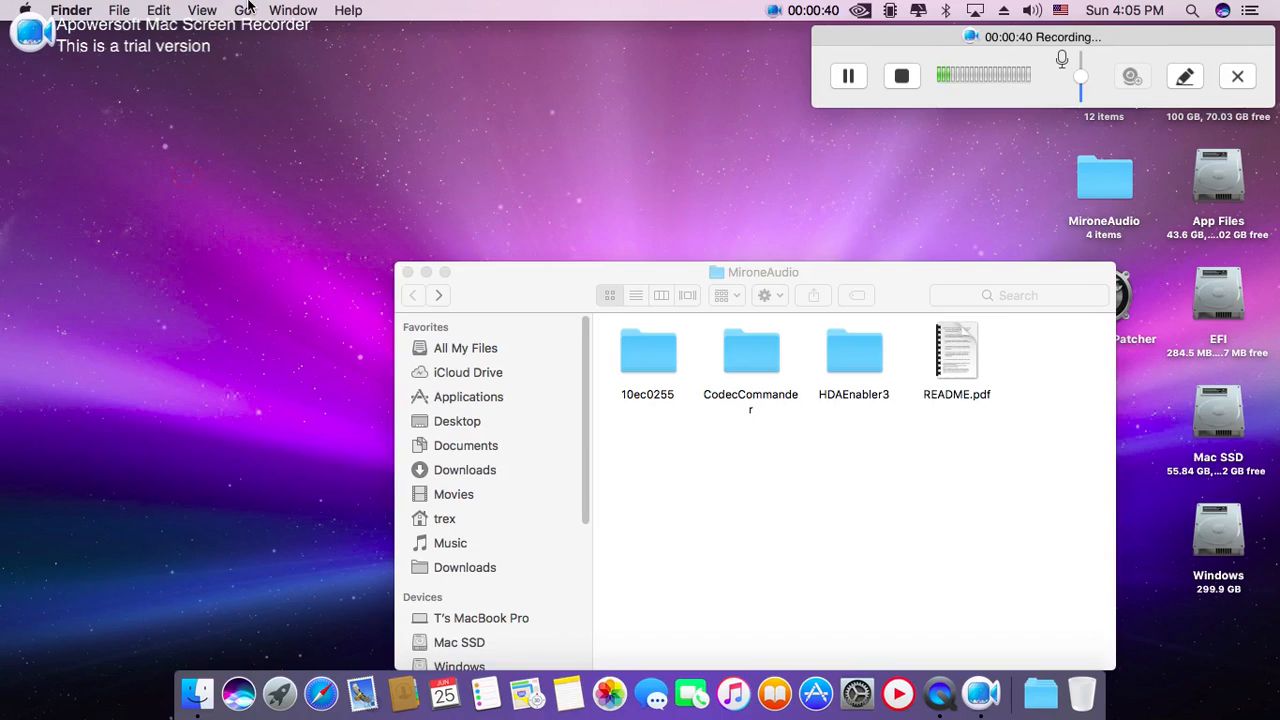
- Go to the /System/Library/Extensions/ folder with Go to Folder
click(242, 10)
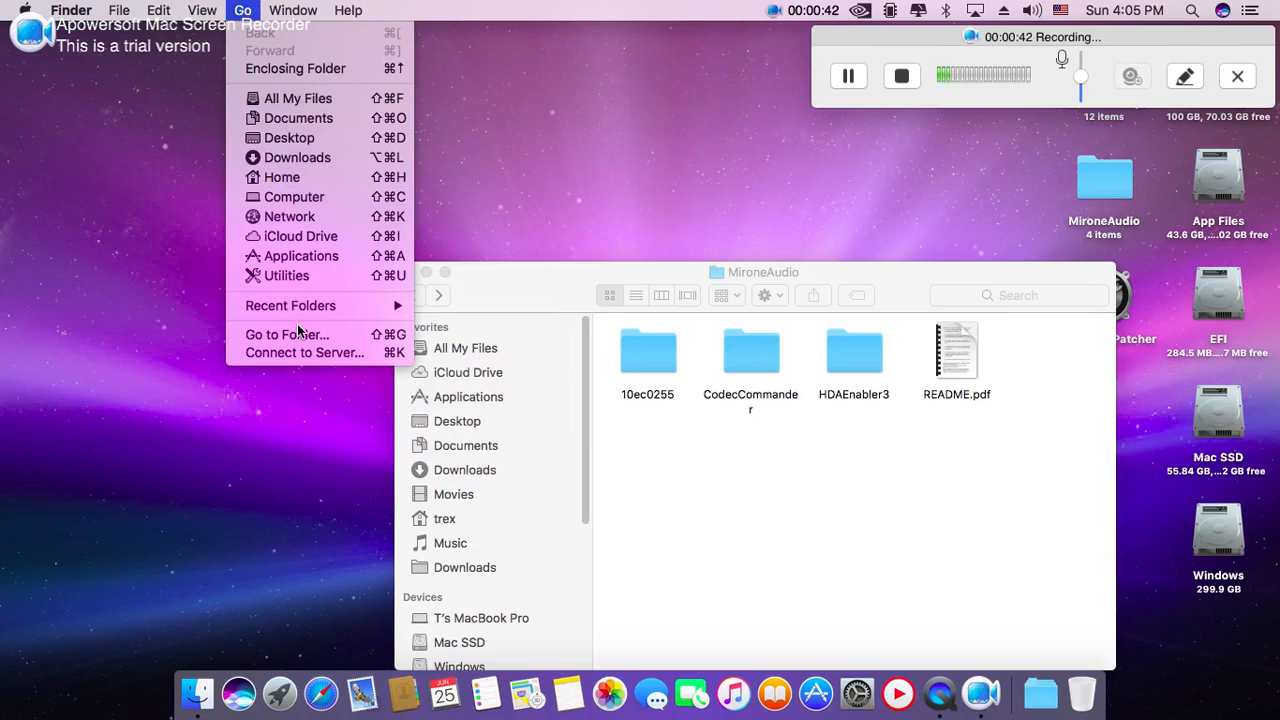
click(287, 334)
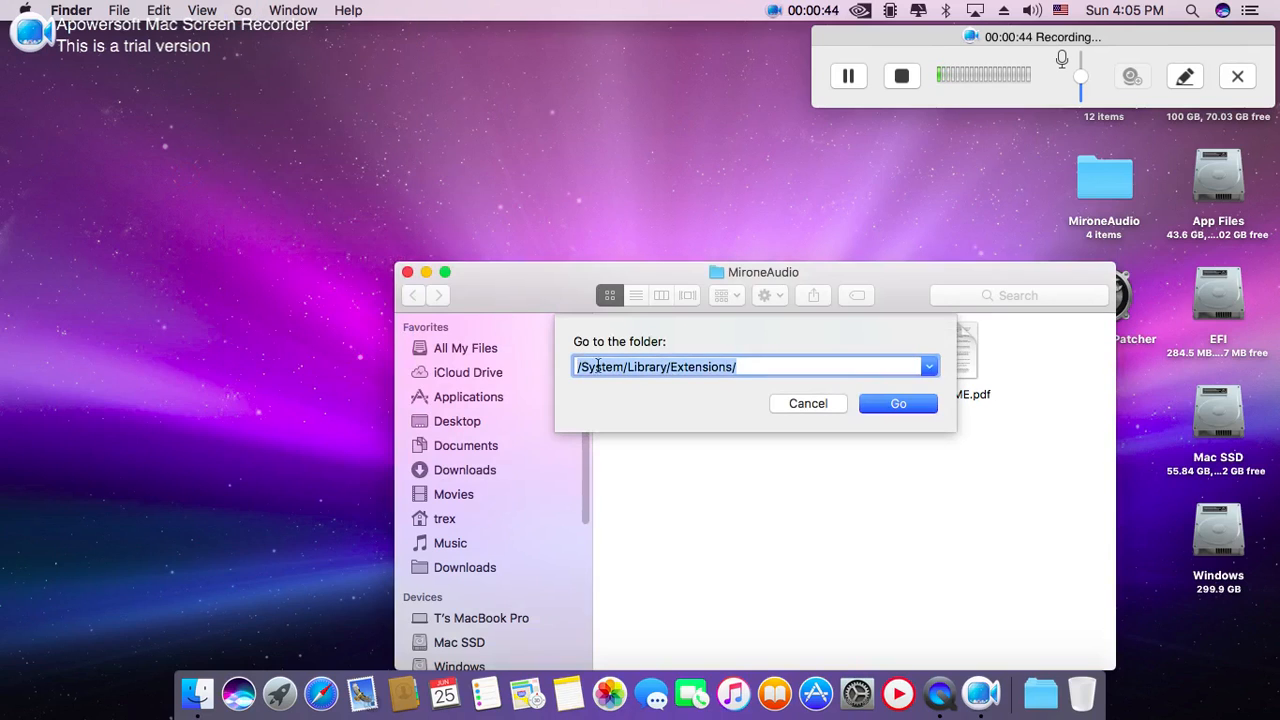
mouse_move(897, 403)
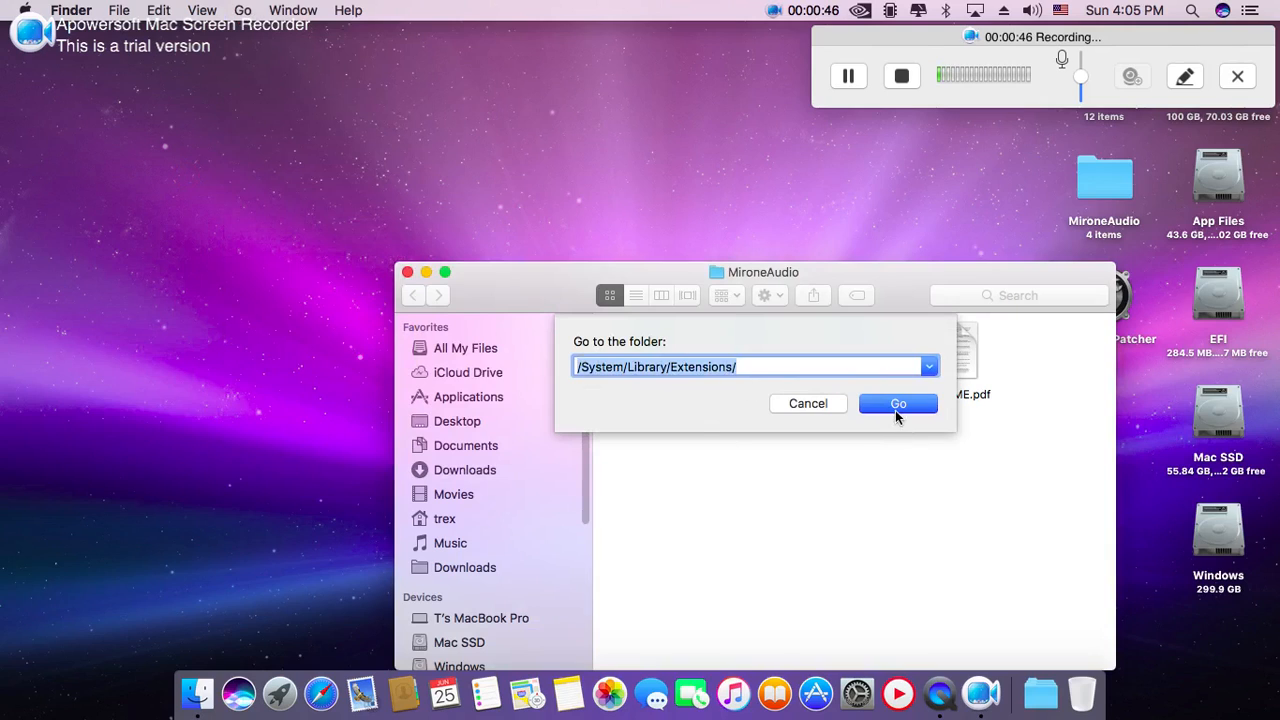
click(897, 403)
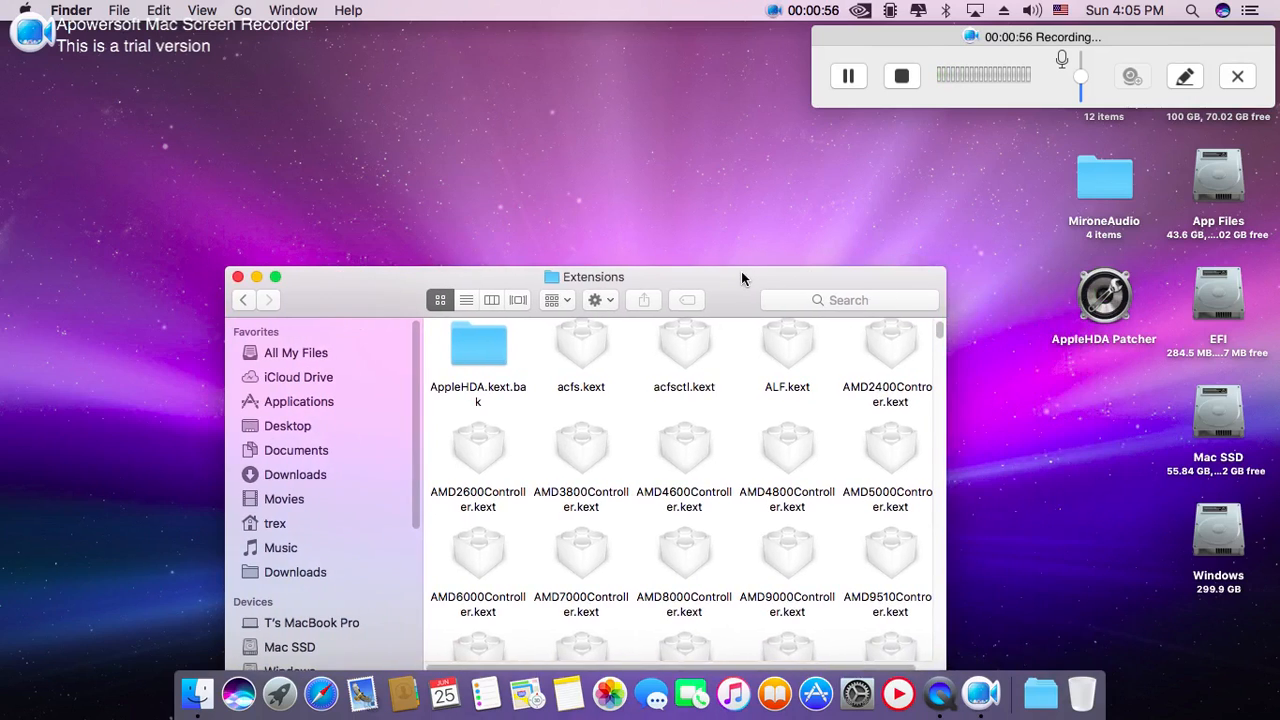
- Open MironeAudio > 10ec0255 > 279.48 and select the full Patched AppleHDA folder
click(1104, 180)
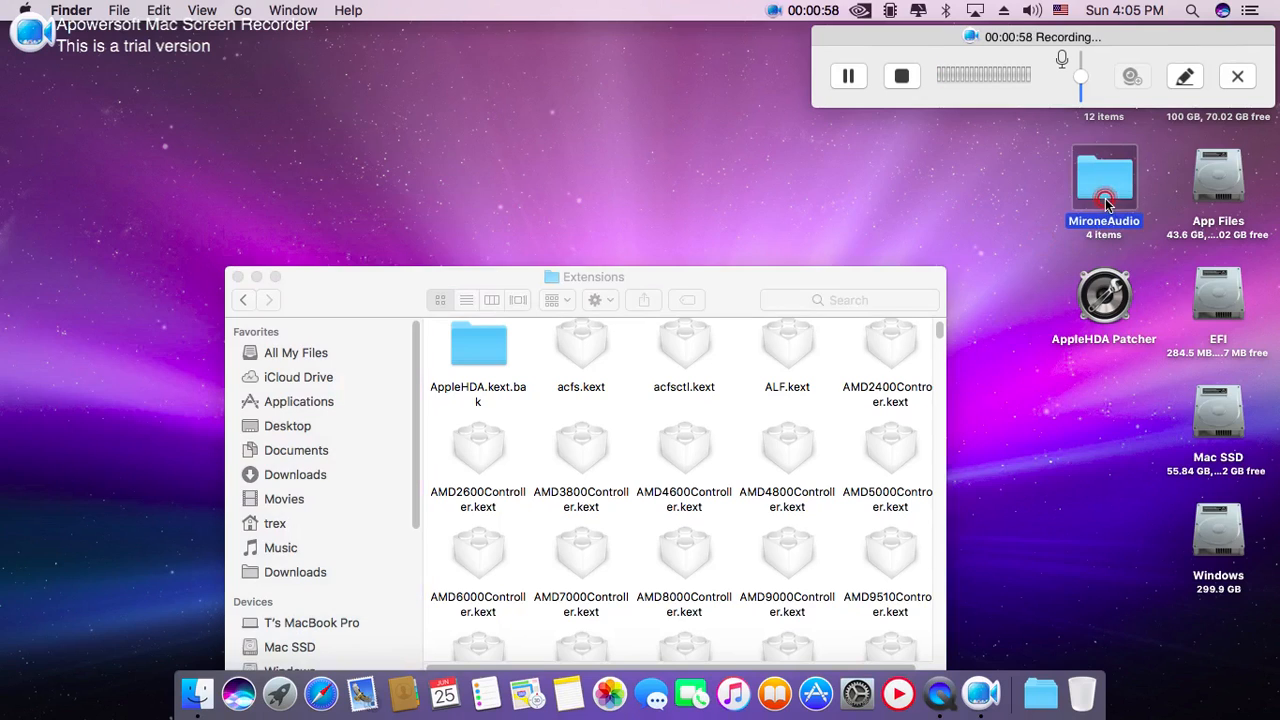
double_click(1104, 180)
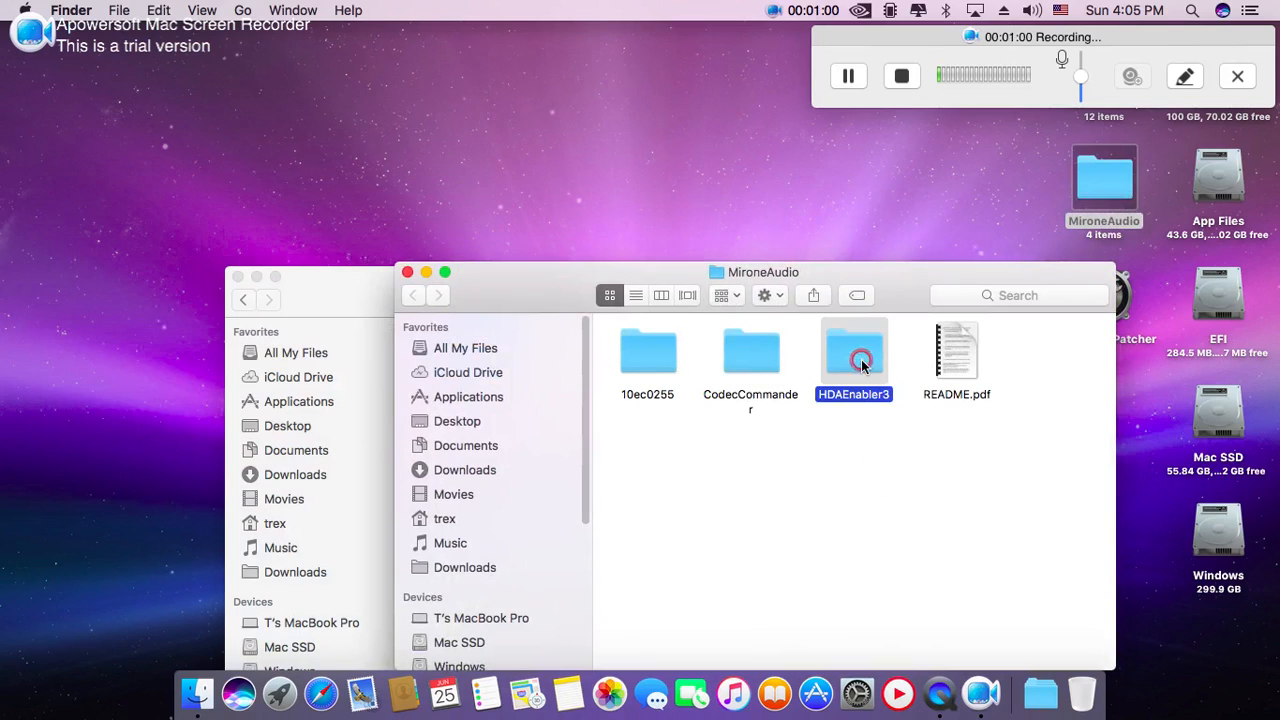
double_click(853, 351)
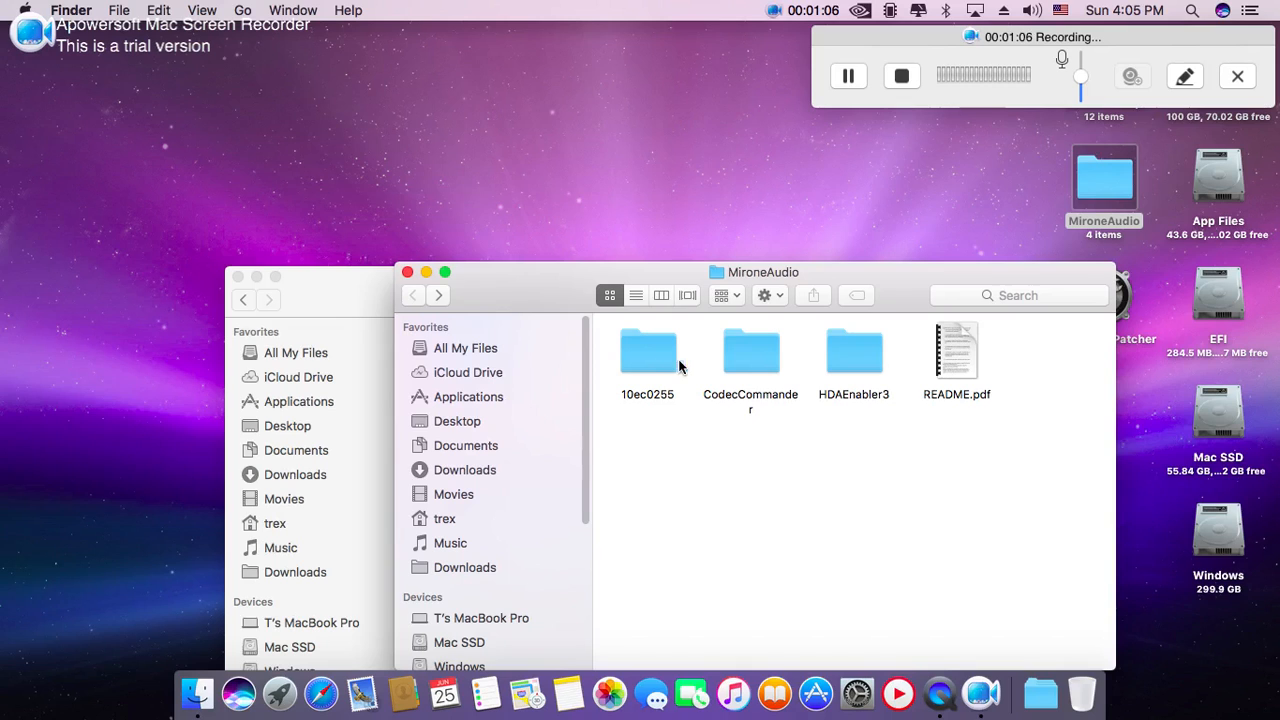
double_click(647, 351)
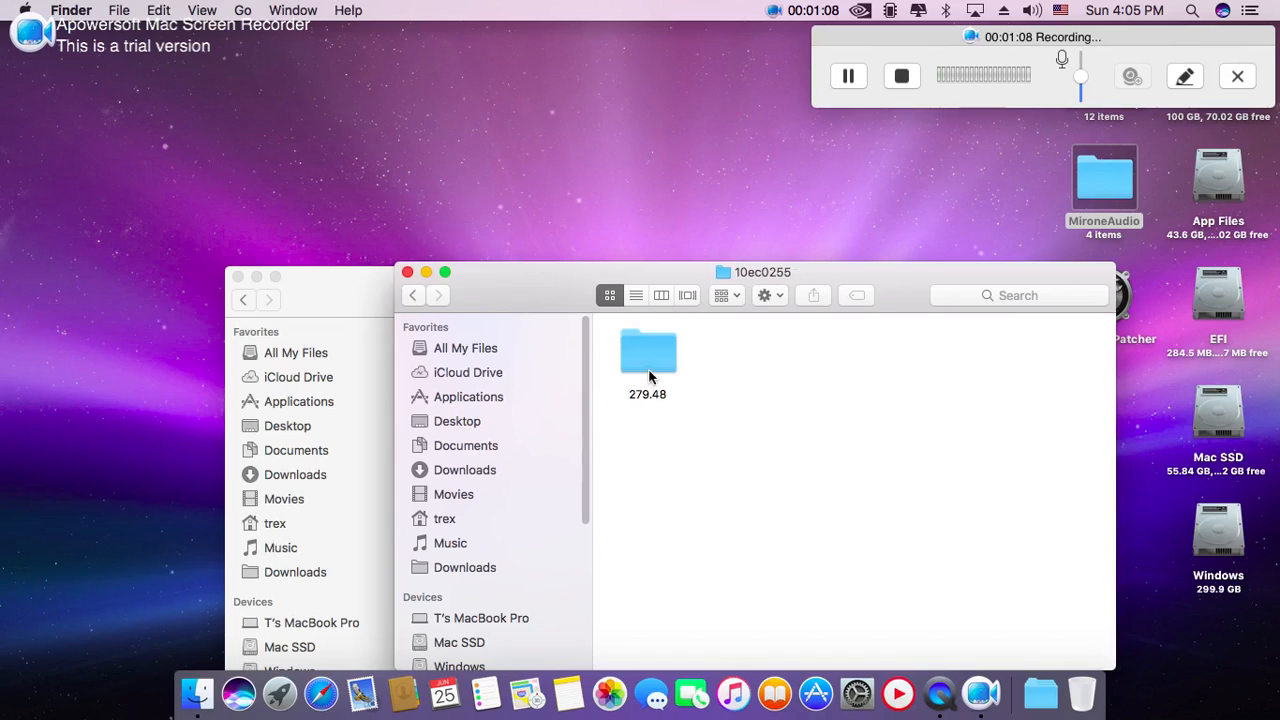
double_click(647, 351)
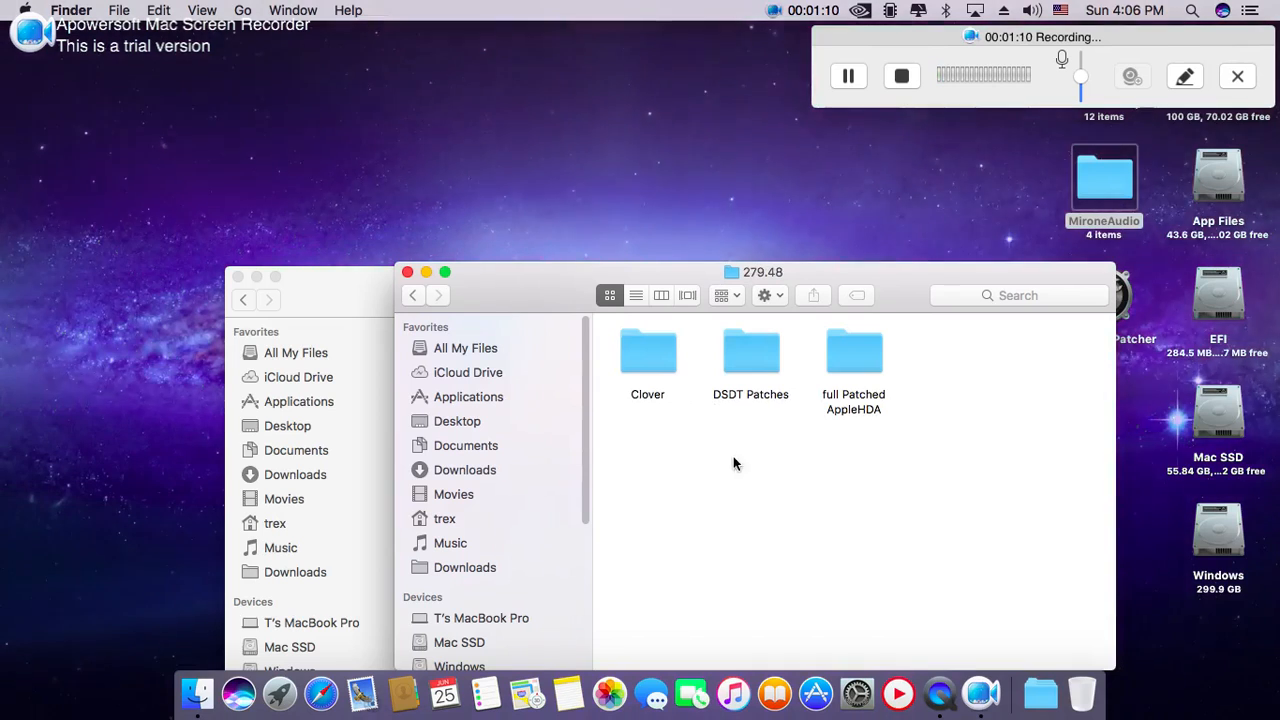
click(855, 450)
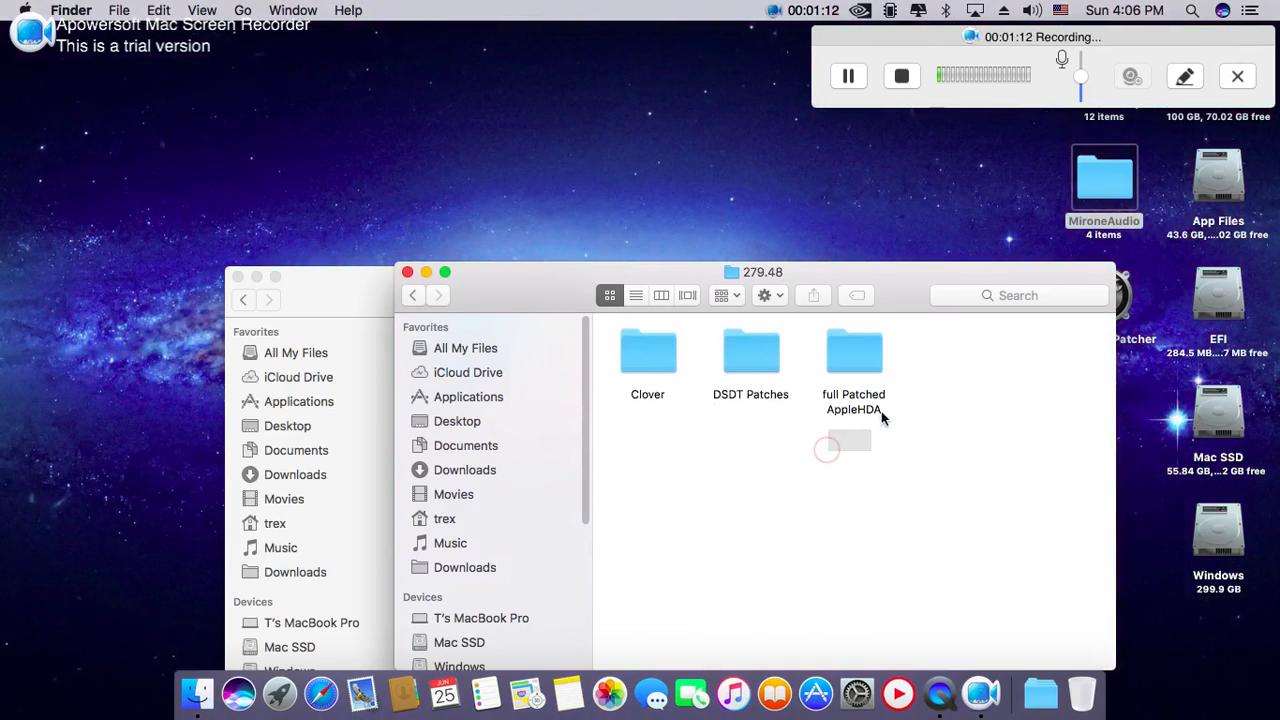
click(854, 351)
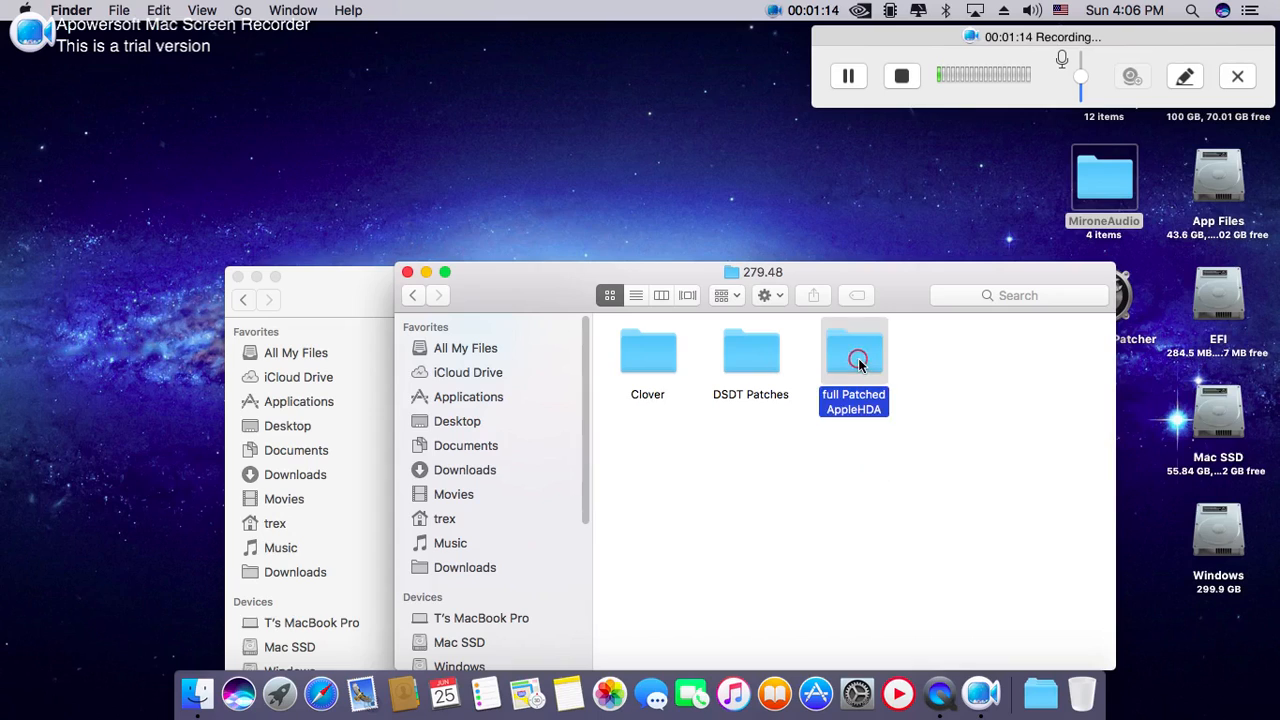
- Show the patched AppleHDA.kext package contents and open Contents/Info.plist in TextEdit
right_click(857, 357)
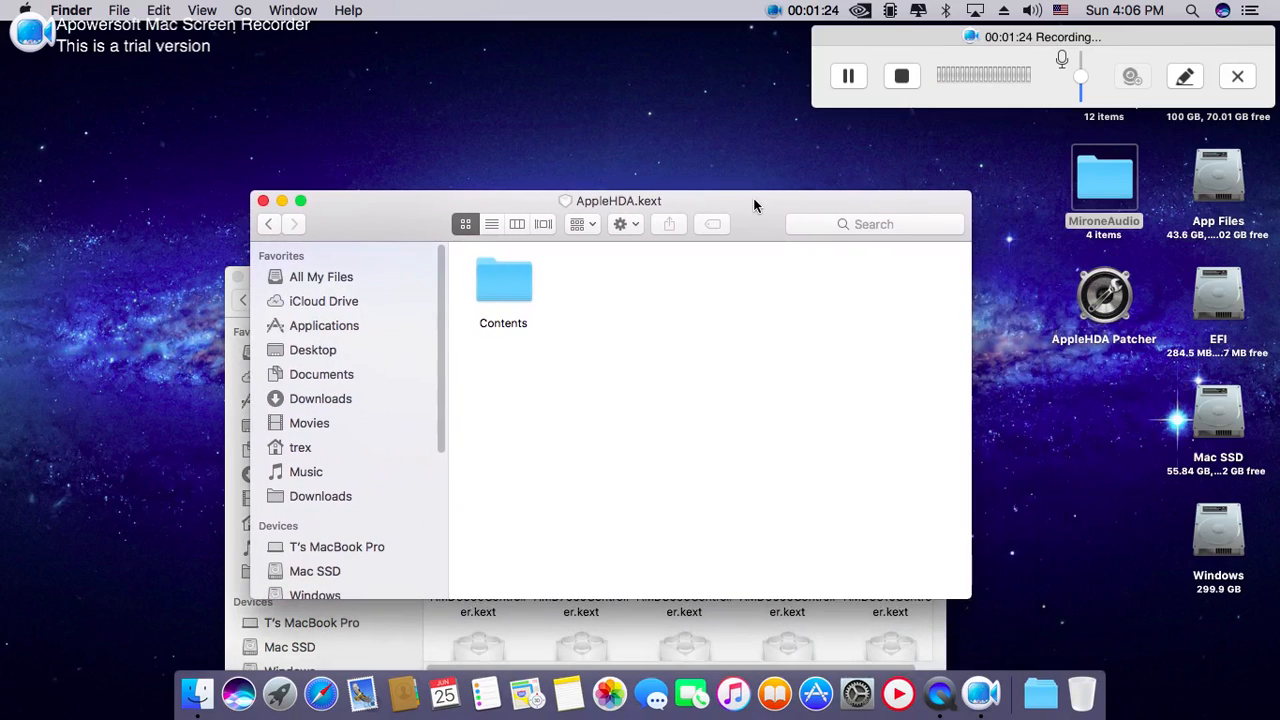
mouse_move(450, 560)
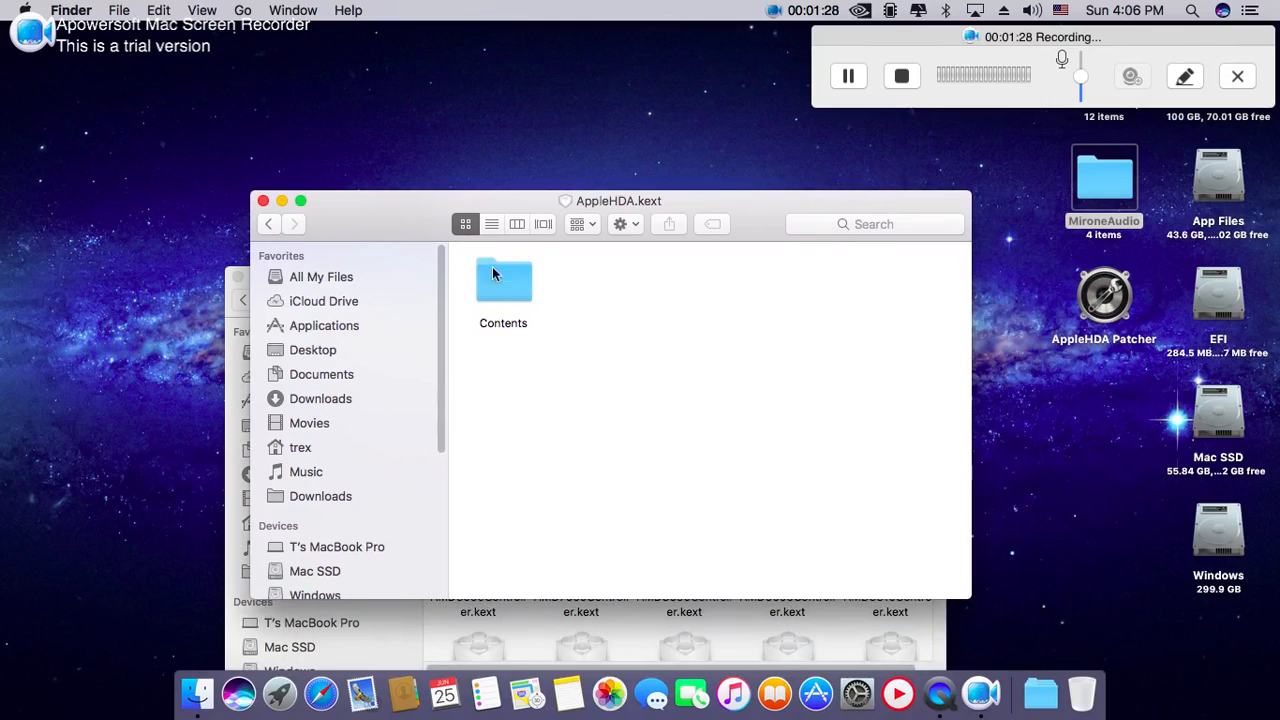
right_click(503, 285)
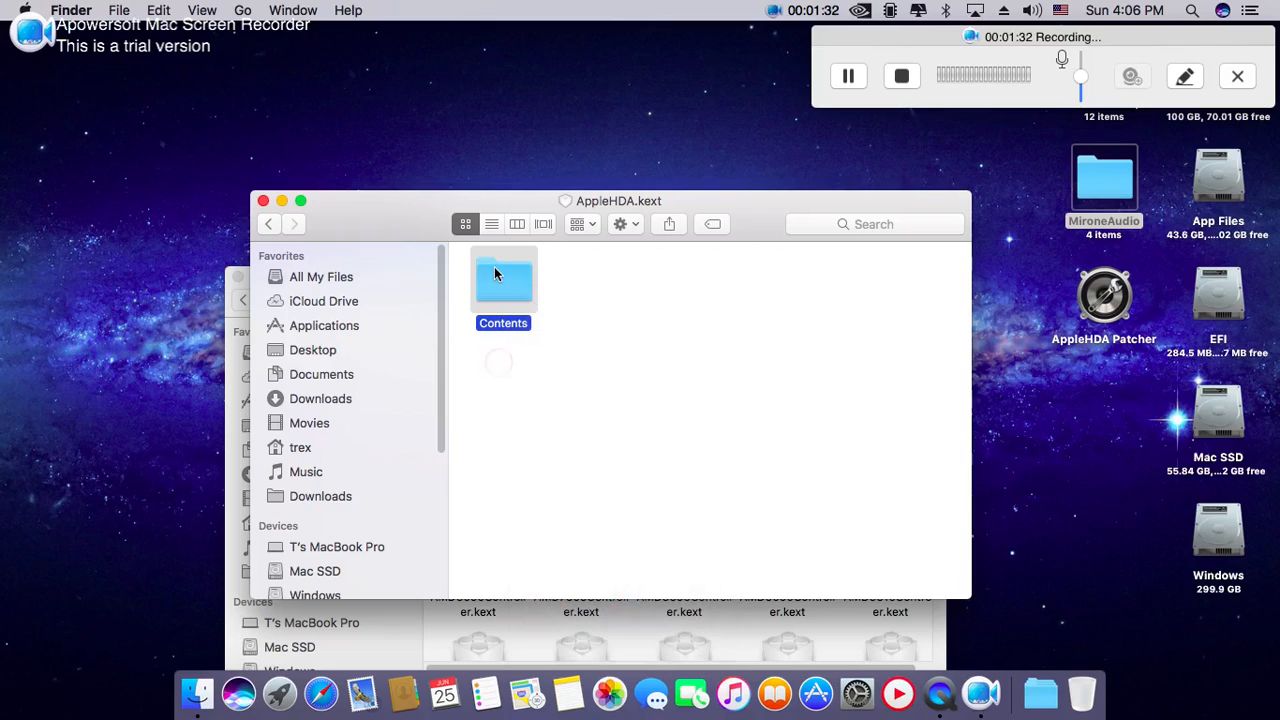
double_click(503, 280)
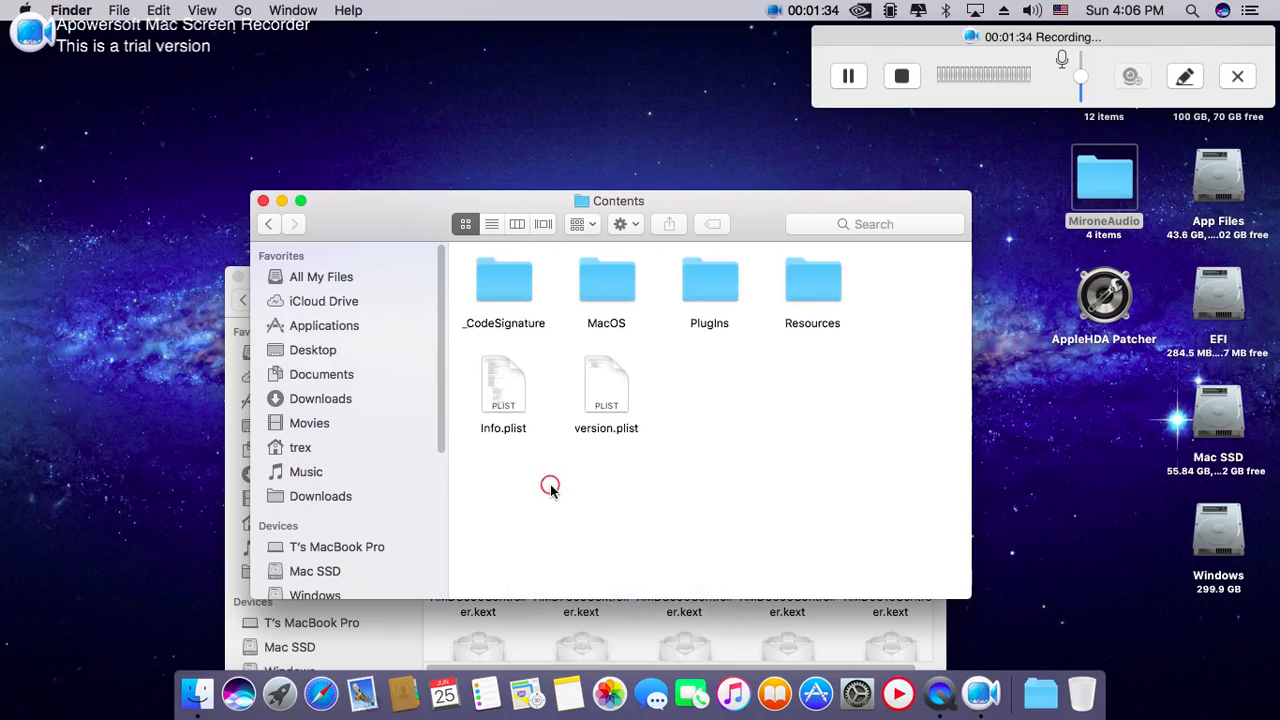
right_click(503, 387)
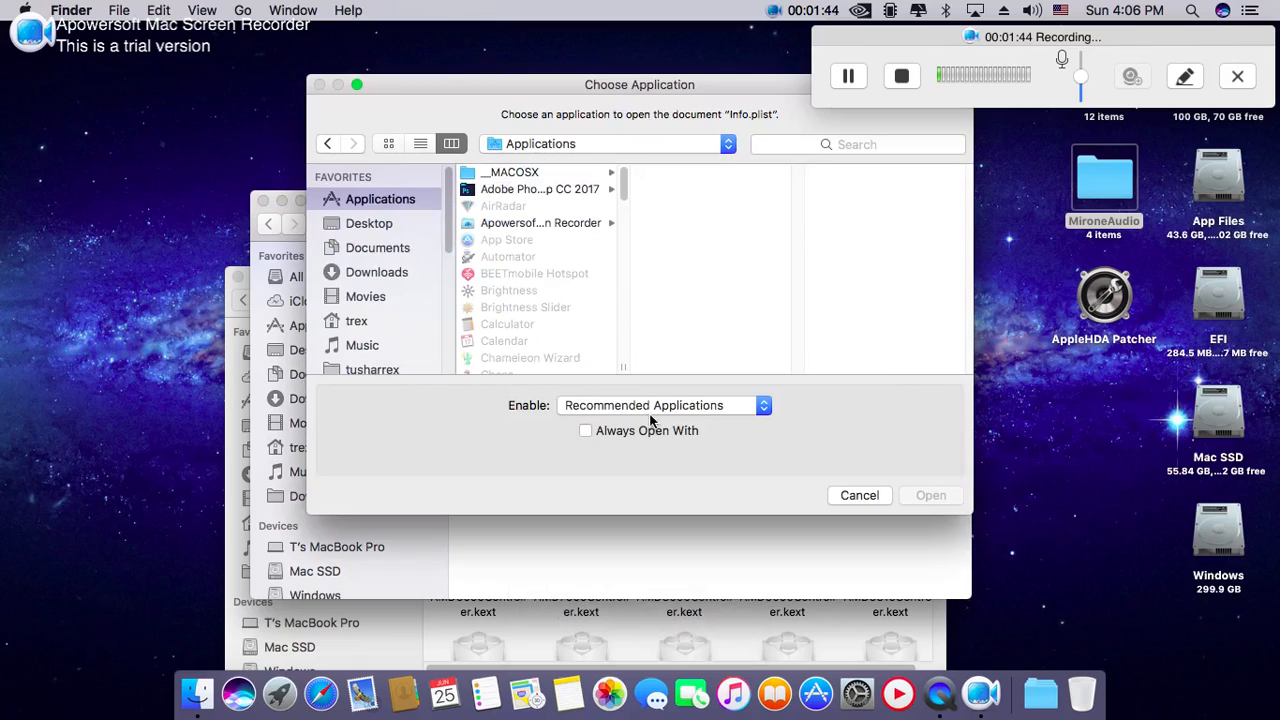
scroll(down, 3)
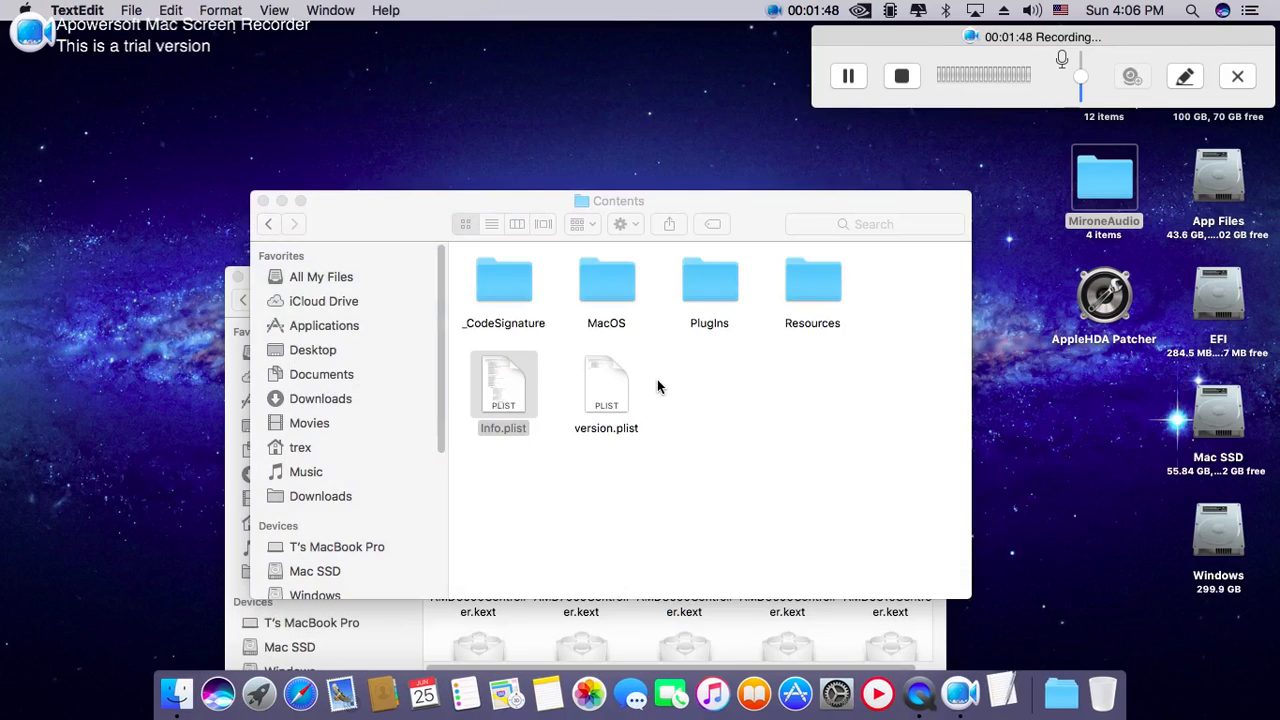
double_click(503, 385)
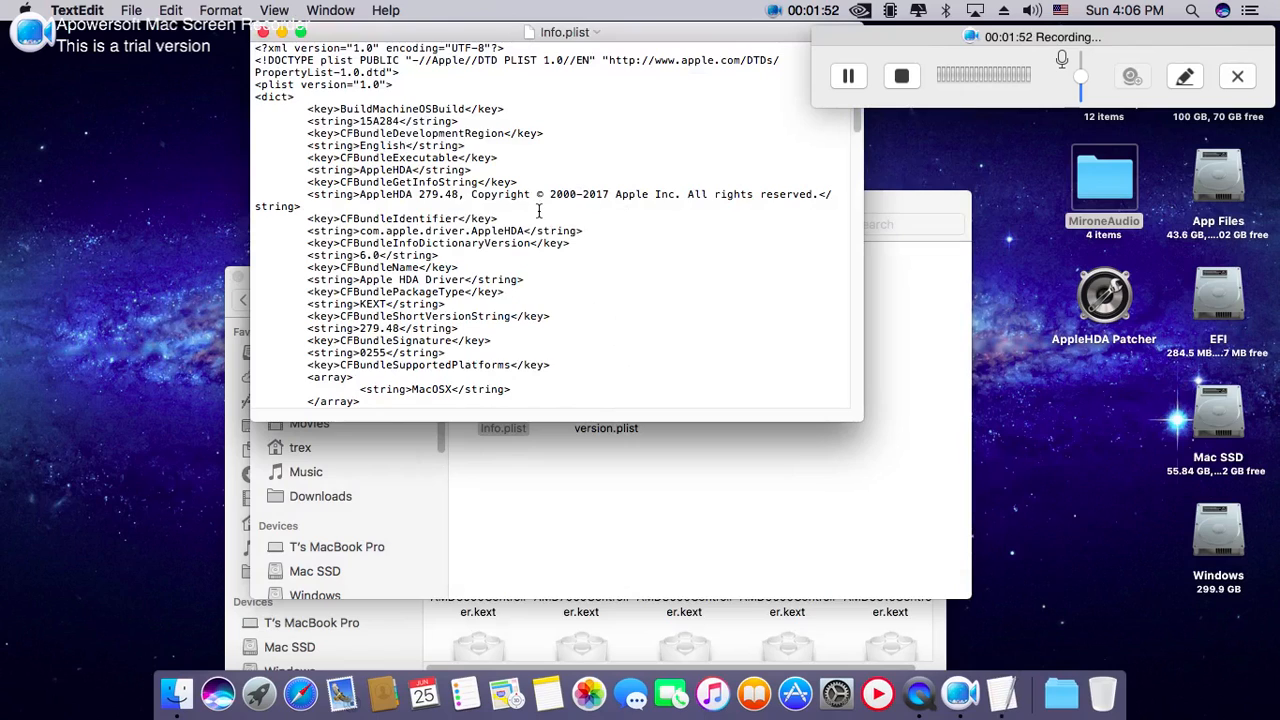
- Scroll Info.plist down to DTXcode 0830 and the HDA Driver IOKitPersonalities entry
scroll(down, 3)
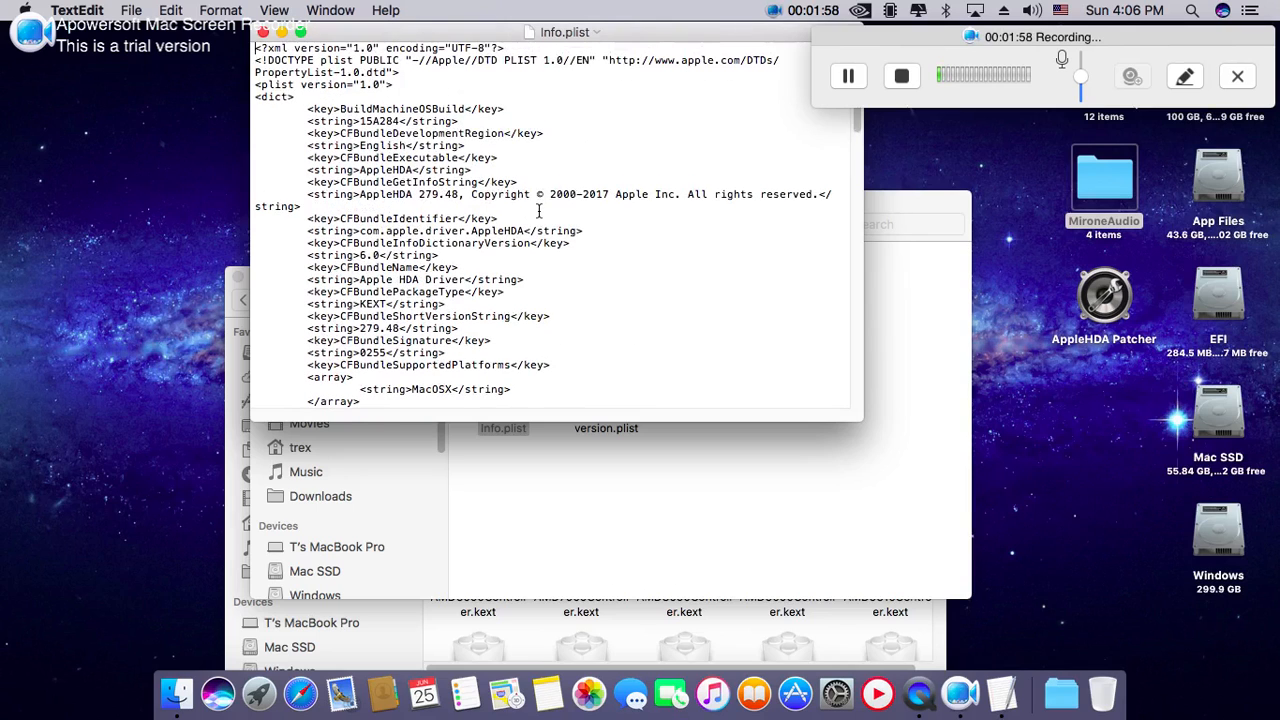
scroll(down, 3)
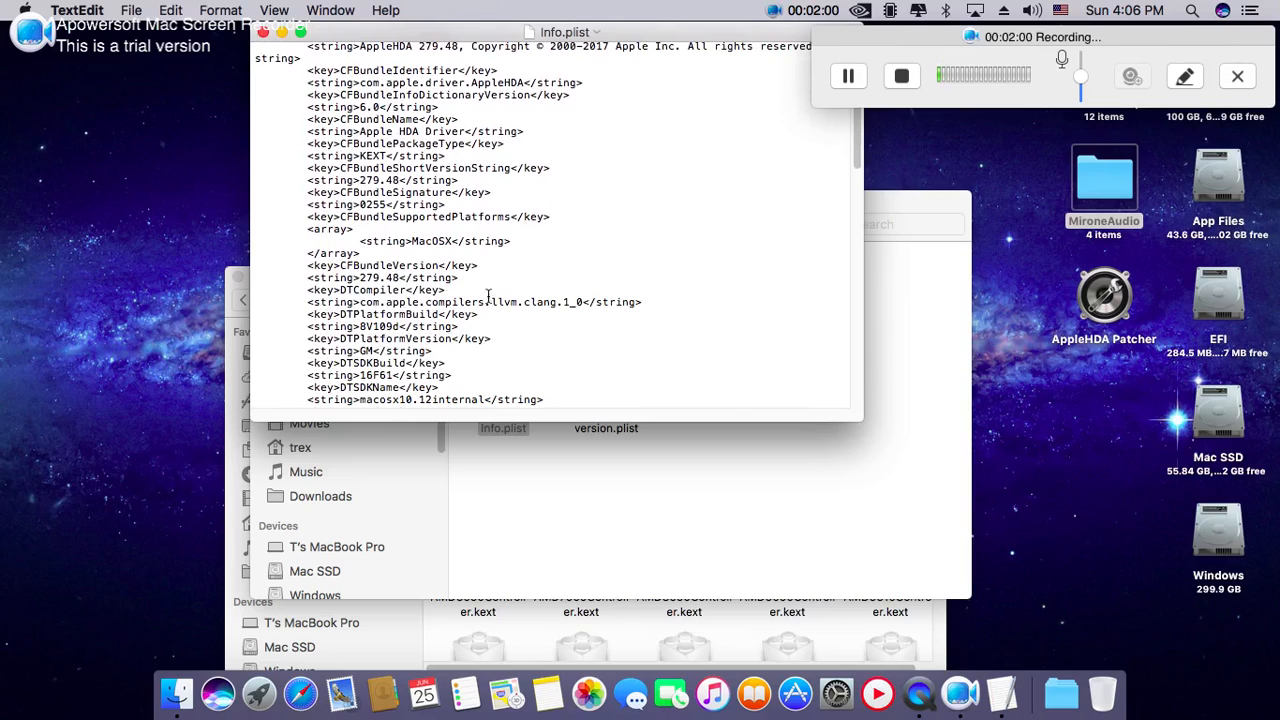
scroll(down, 3)
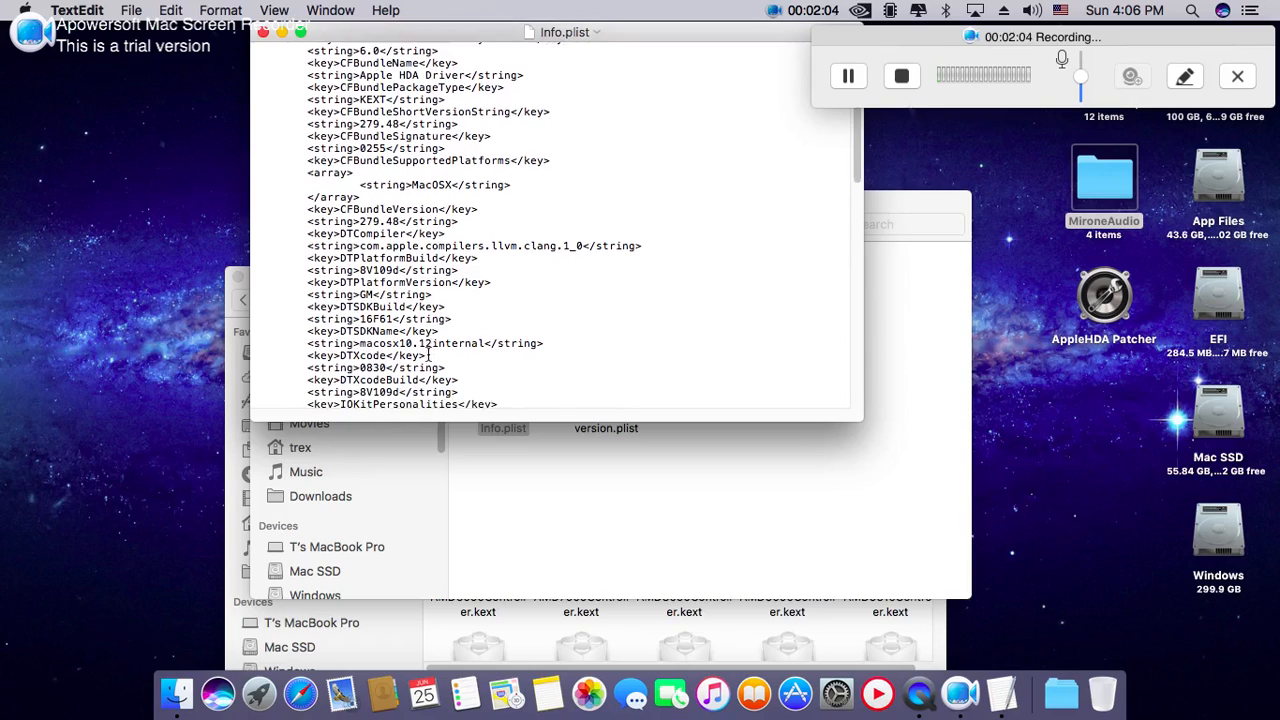
scroll(down, 3)
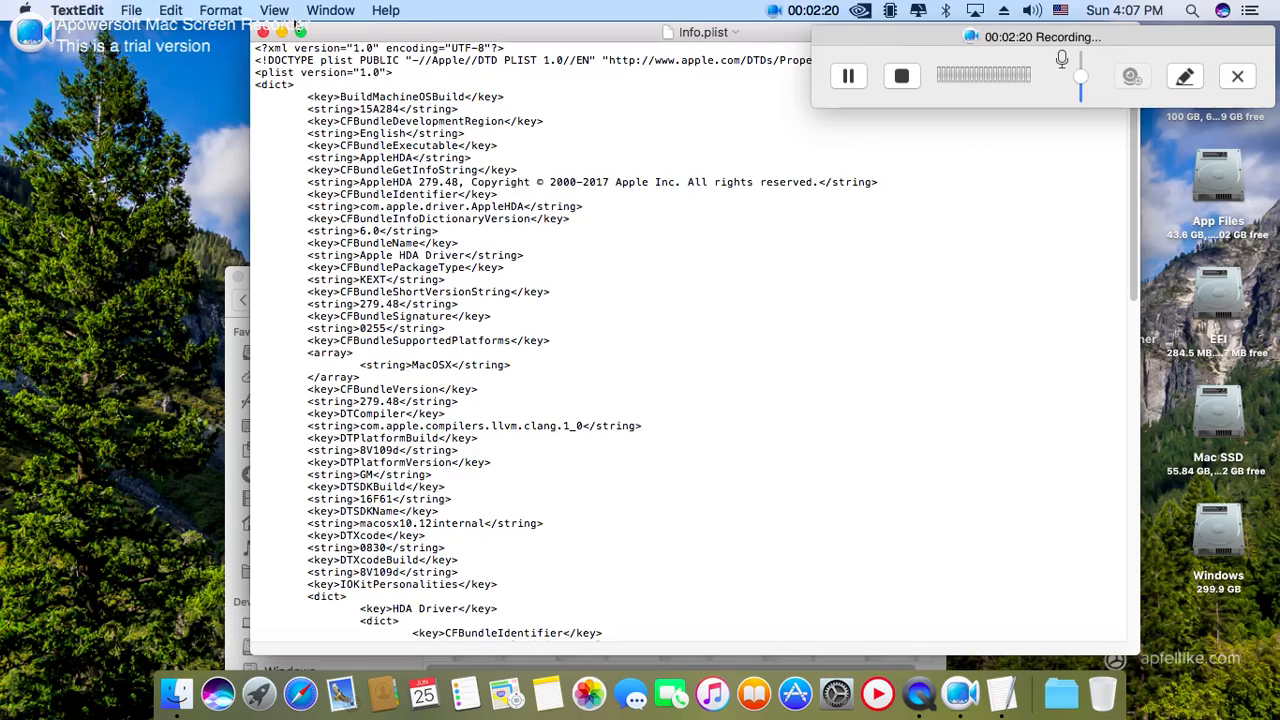
click(274, 10)
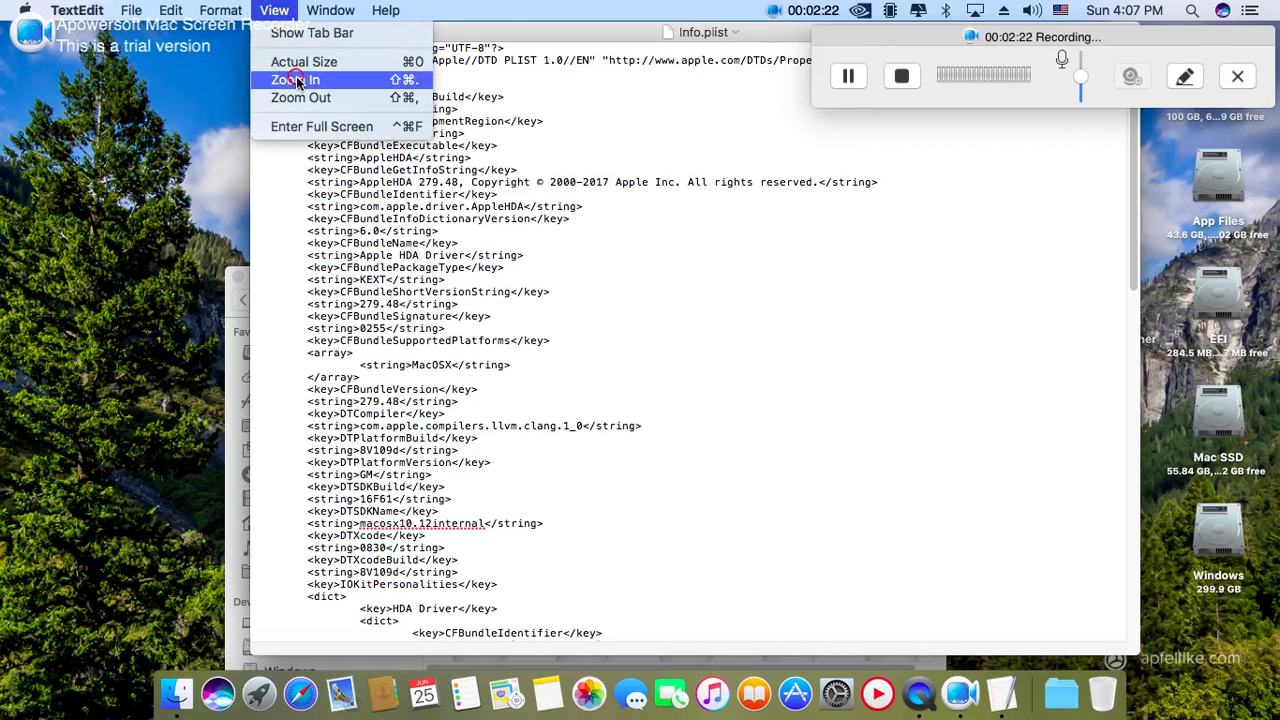
- Enlarge the text, tinker with the 0255 signature value, then close with Revert Changes
click(295, 80)
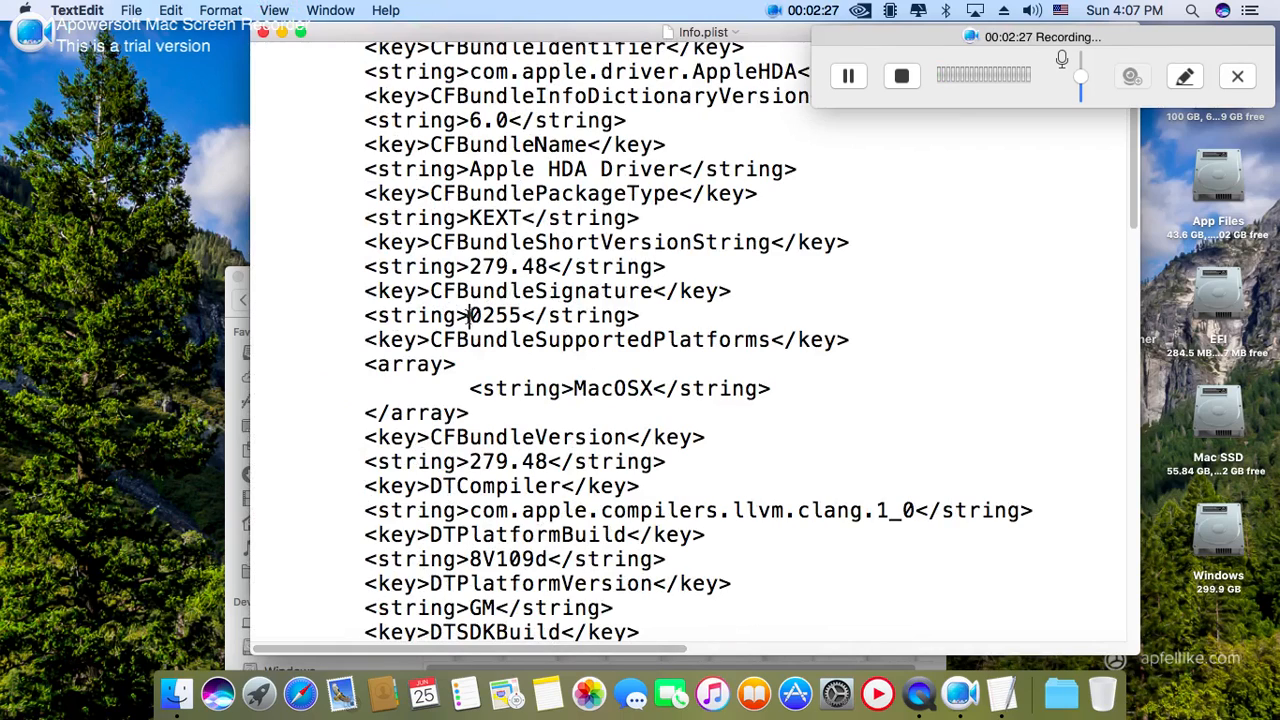
double_click(492, 315)
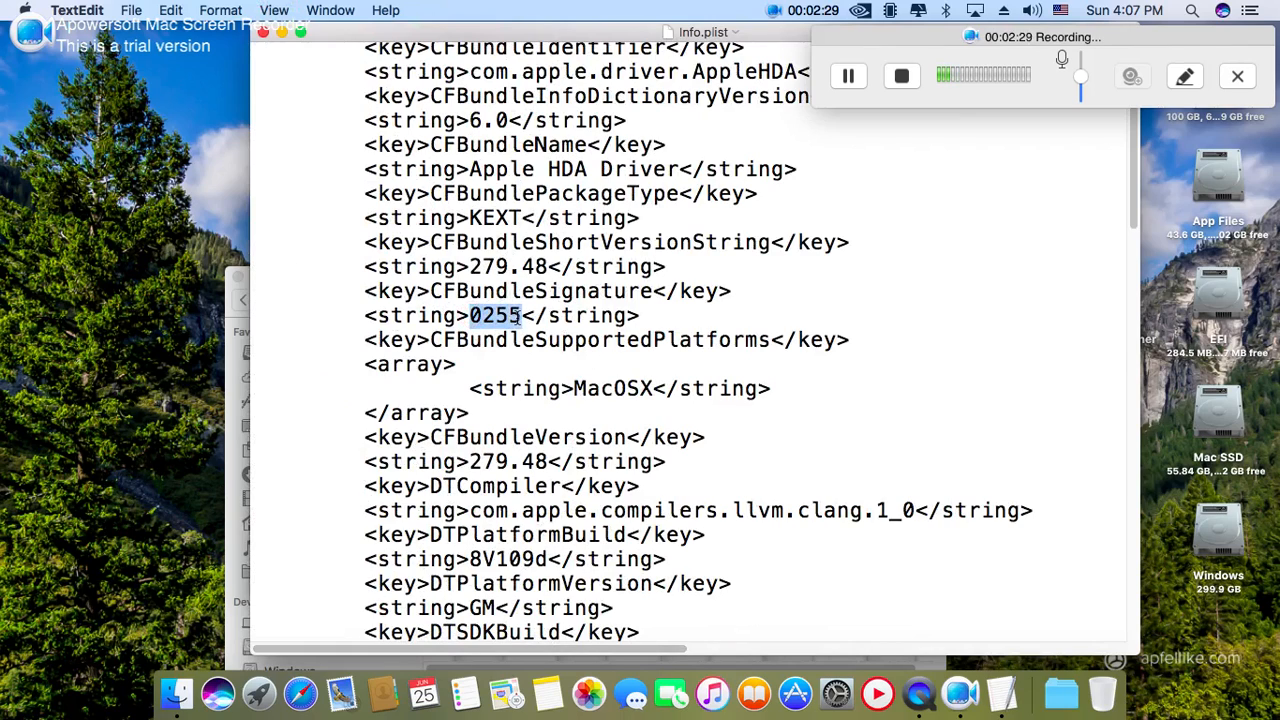
click(518, 315)
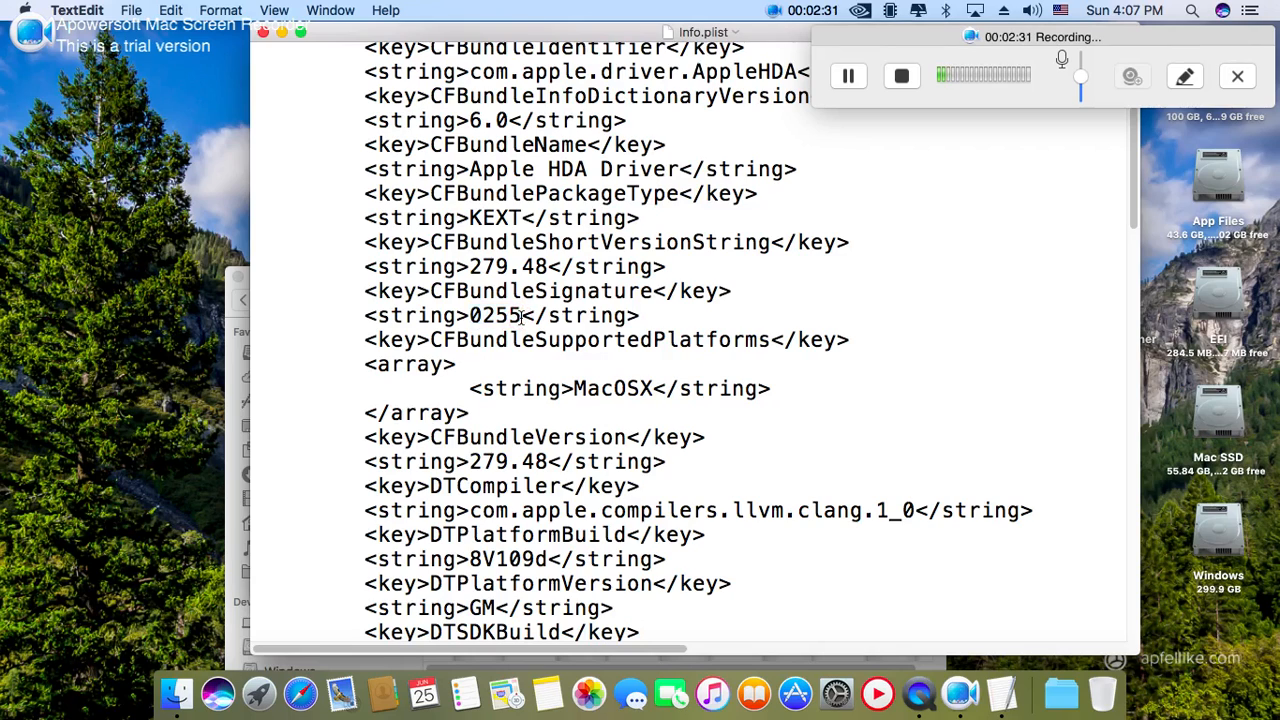
text(??)
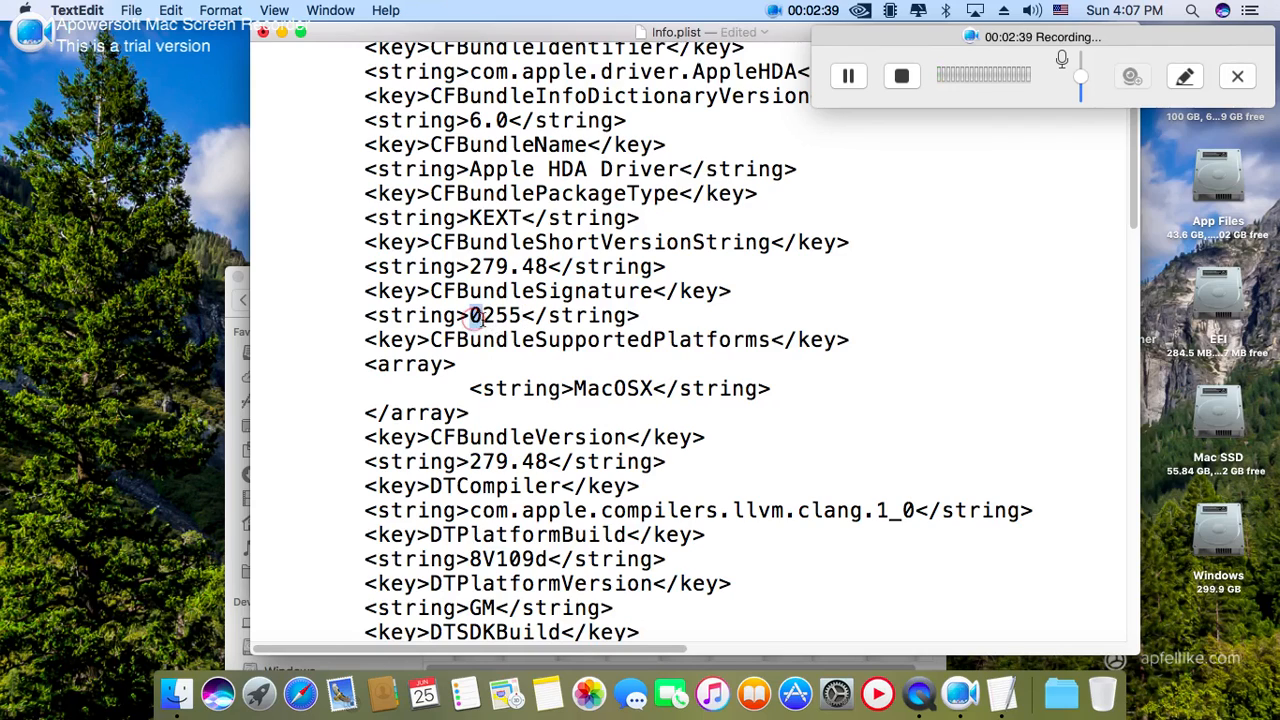
double_click(494, 315)
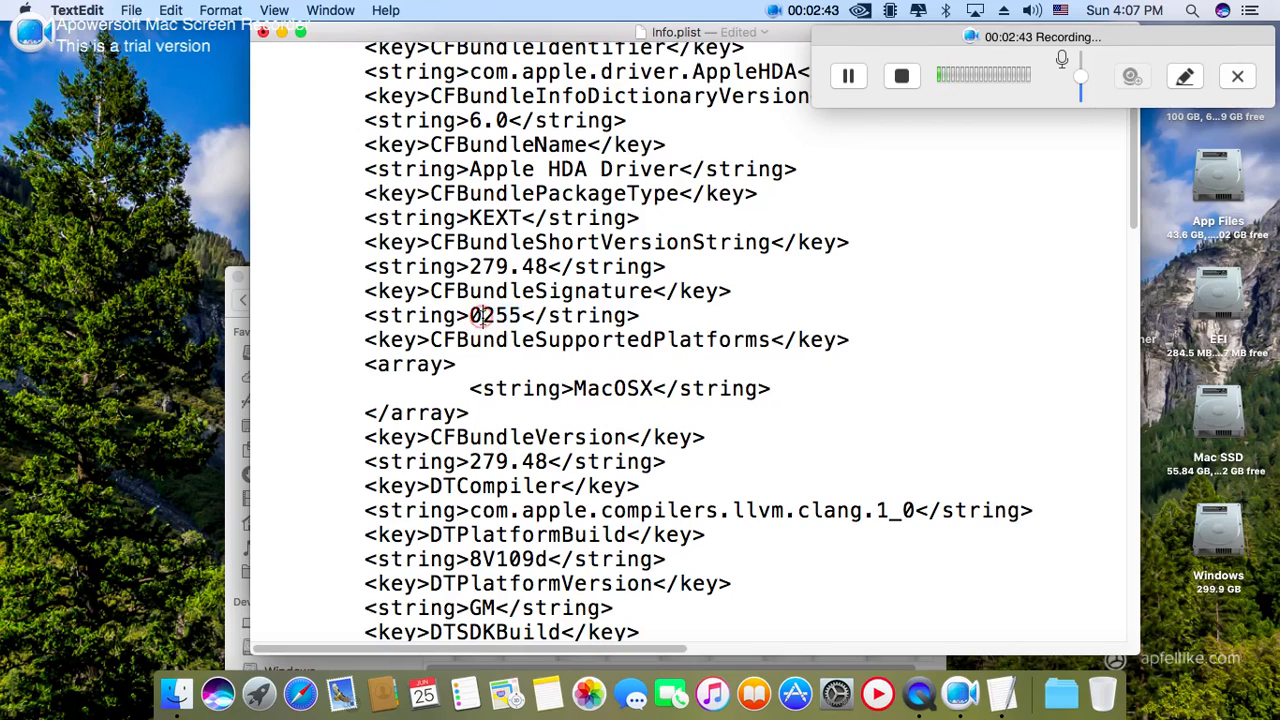
double_click(497, 315)
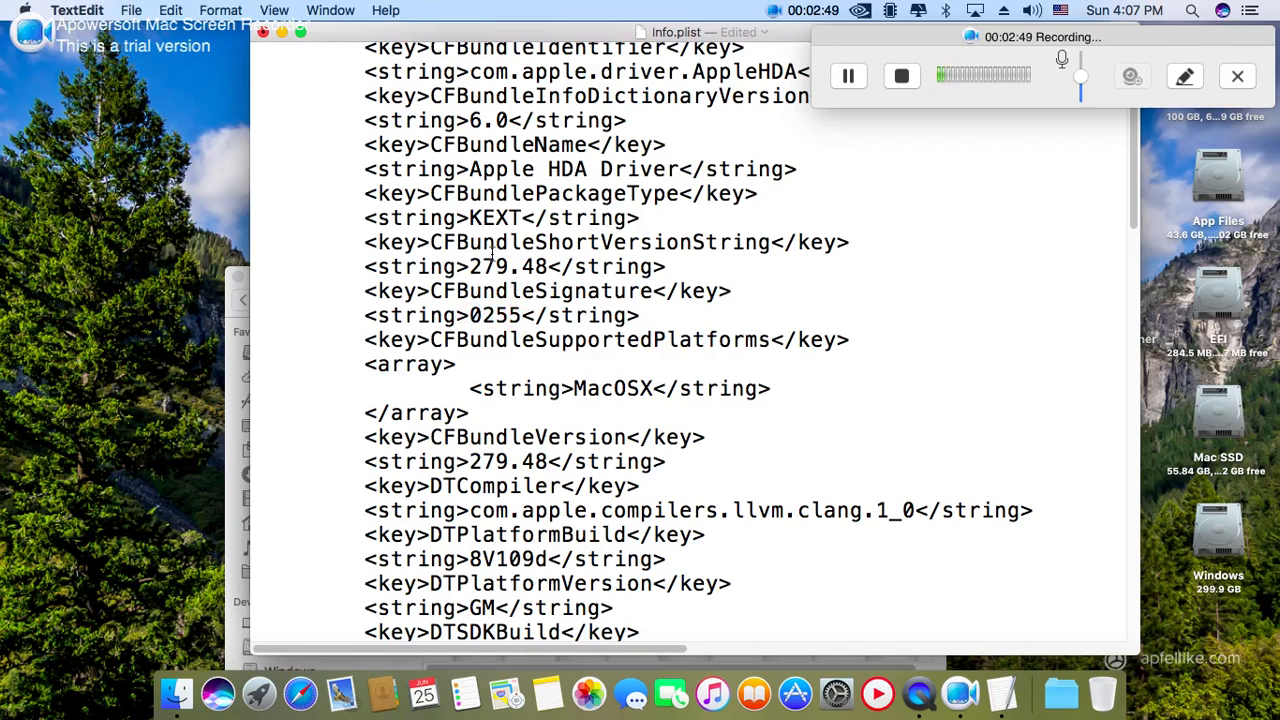
click(274, 10)
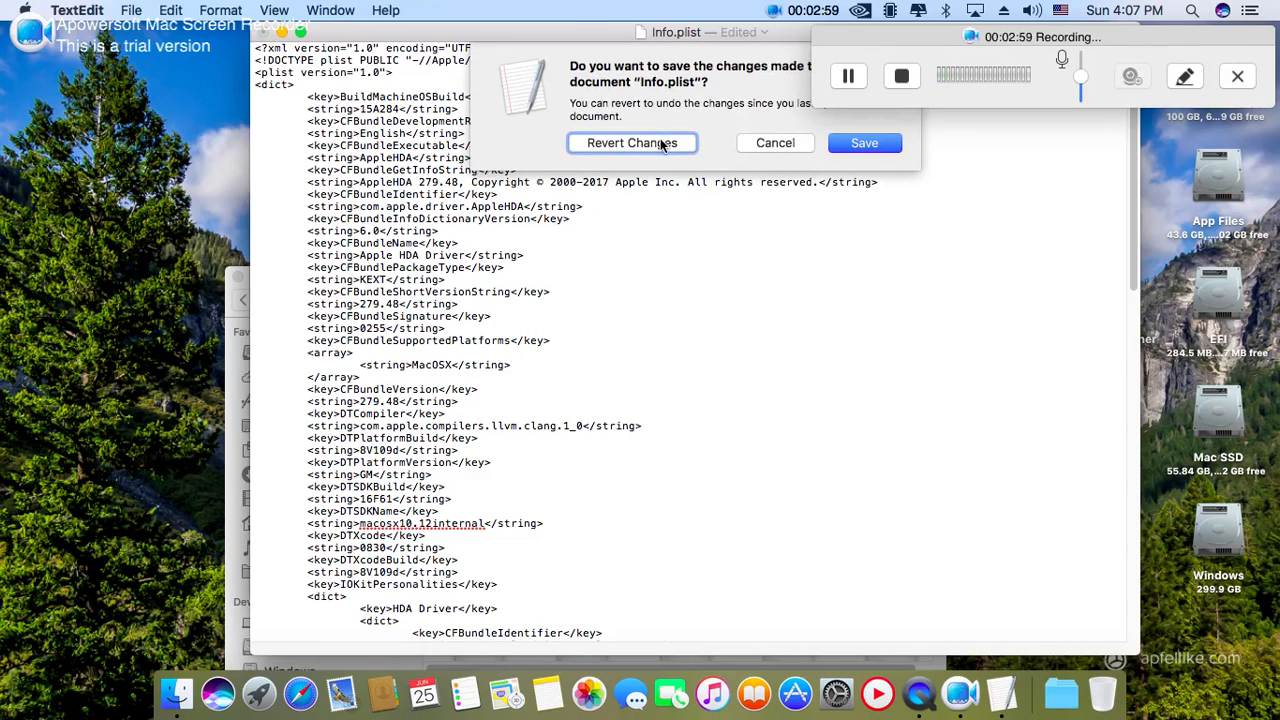
click(631, 142)
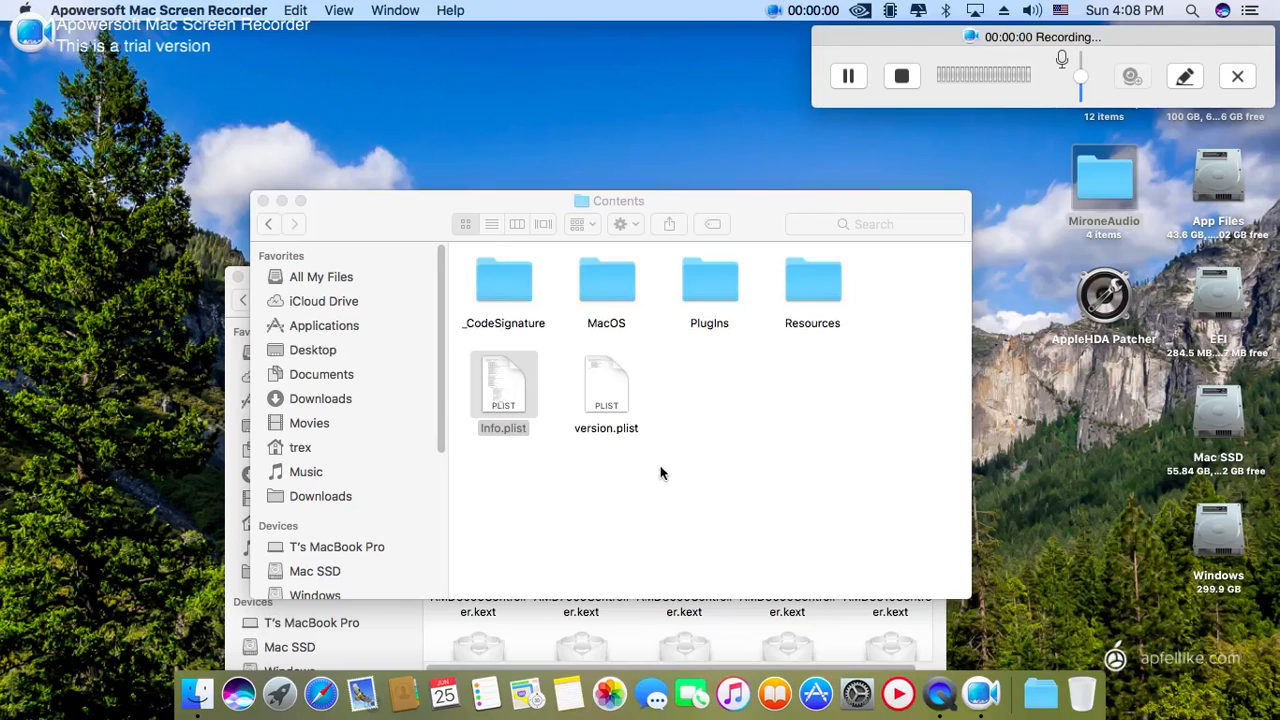
- Close the Contents window back to Extensions and bring up Launchpad showing Kext Utility
click(269, 223)
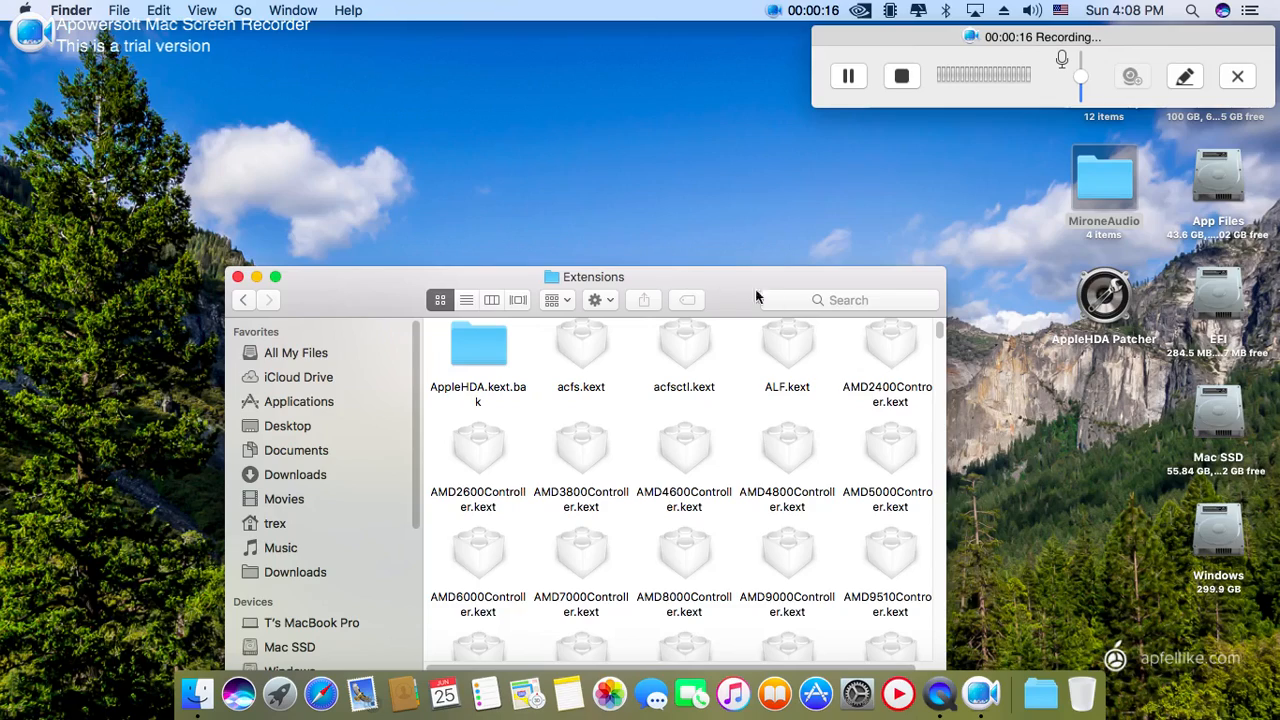
drag(595, 277, 576, 137)
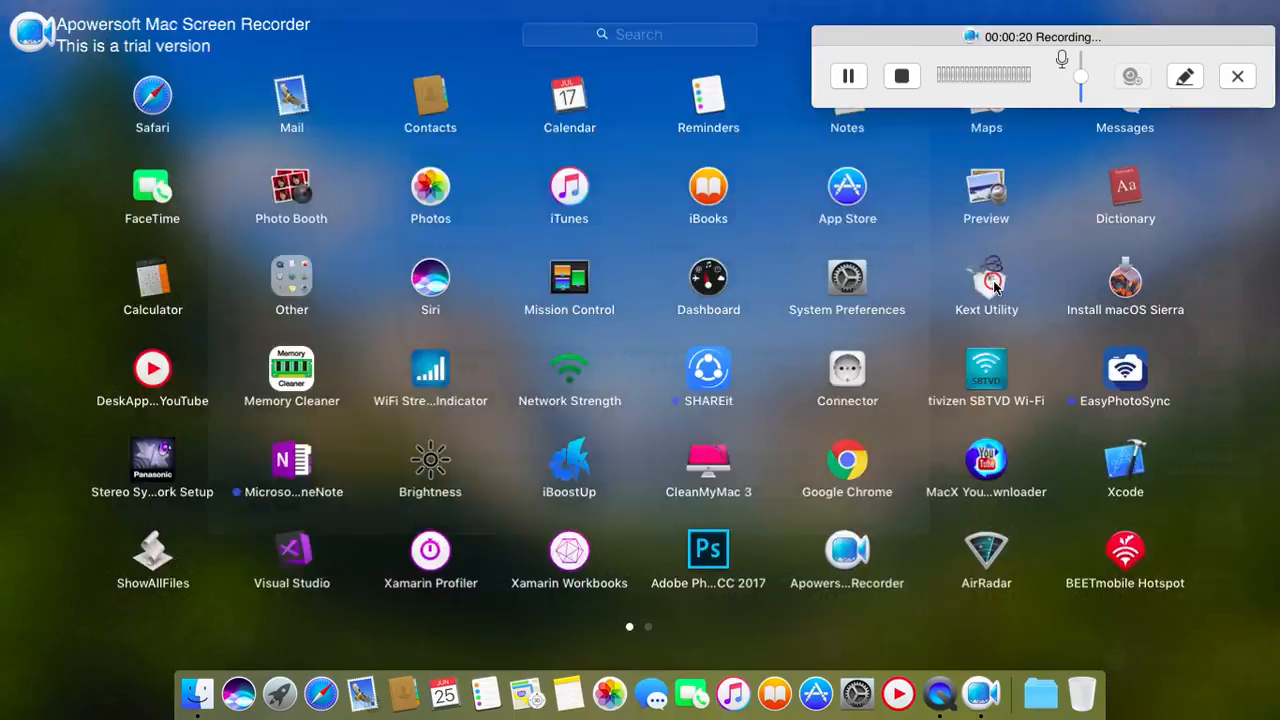
- Launch Kext Utility, authorise it with the administrator password, and reopen MironeAudio
click(985, 277)
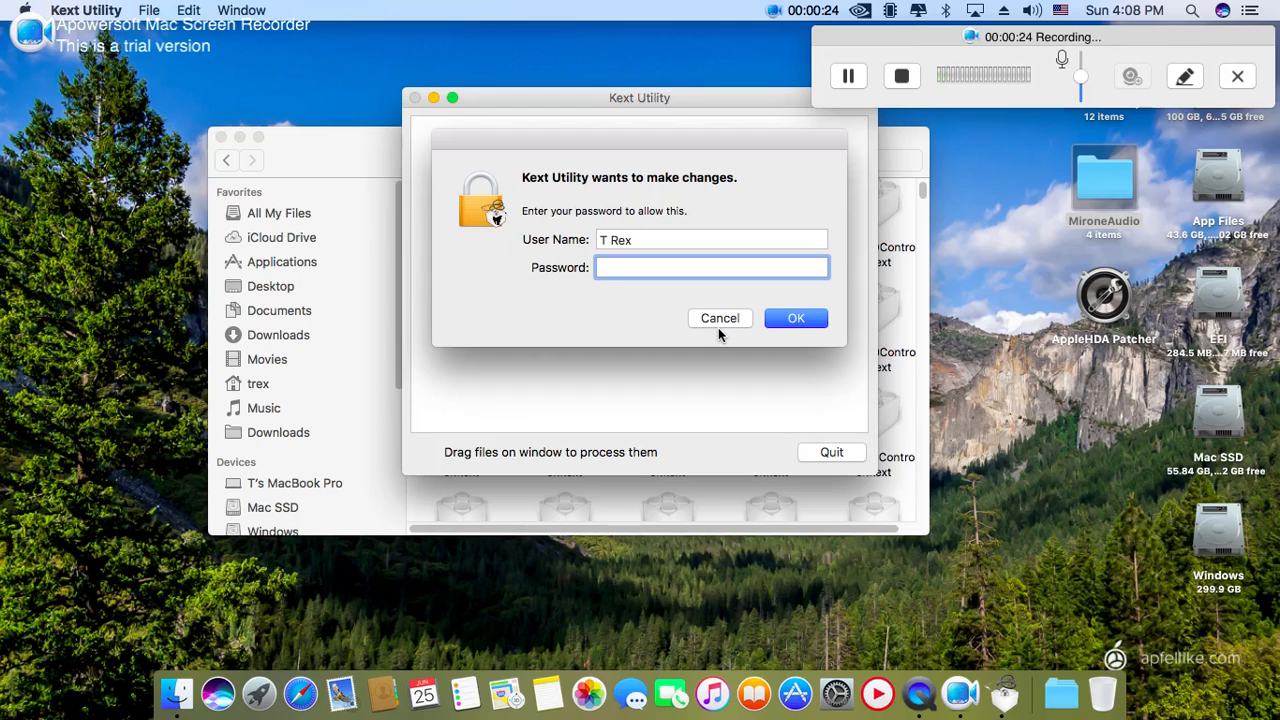
click(796, 318)
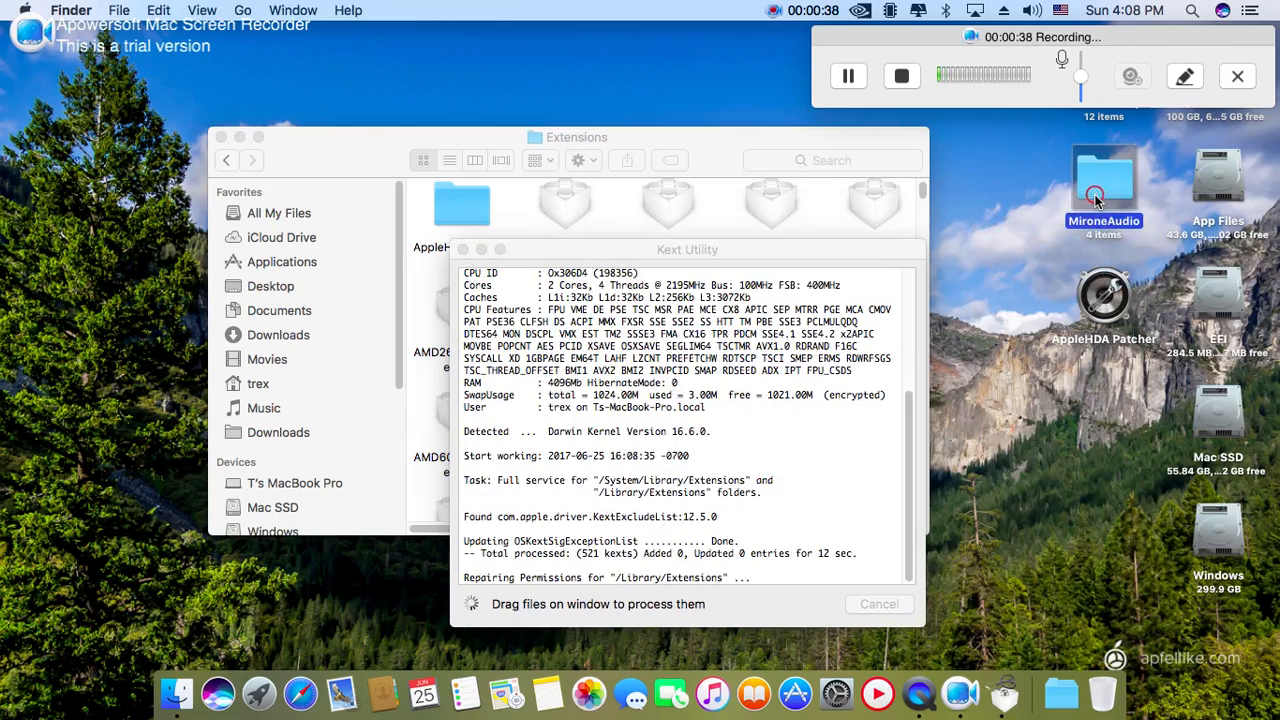
double_click(1104, 180)
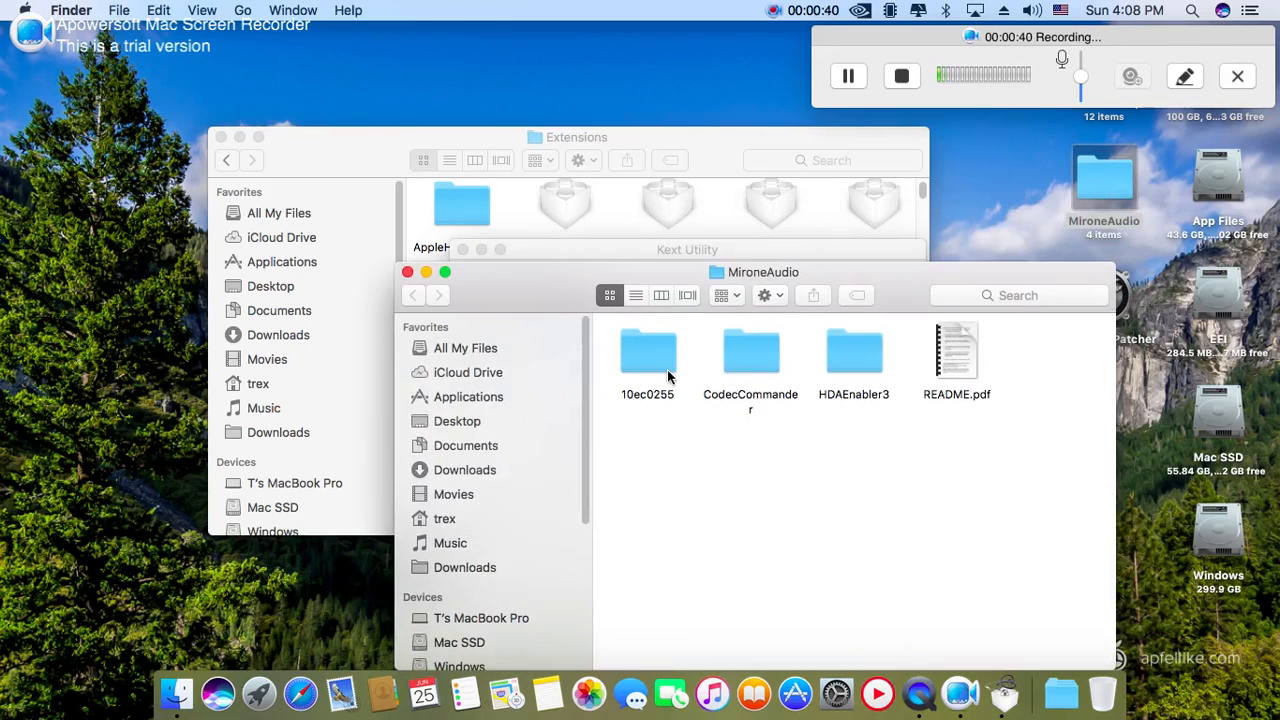
- Browse the 10ec0255 folder's 279.48 patch set, then go back to MironeAudio
double_click(647, 360)
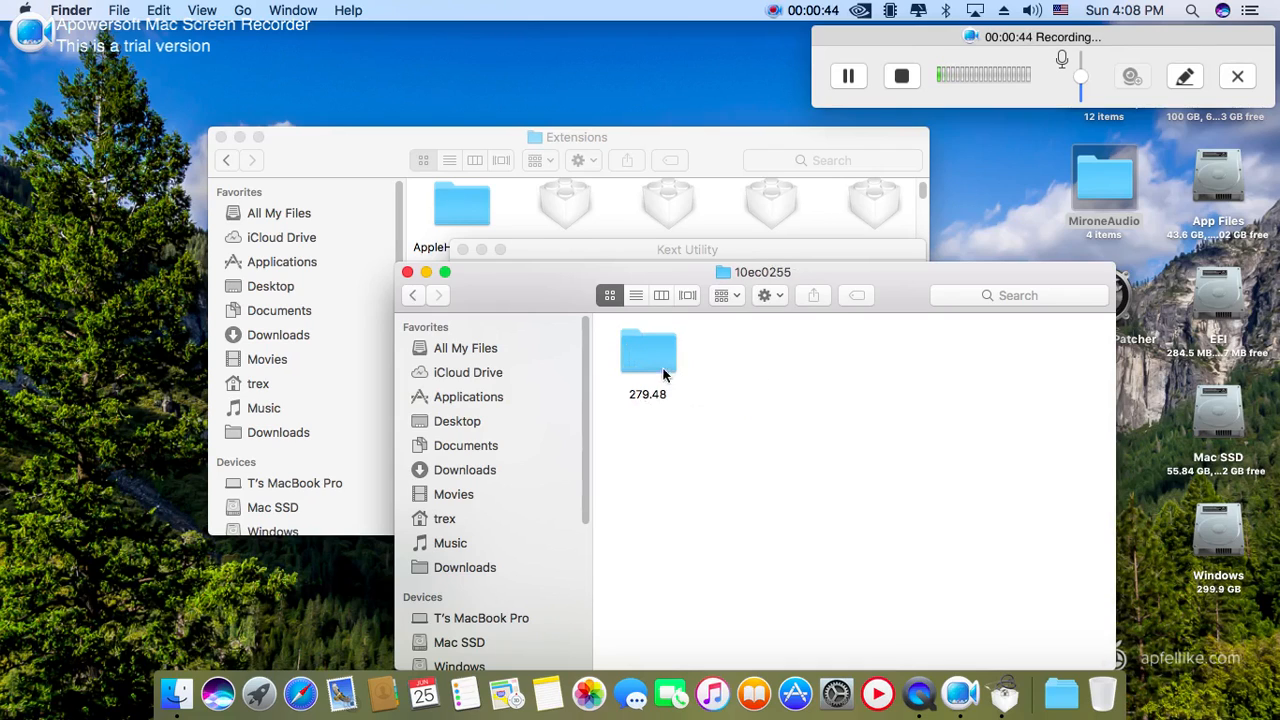
click(648, 352)
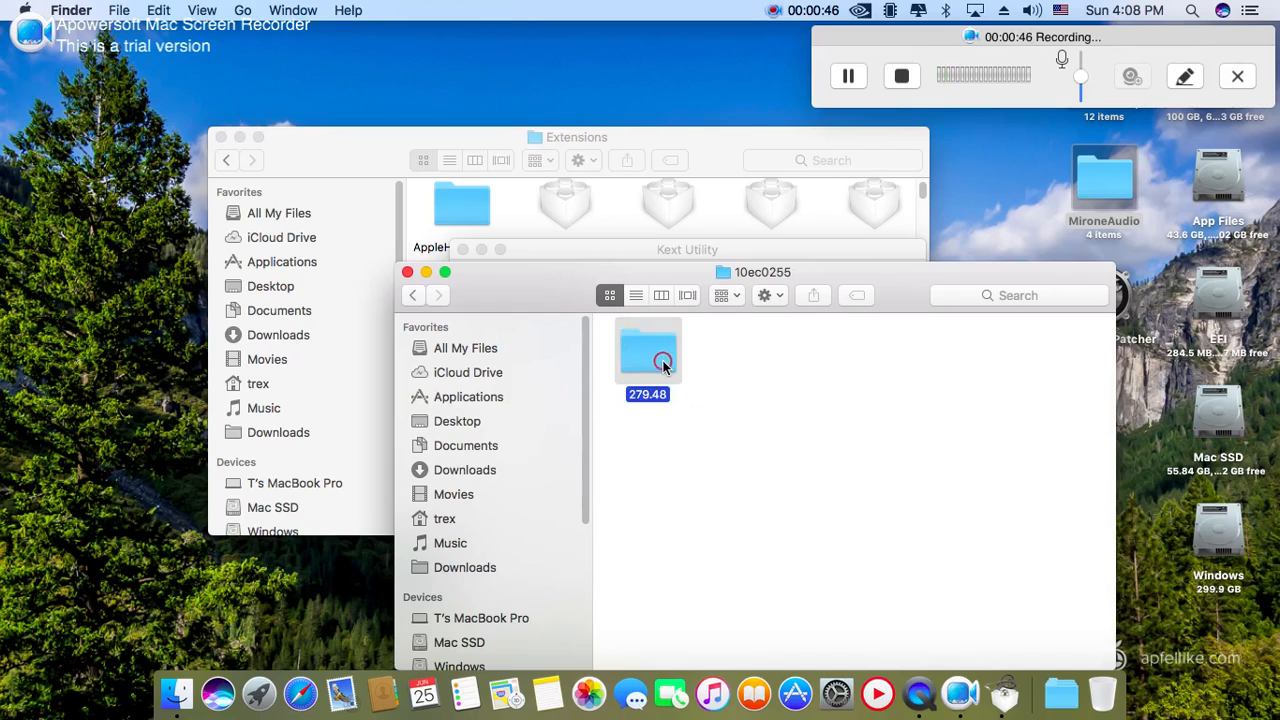
double_click(647, 350)
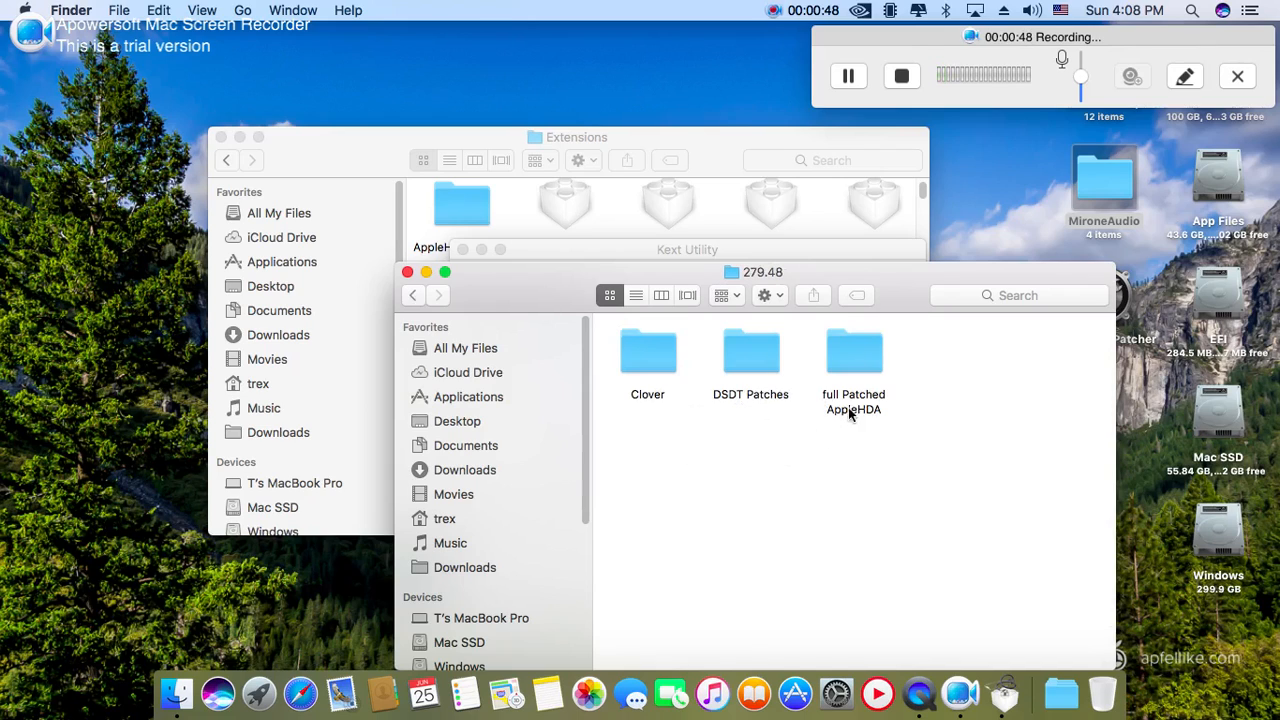
mouse_move(874, 371)
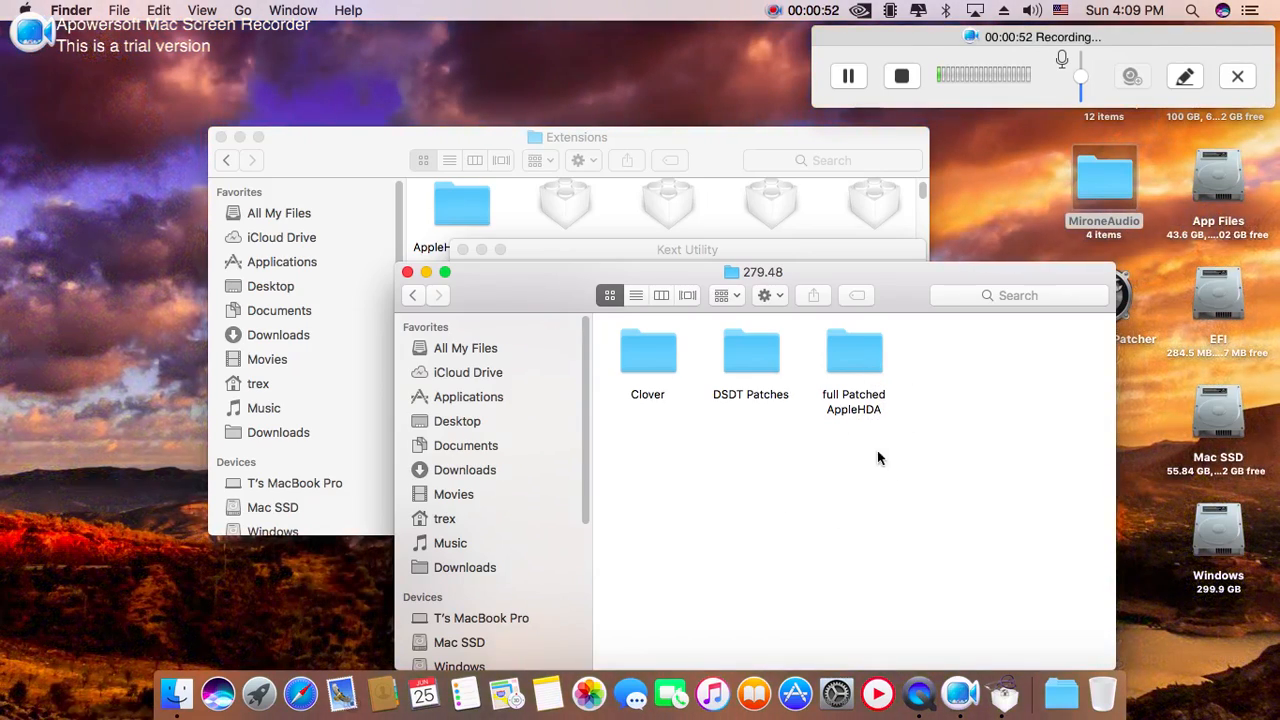
double_click(853, 350)
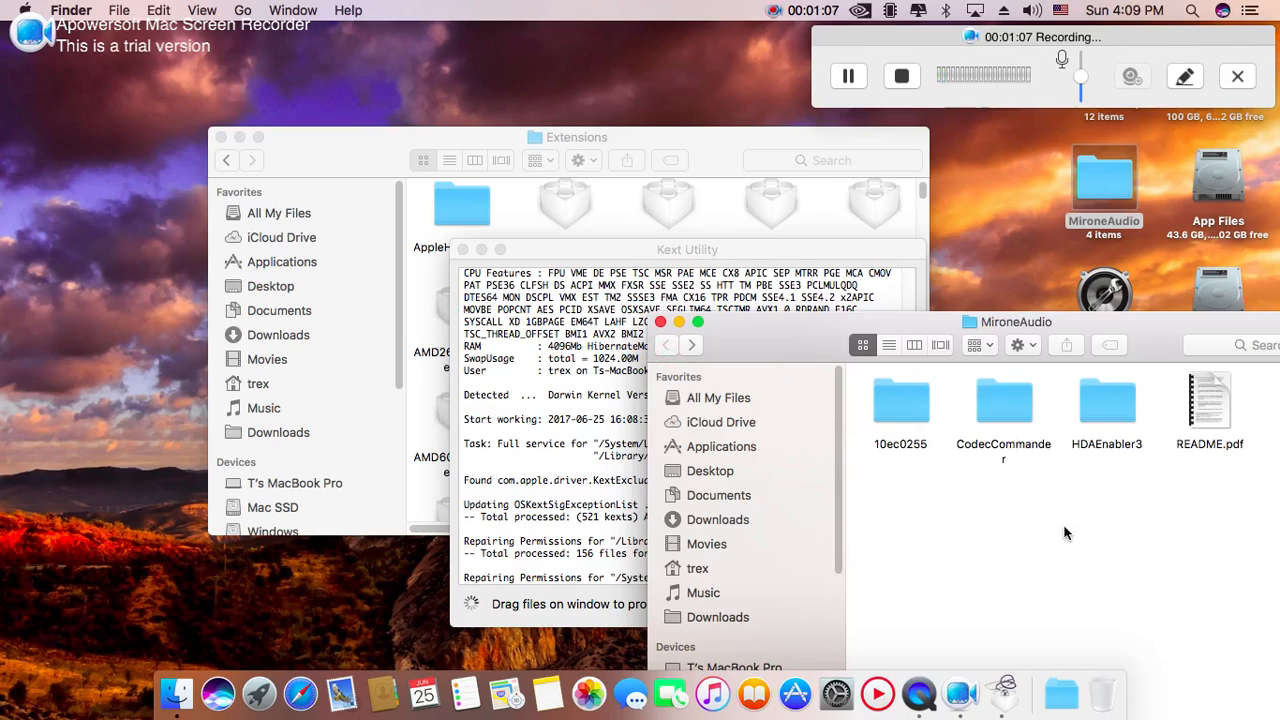
mouse_move(1020, 432)
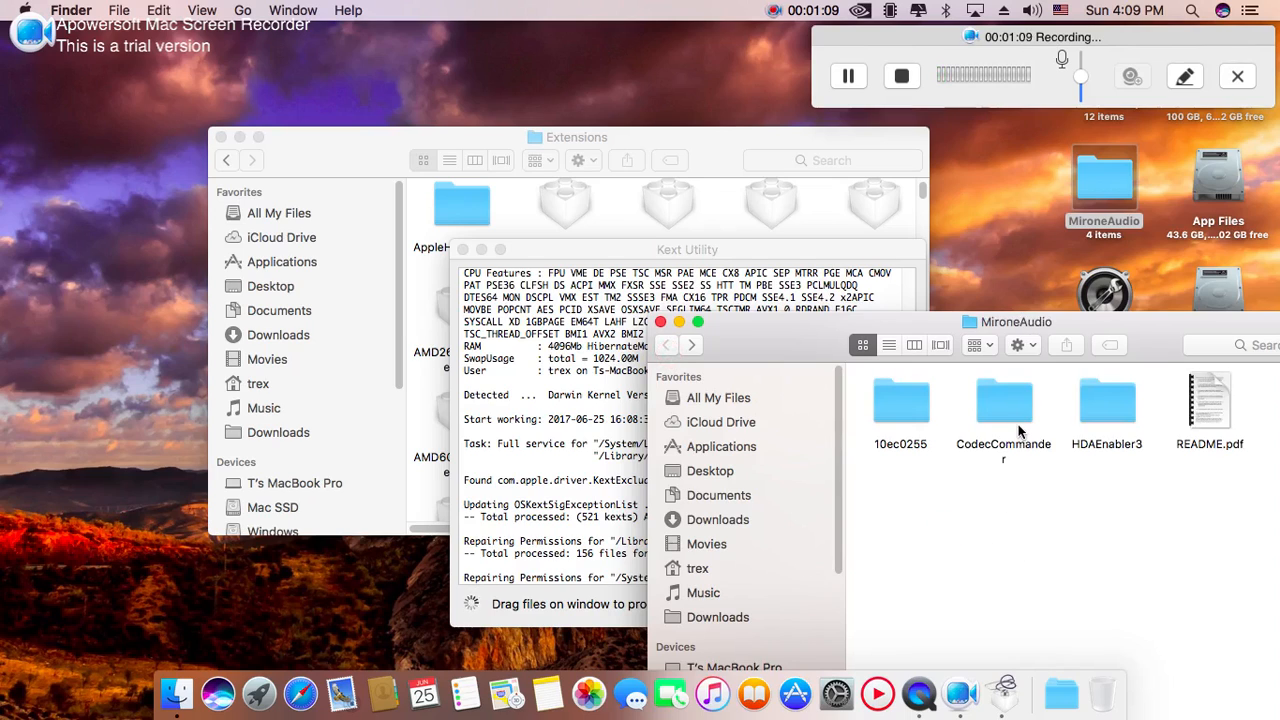
- Open CodecCommander, select CodecCommander.kext, and close the Finder windows
double_click(1003, 402)
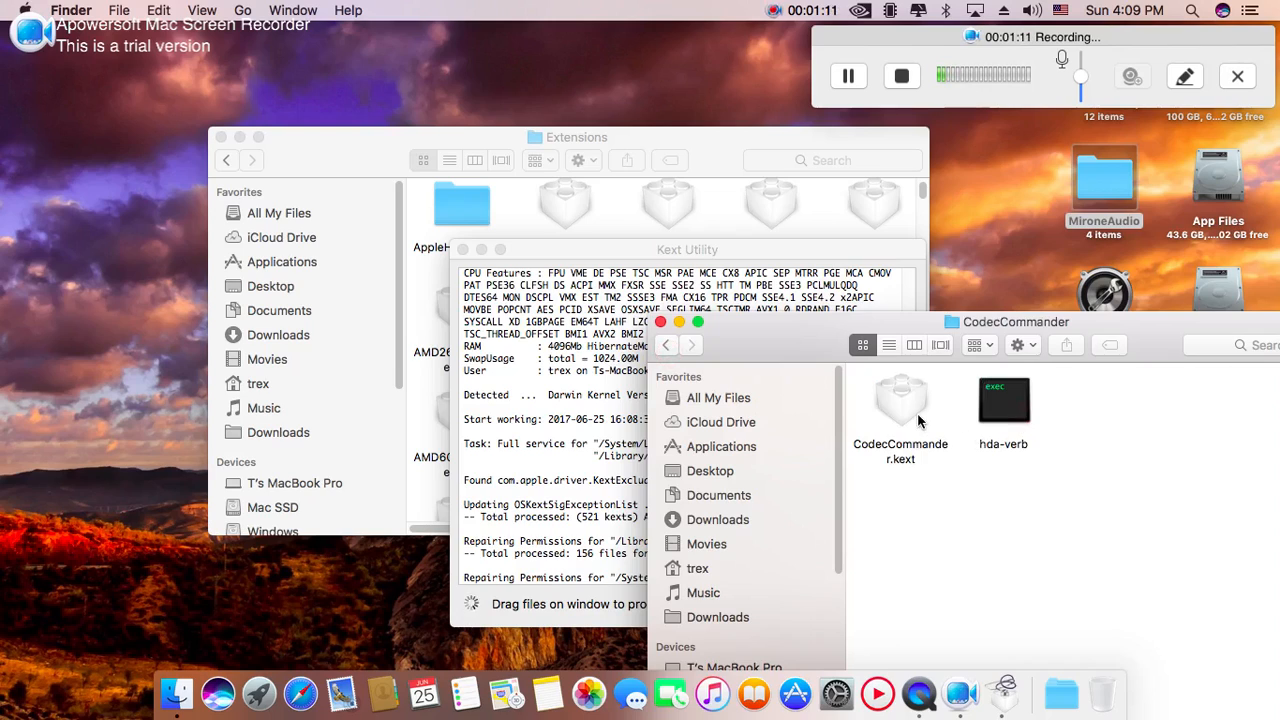
mouse_move(670, 360)
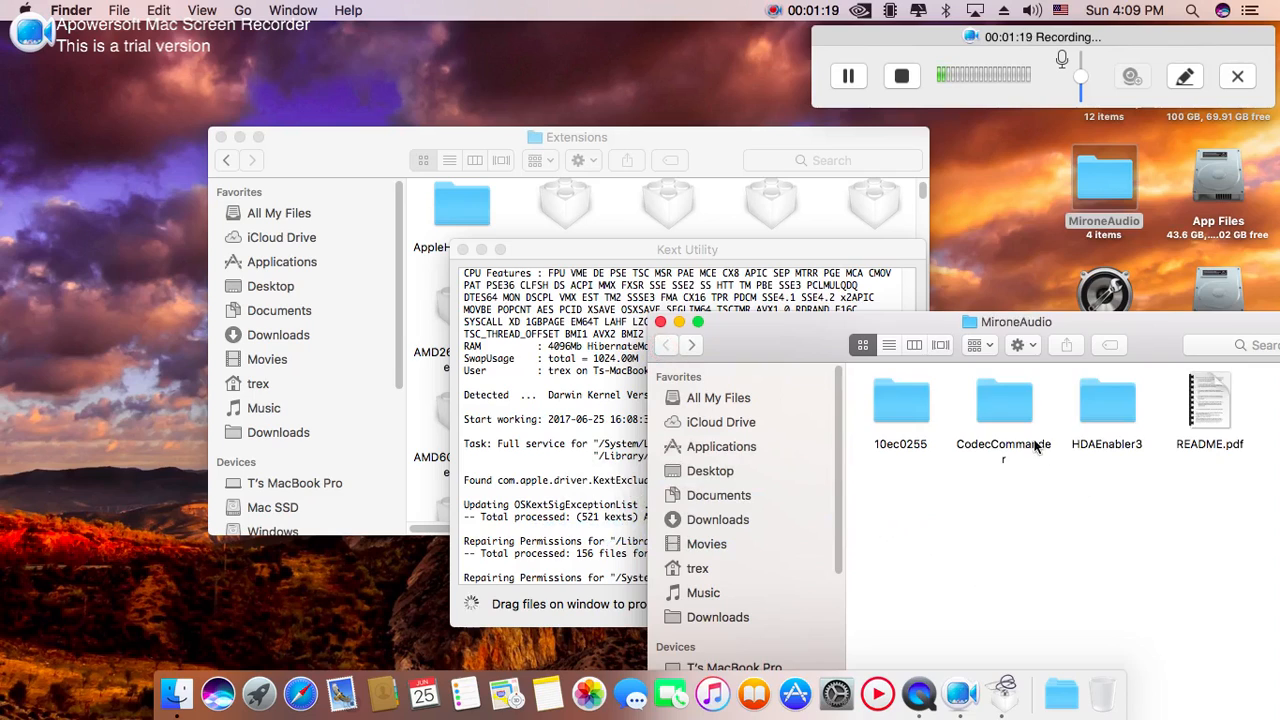
double_click(1003, 405)
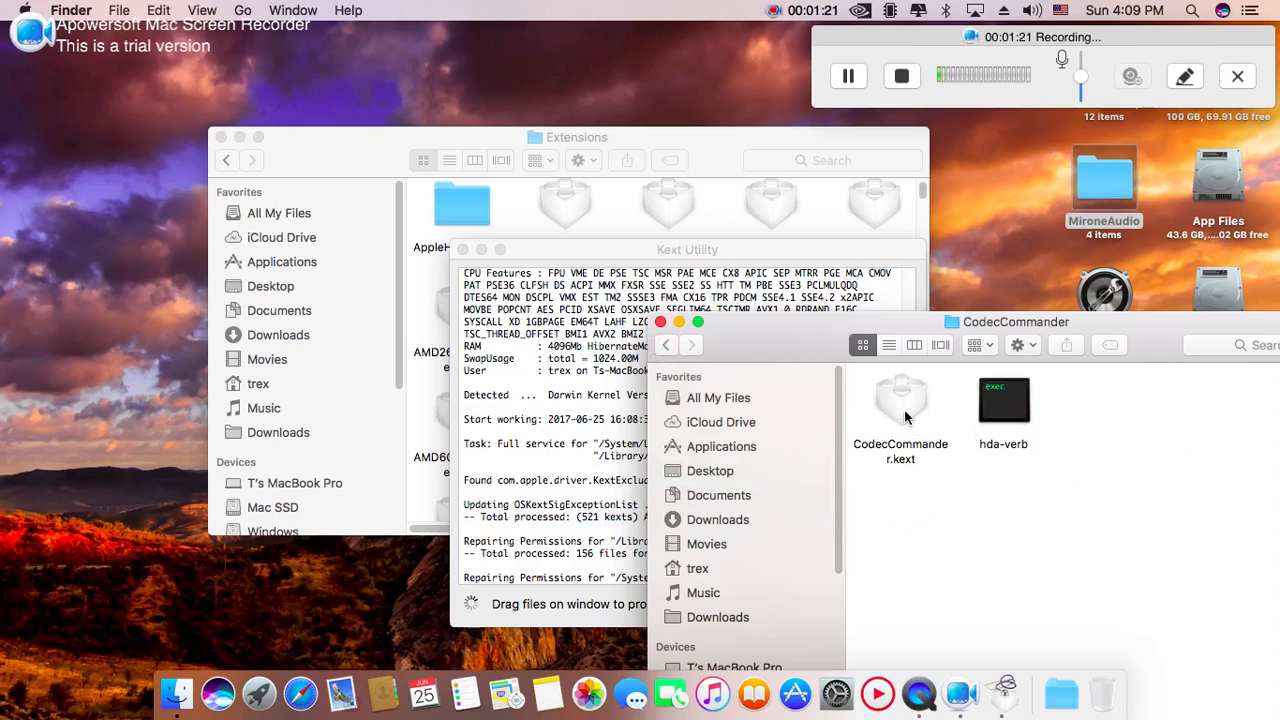
click(900, 400)
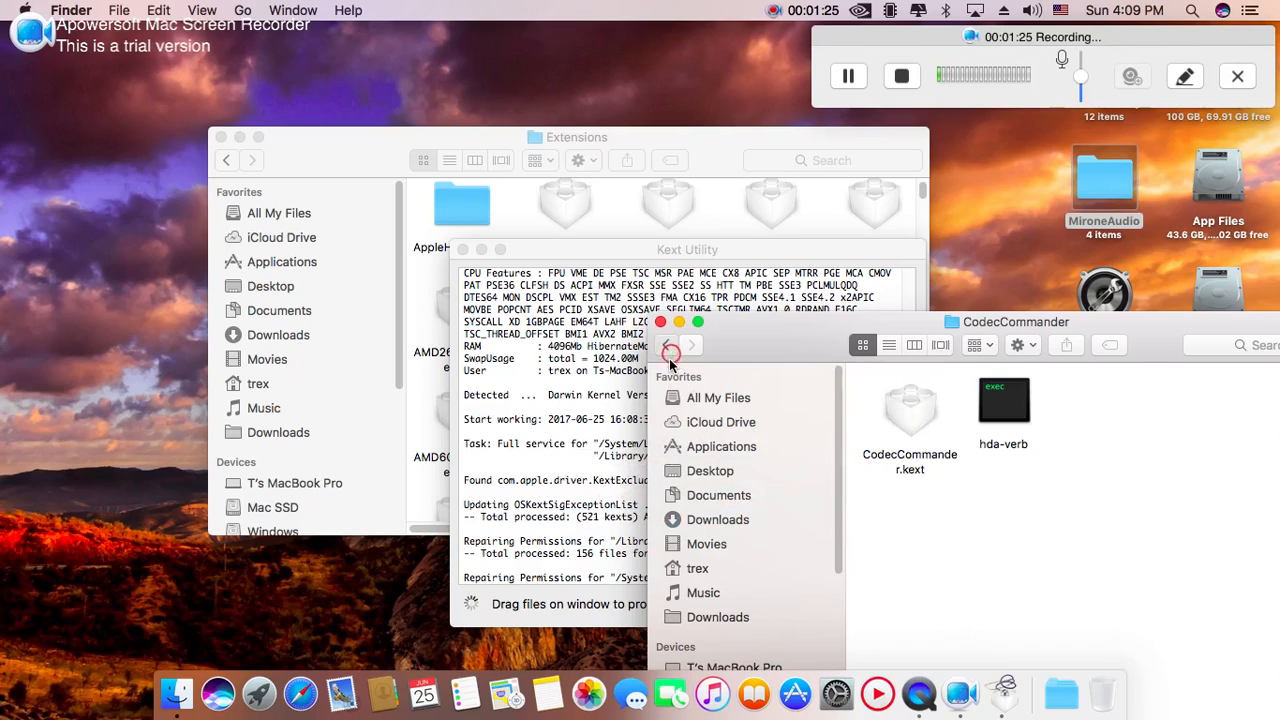
click(667, 344)
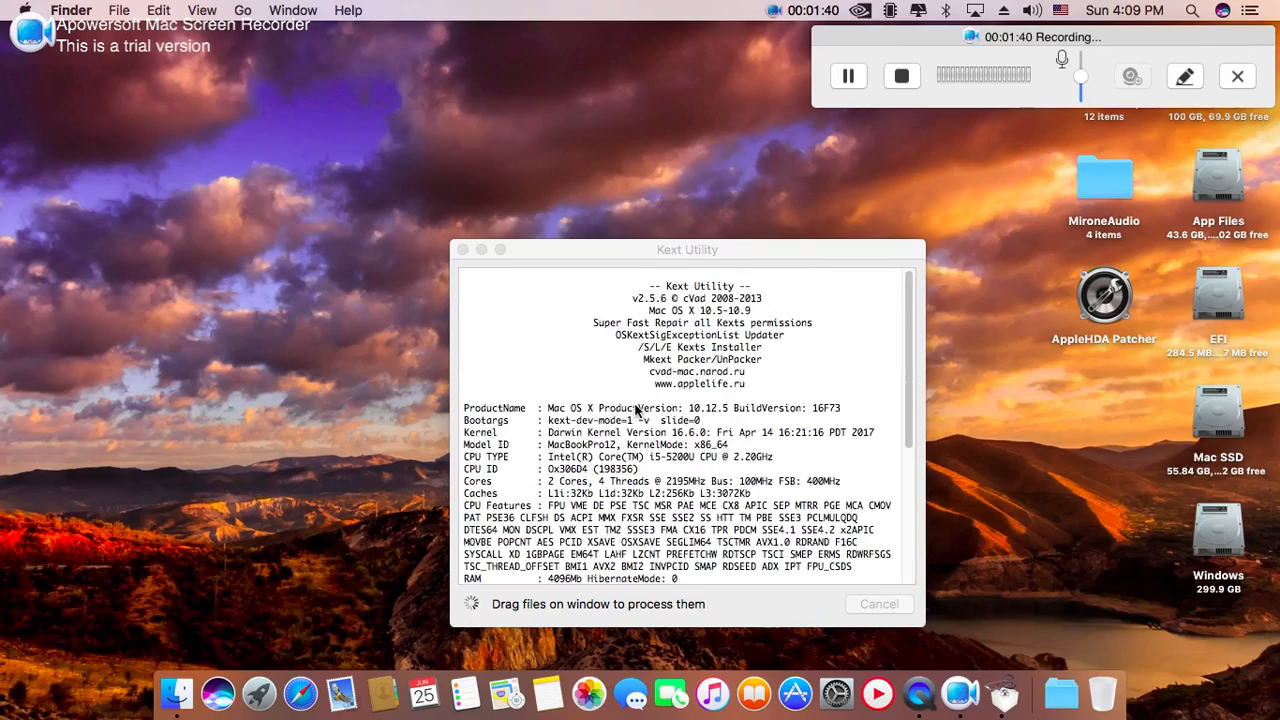
- Move the Kext Utility window toward the centre, then restart from the Apple menu
scroll(down, 3)
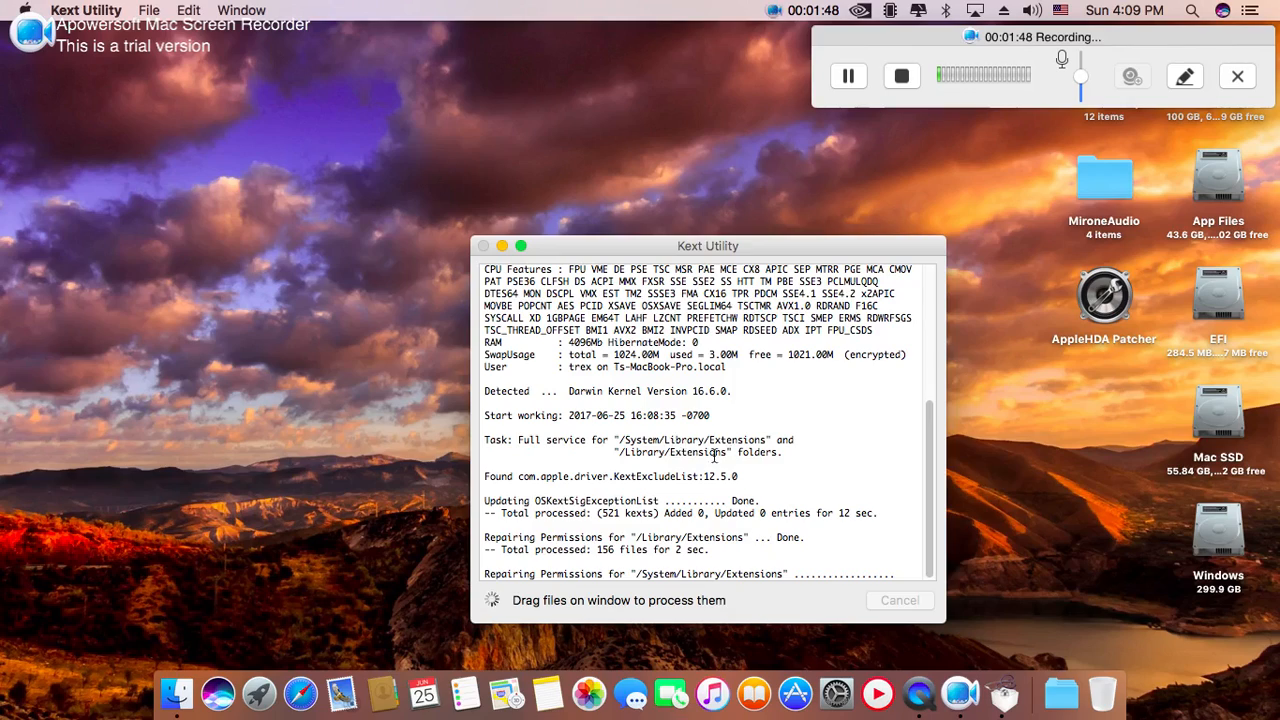
drag(708, 245, 772, 245)
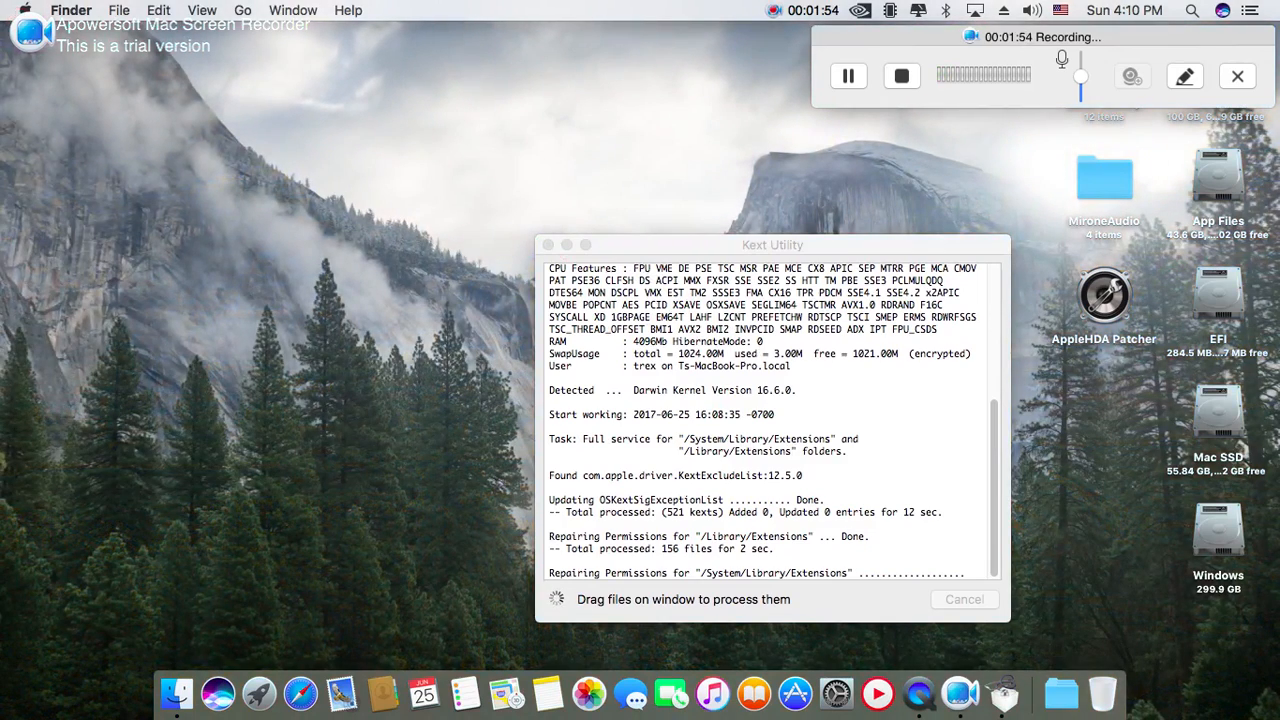
click(25, 10)
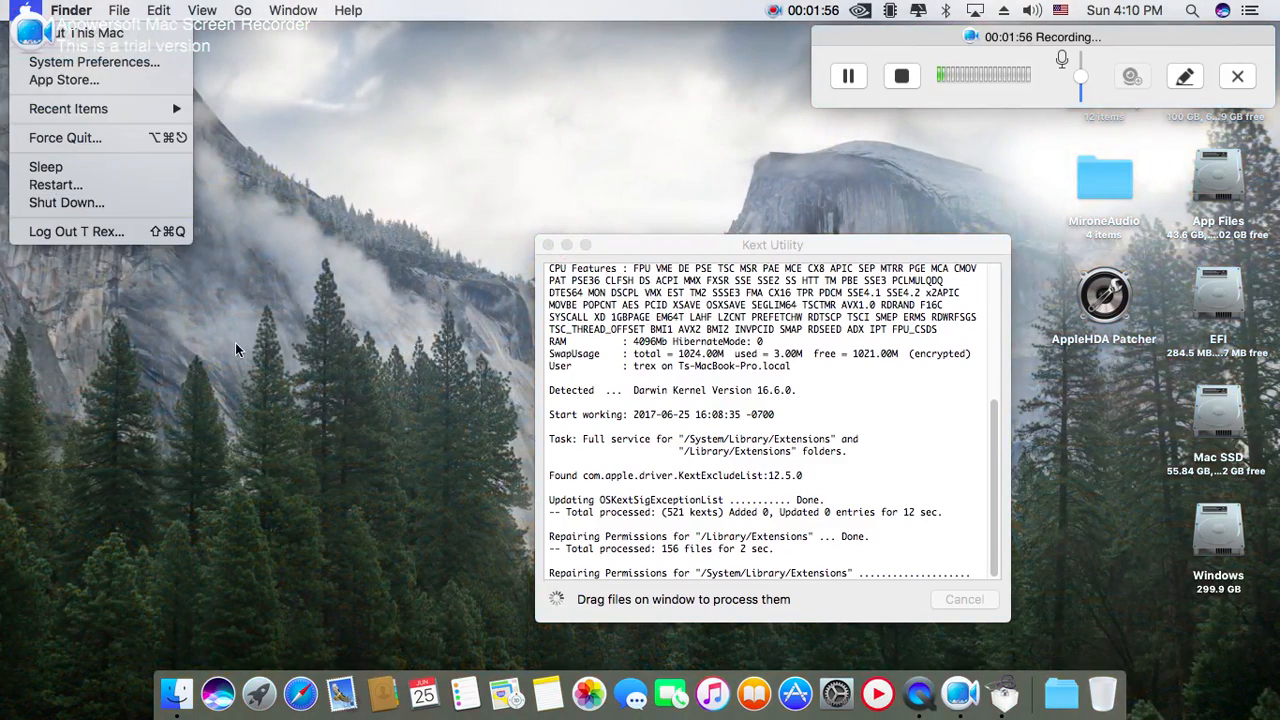
click(362, 348)
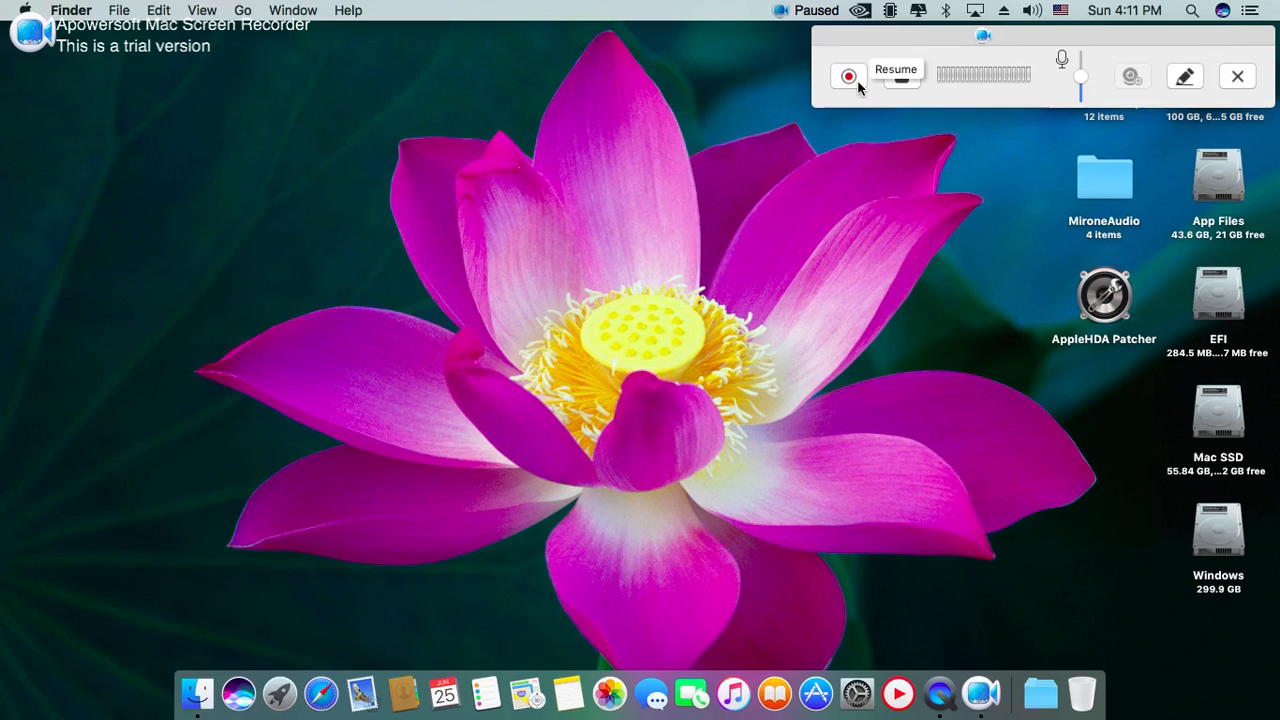
- Launch System Preferences to show its full grid of preference panes
click(847, 75)
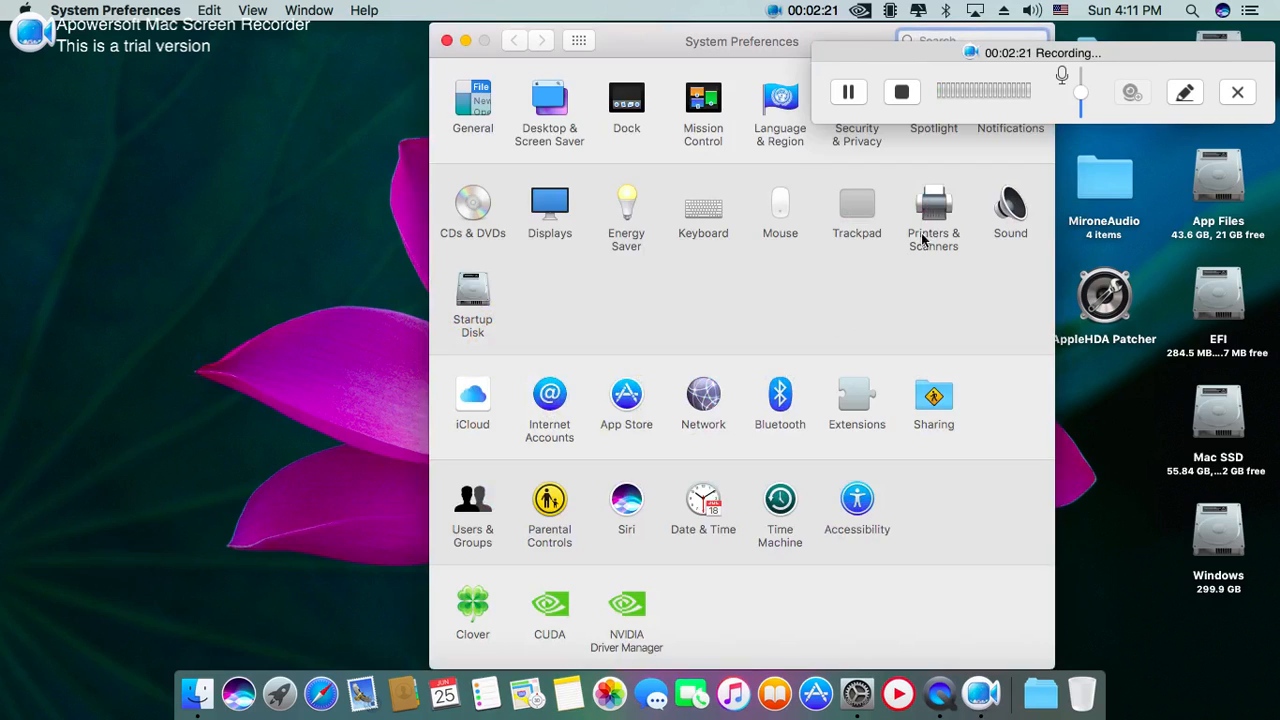
click(1010, 210)
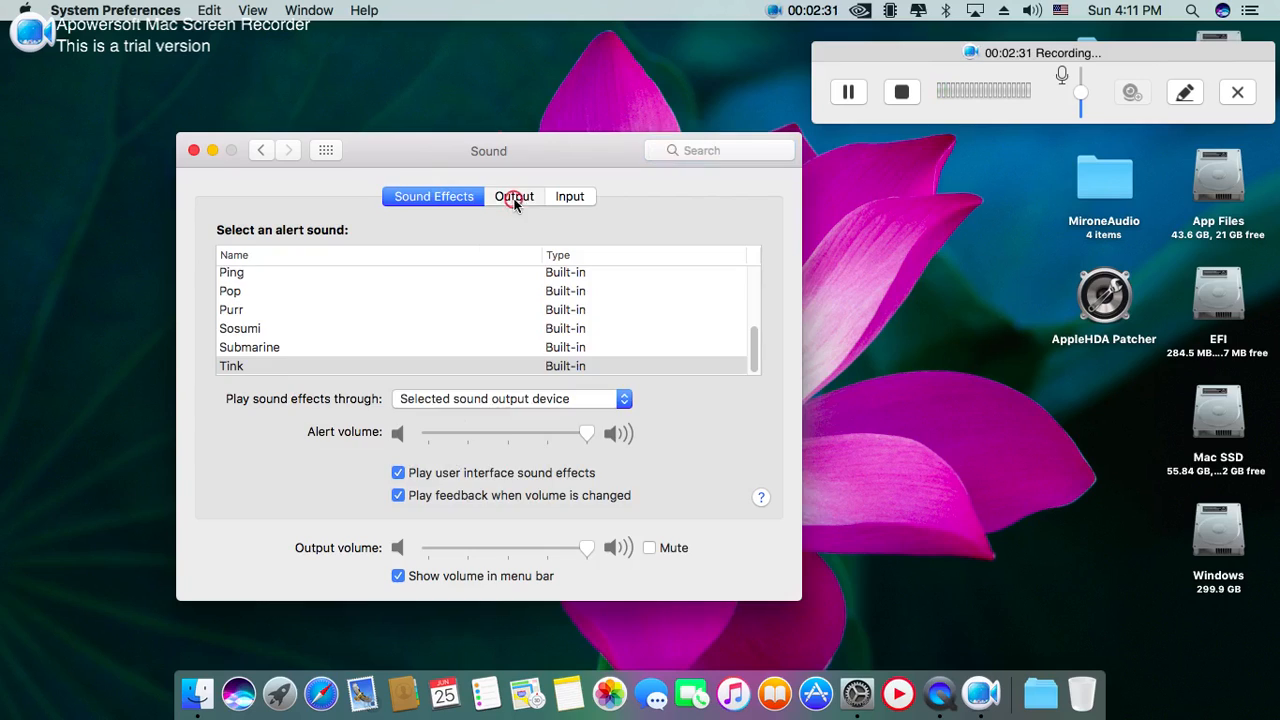
click(514, 196)
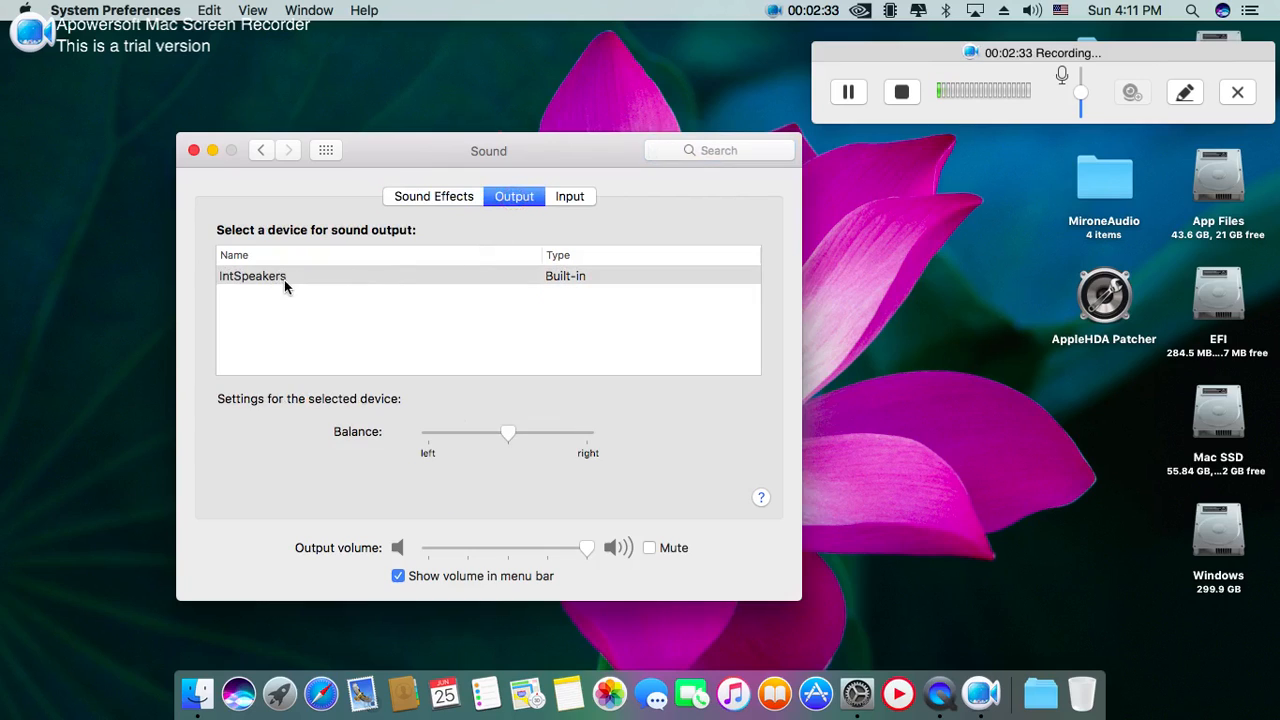
mouse_move(473, 293)
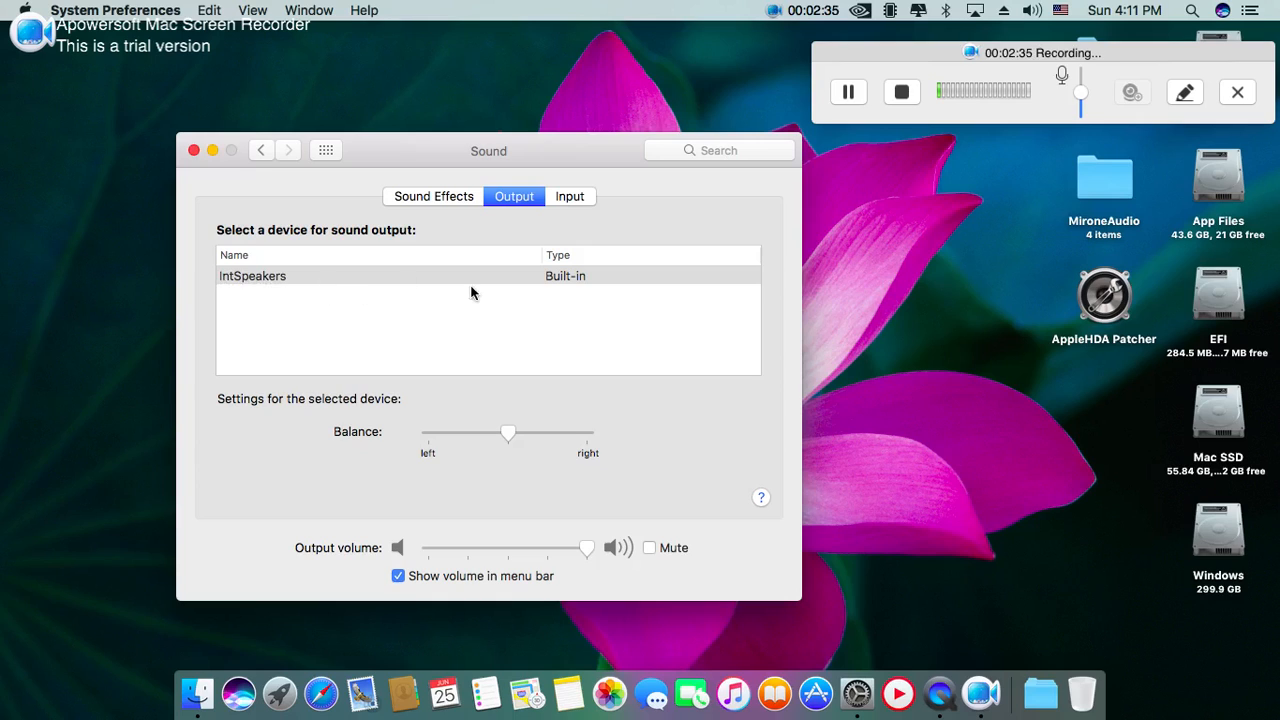
click(569, 196)
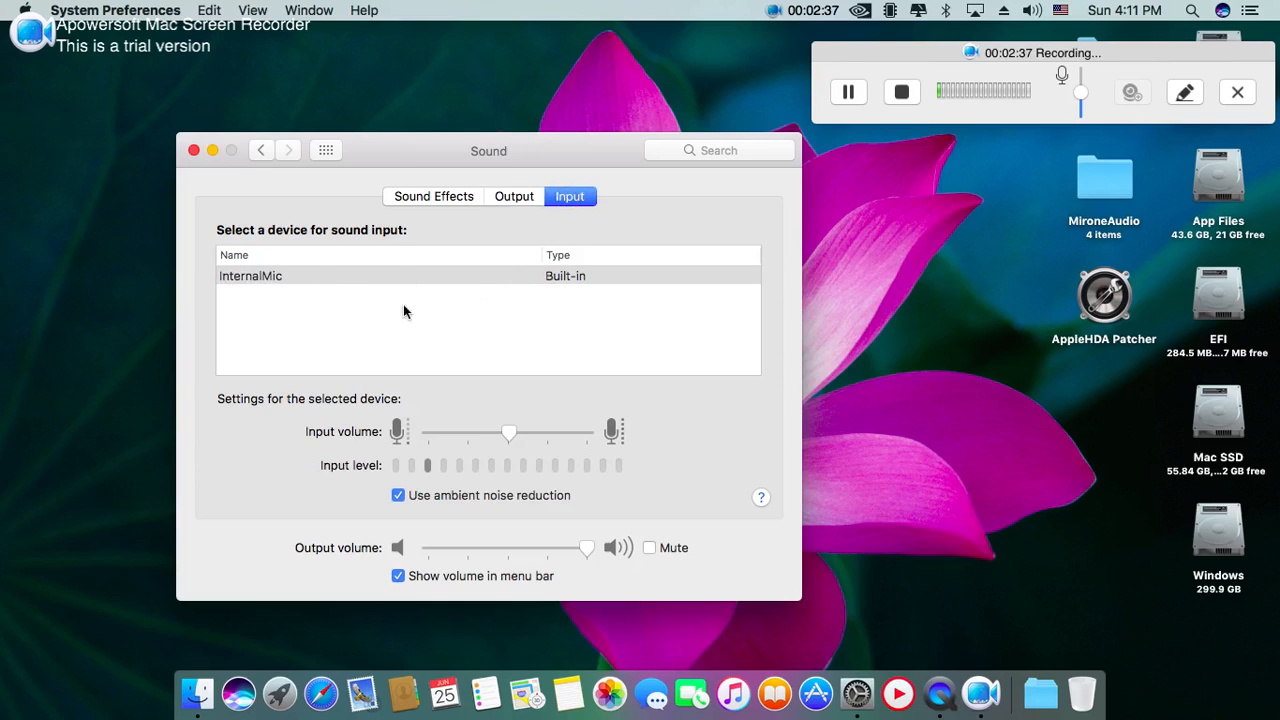
mouse_move(488, 365)
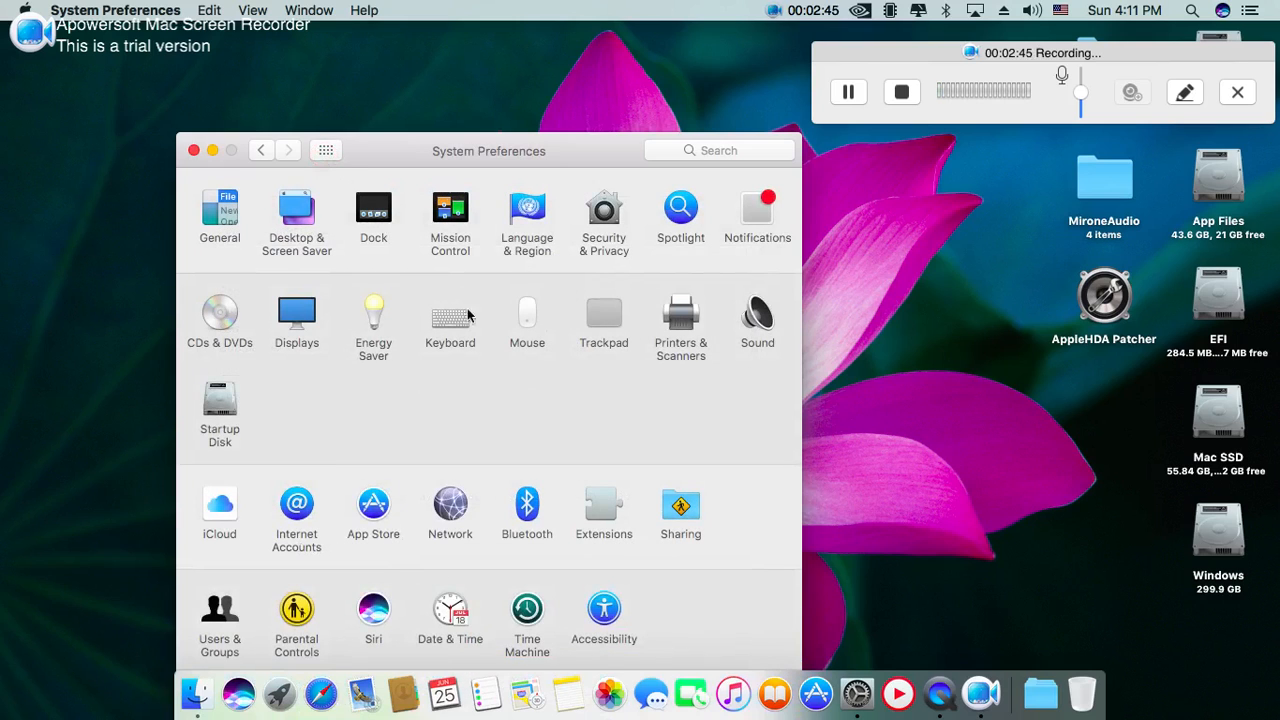
mouse_move(575, 437)
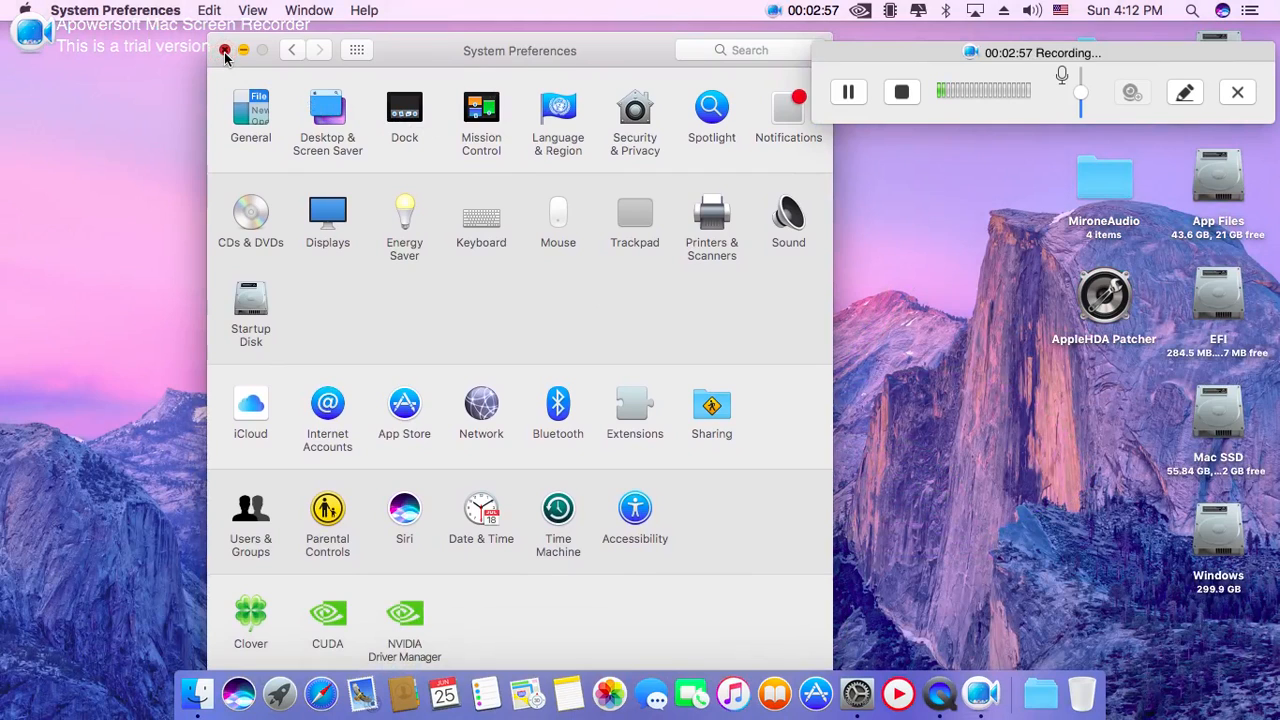
- Right-click the empty desktop to show its context menu
right_click(256, 185)
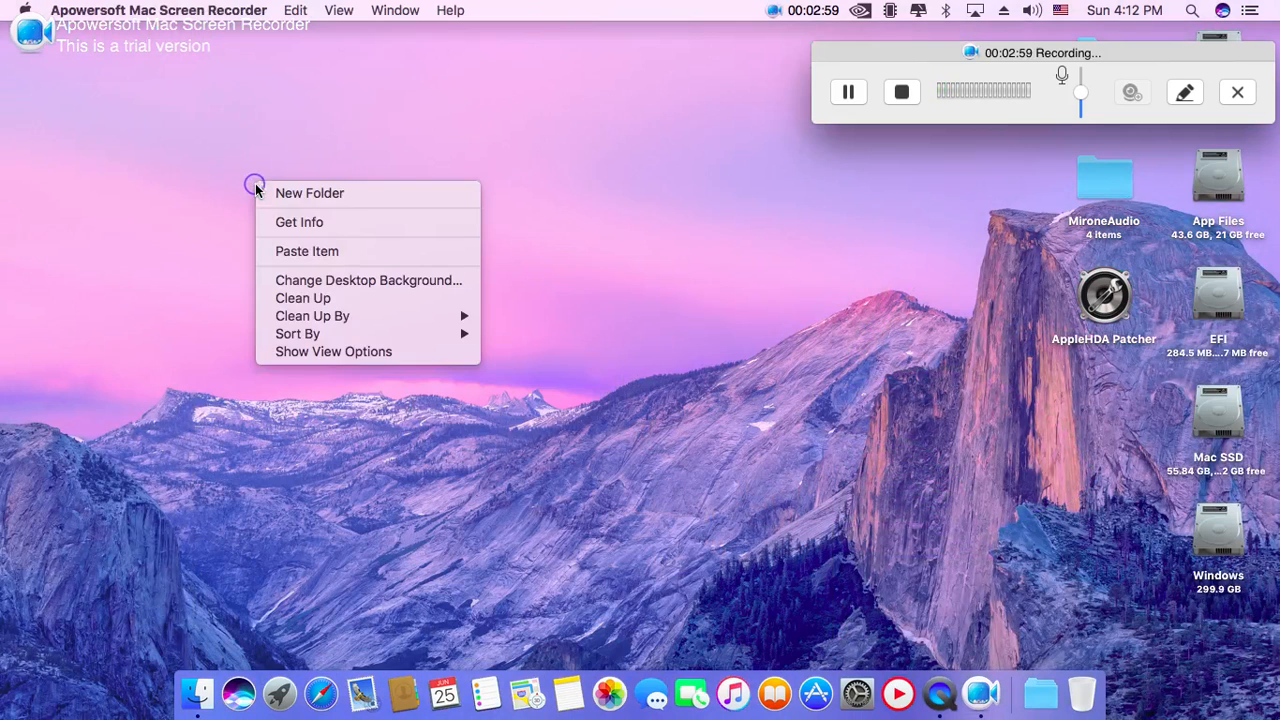